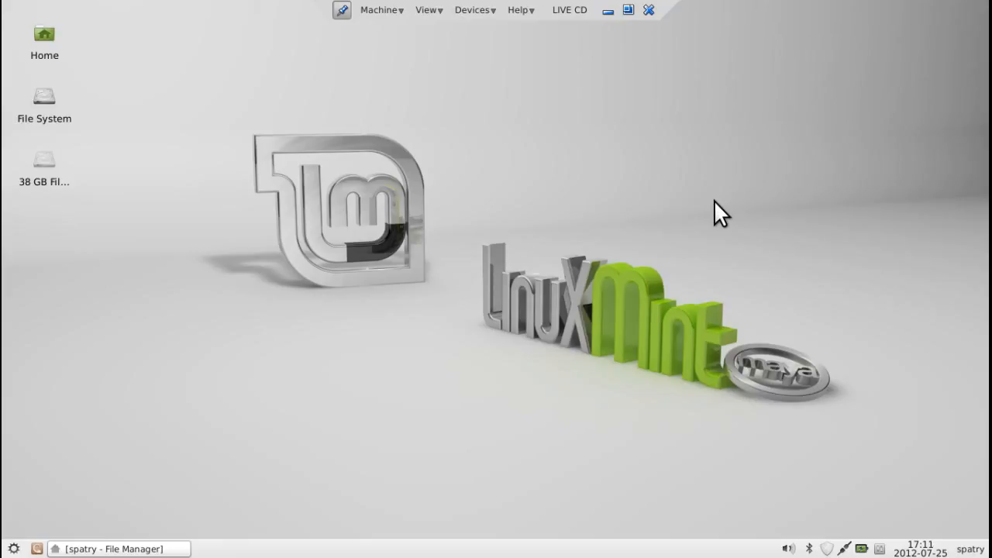
{"action": "mouse_move", "coordinate": [378, 10]}
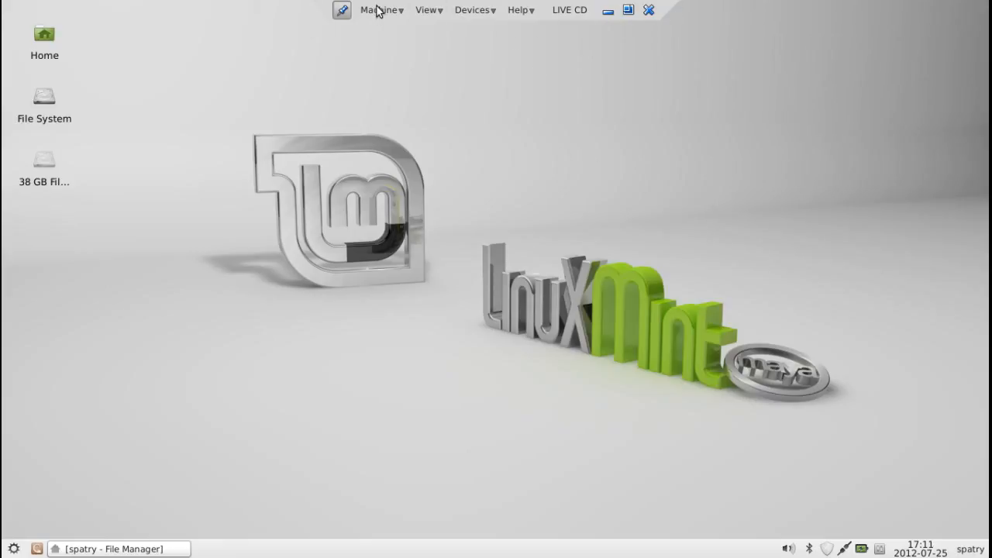
{"action": "mouse_move", "coordinate": [592, 84]}
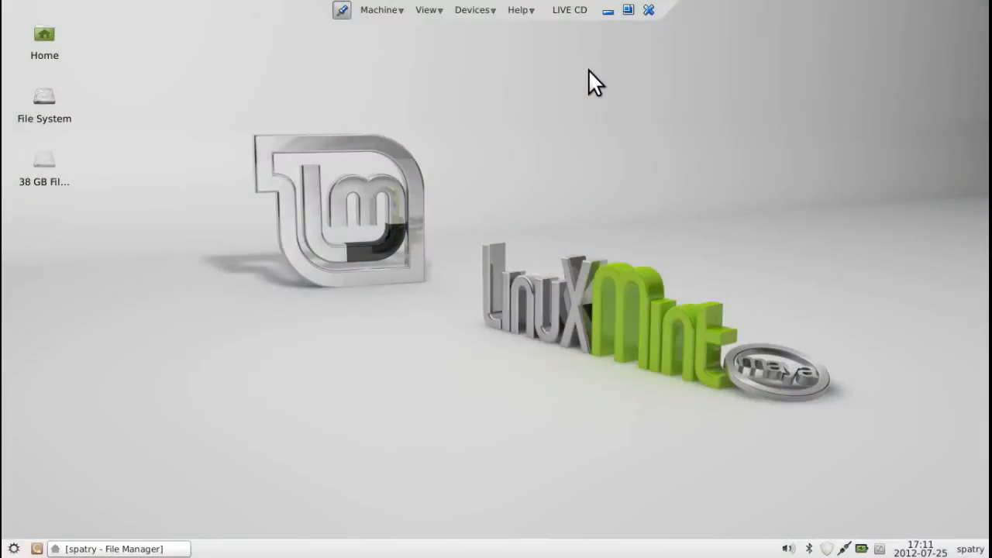
{"action": "mouse_move", "coordinate": [548, 189]}
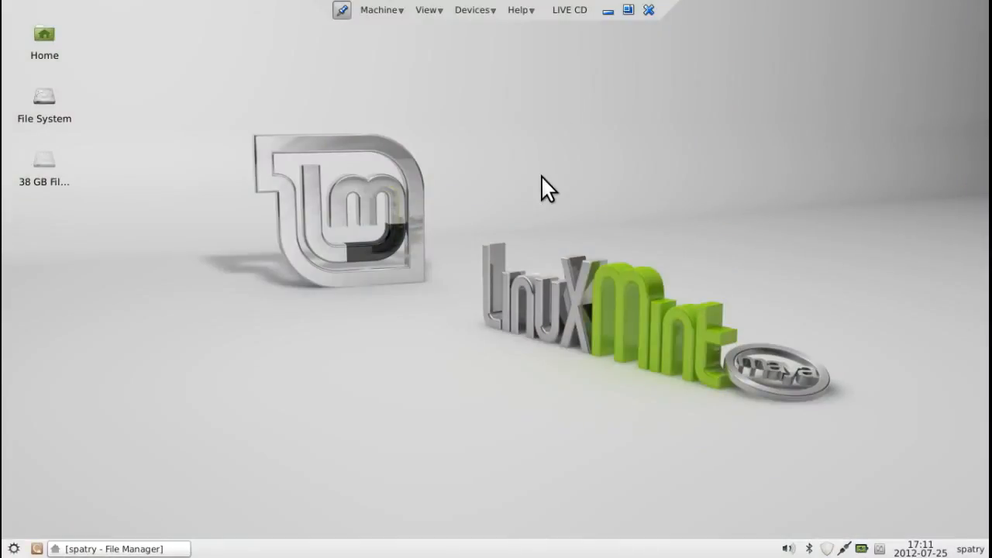
{"action": "mouse_move", "coordinate": [254, 450]}
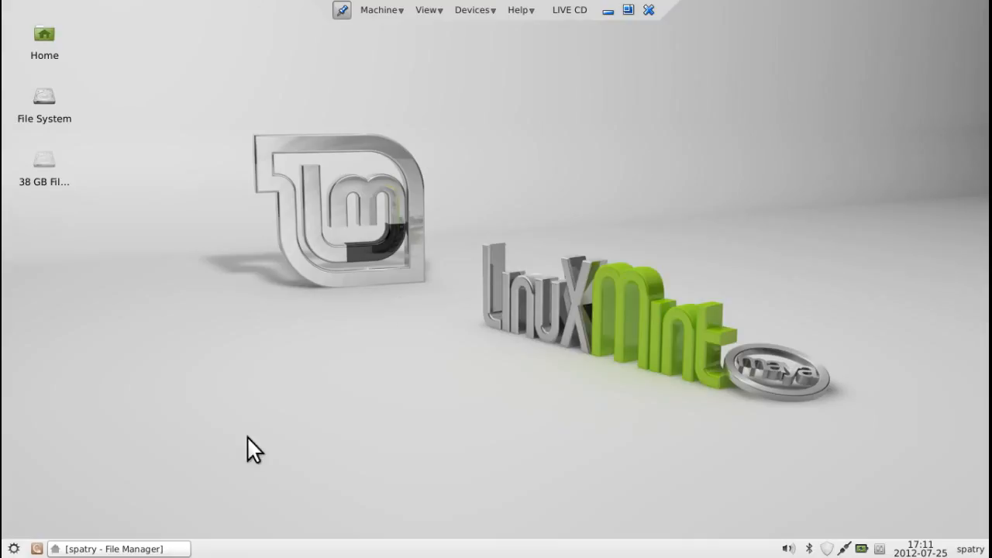
- Restore the Thunar home-folder window and drag it toward the lower left of the desktop
{"action": "left_click", "coordinate": [117, 549]}
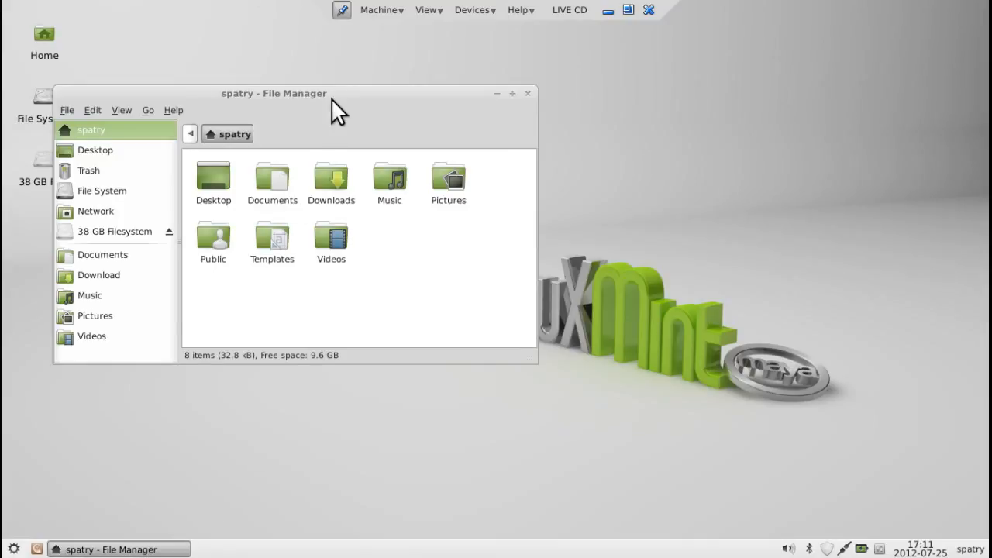
{"action": "left_click_drag", "start_coordinate": [273, 93], "coordinate": [384, 131]}
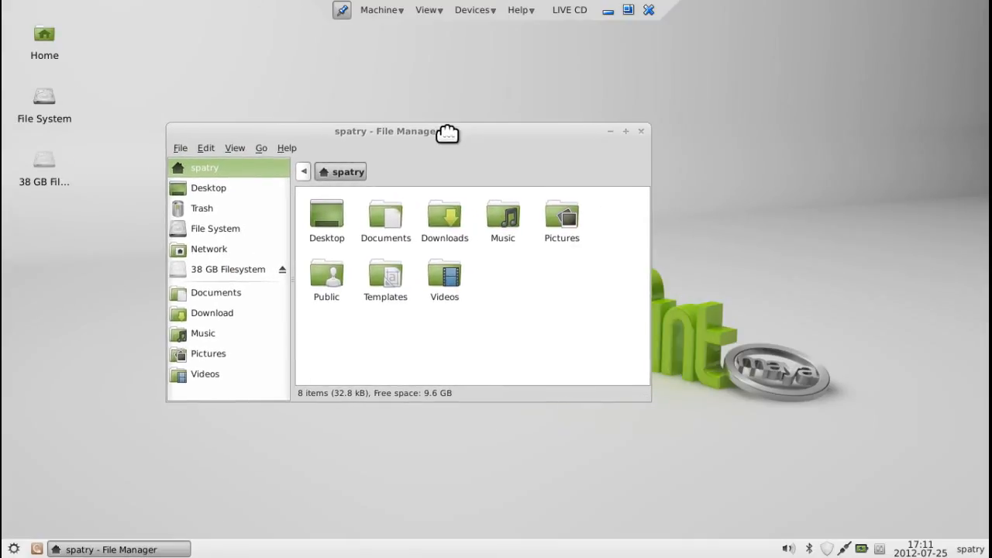
{"action": "mouse_move", "coordinate": [472, 148]}
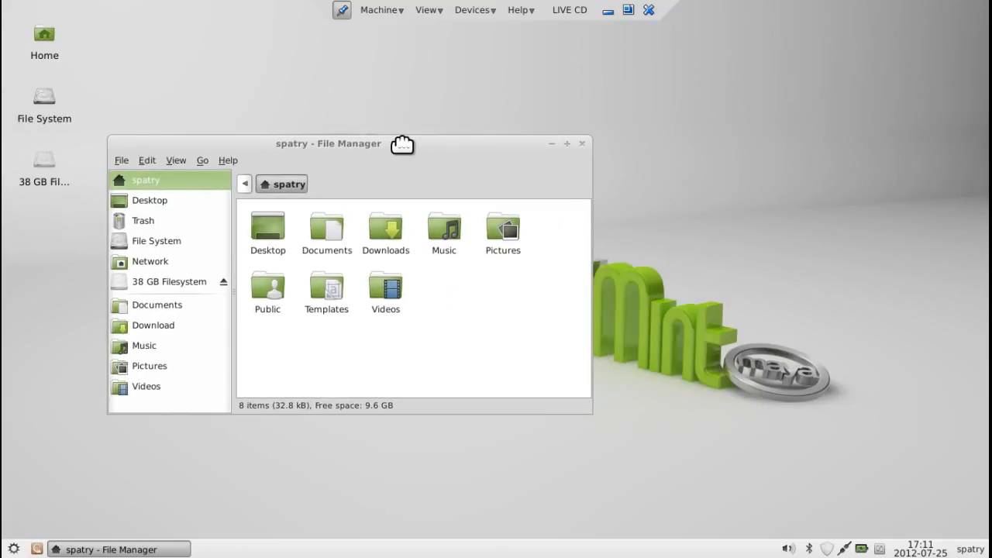
{"action": "left_click_drag", "start_coordinate": [328, 143], "coordinate": [289, 220]}
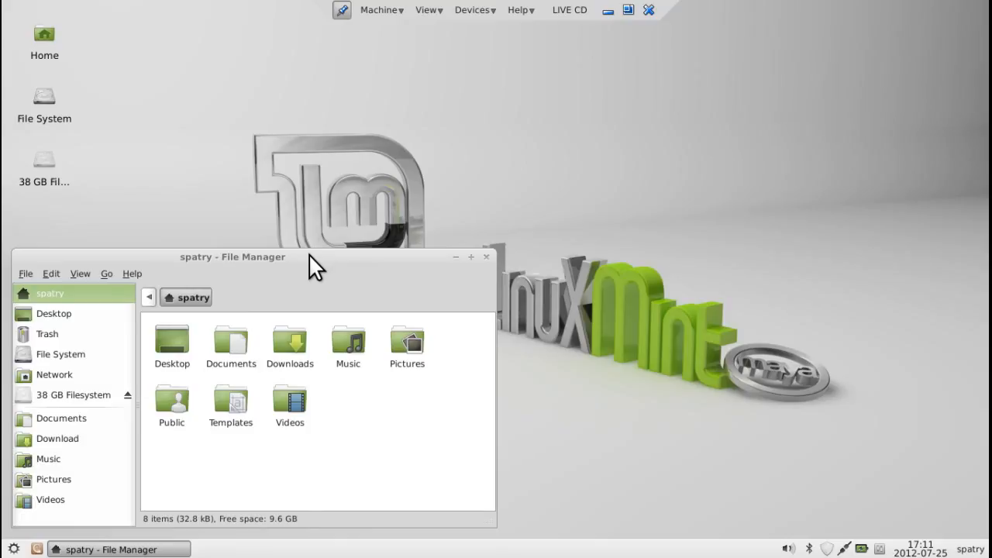
- Minimize the file manager and bring up Desktop Settings from the desktop's right-click menu
{"action": "left_click", "coordinate": [455, 258]}
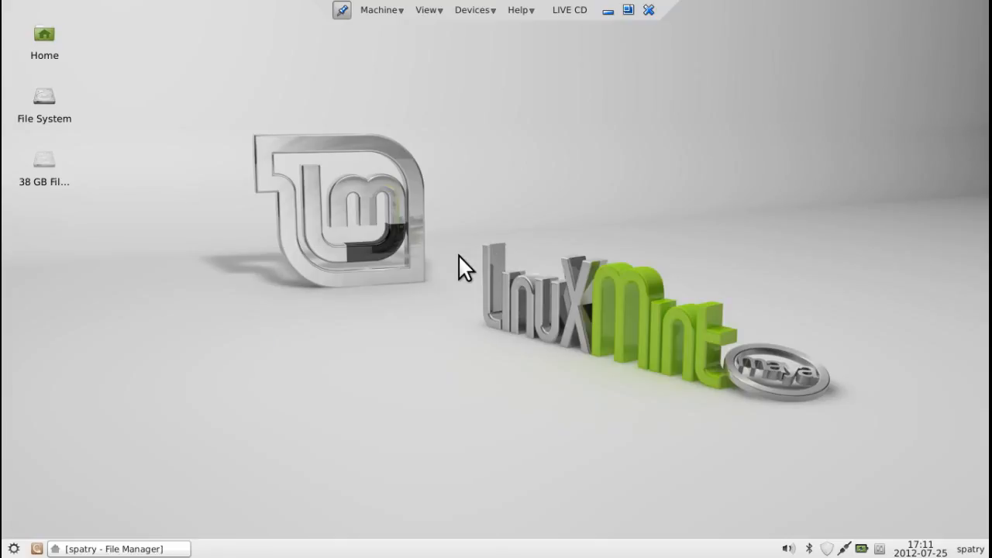
{"action": "mouse_move", "coordinate": [446, 209]}
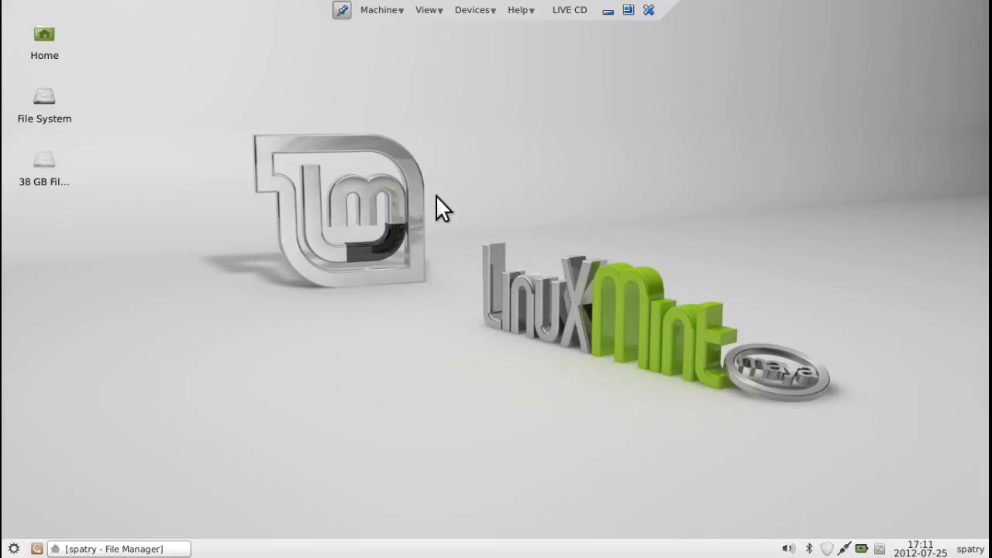
{"action": "right_click", "coordinate": [437, 203]}
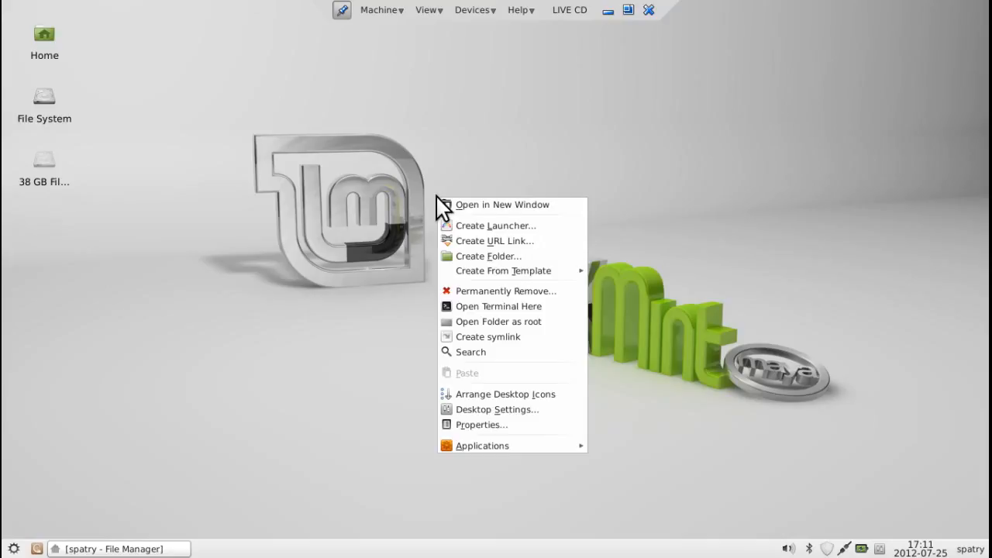
{"action": "mouse_move", "coordinate": [493, 409]}
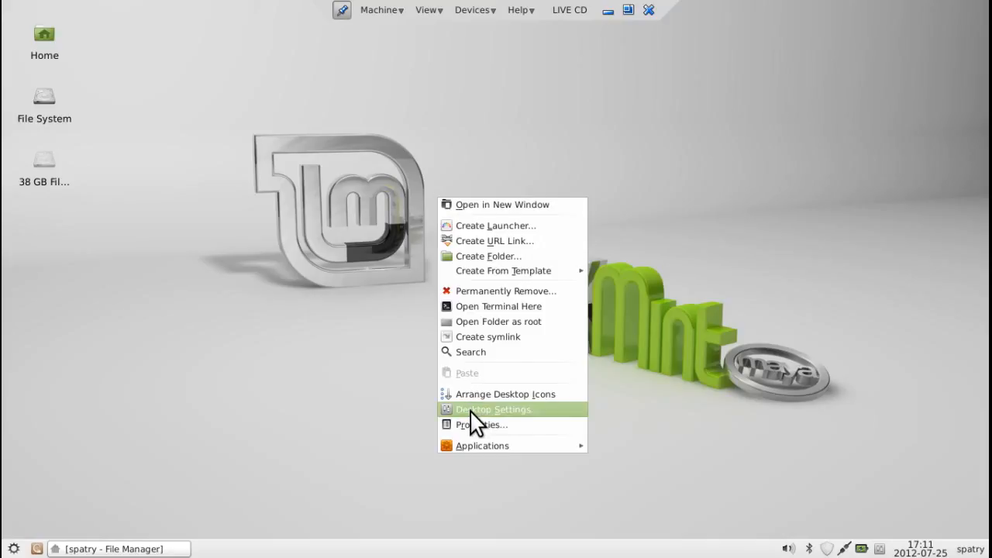
{"action": "left_click", "coordinate": [493, 409]}
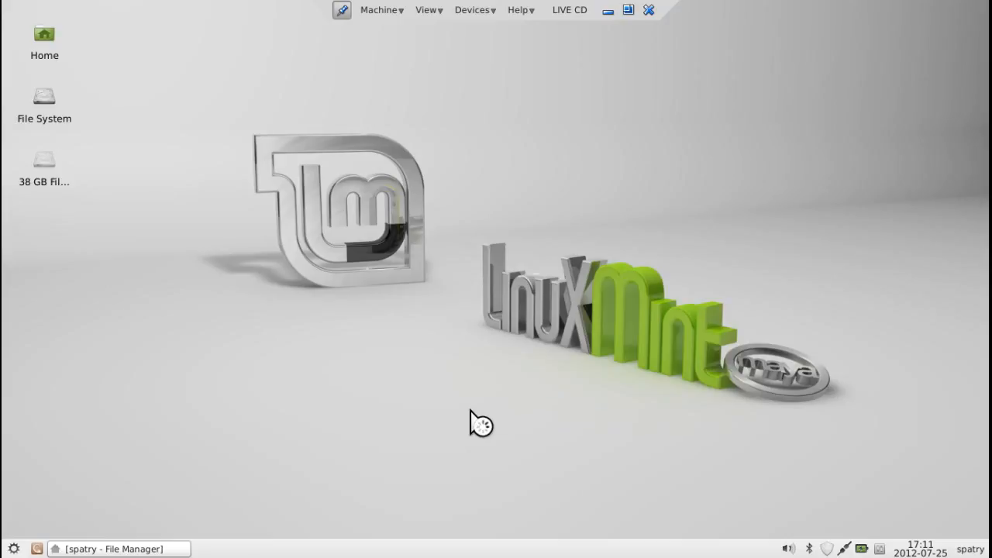
{"action": "right_click", "coordinate": [480, 421]}
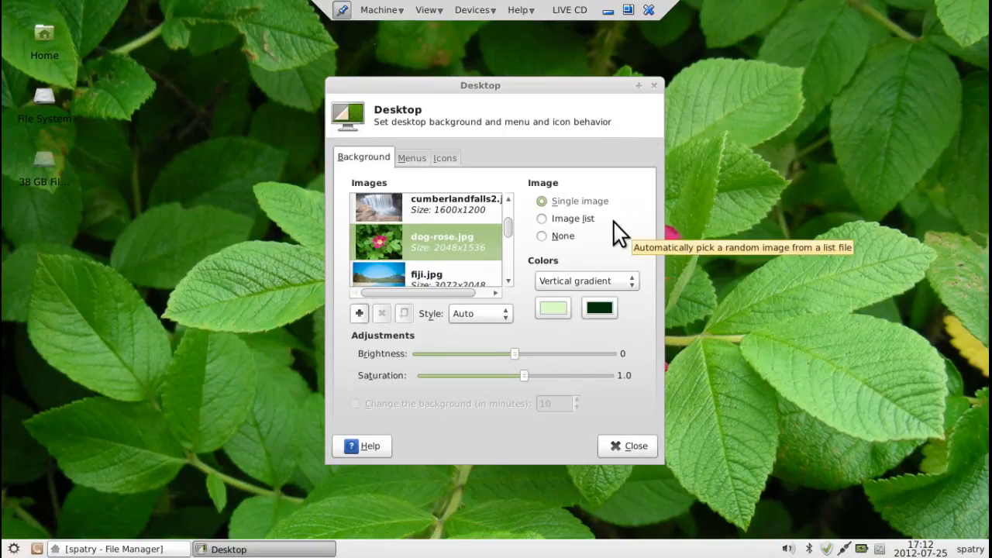
{"action": "mouse_move", "coordinate": [545, 232]}
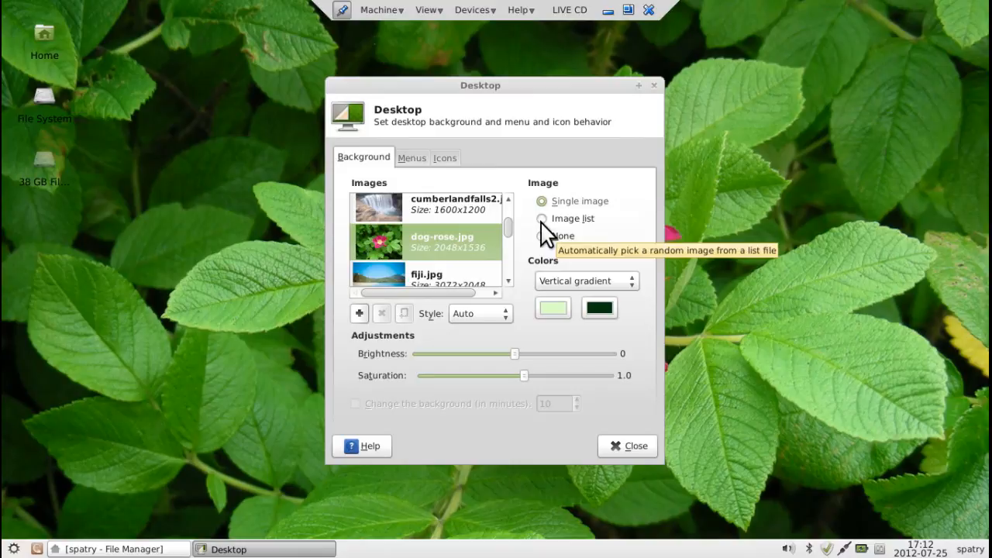
- Set the background Image to None and keep the Vertical gradient colour style
{"action": "left_click", "coordinate": [542, 219]}
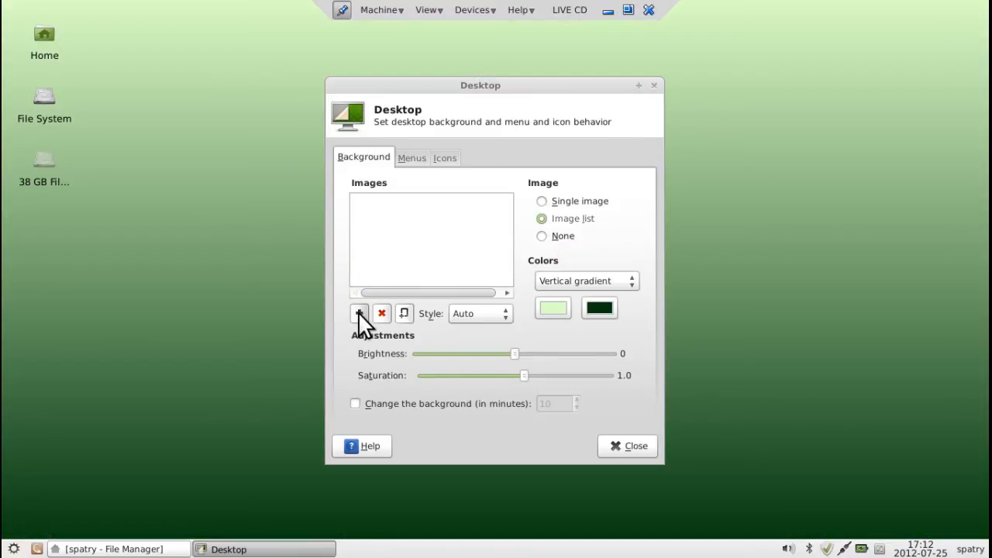
{"action": "mouse_move", "coordinate": [359, 313]}
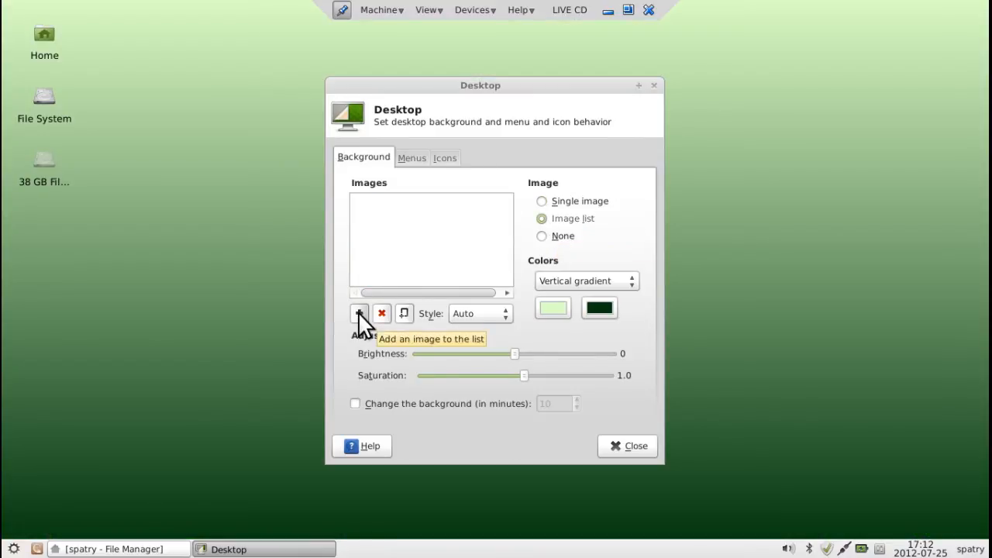
{"action": "mouse_move", "coordinate": [473, 220]}
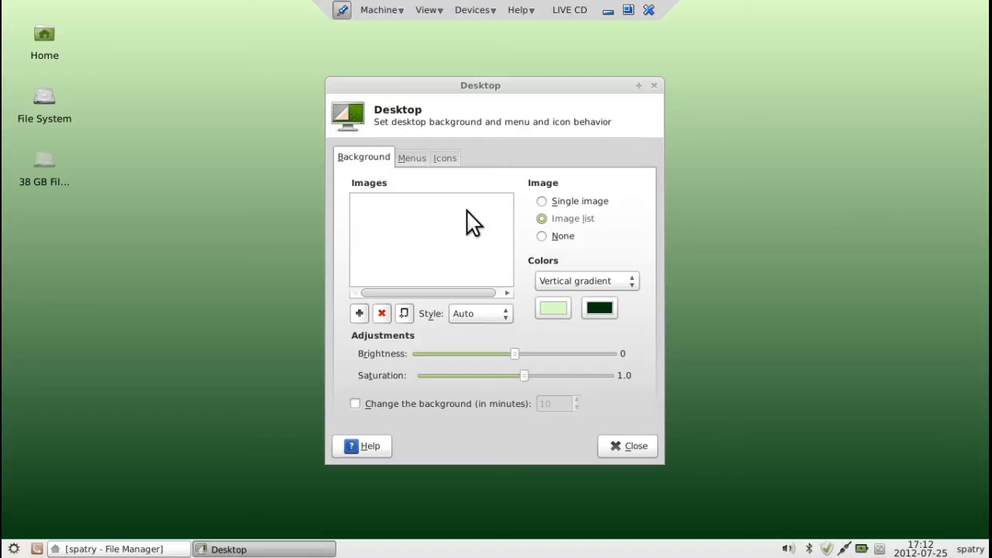
{"action": "mouse_move", "coordinate": [471, 278]}
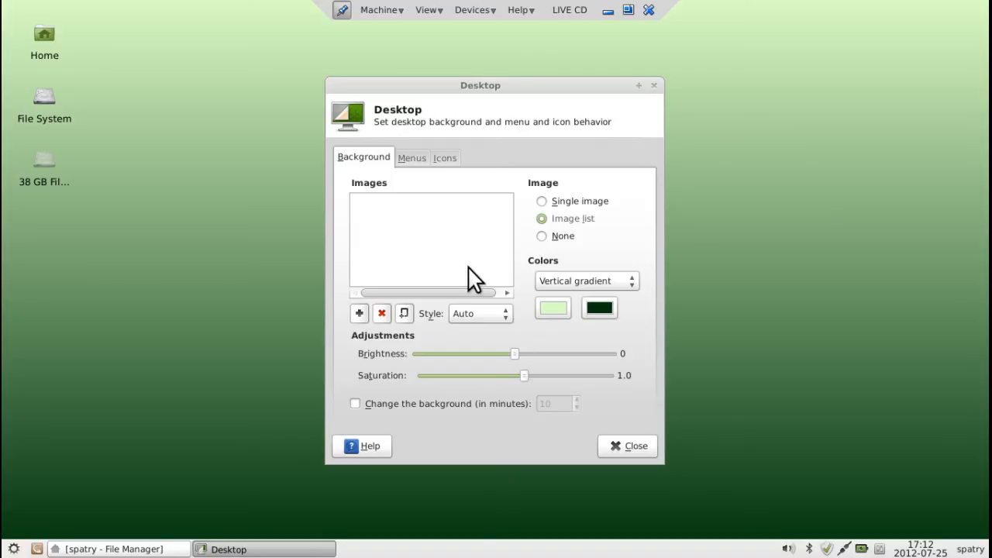
{"action": "mouse_move", "coordinate": [546, 251]}
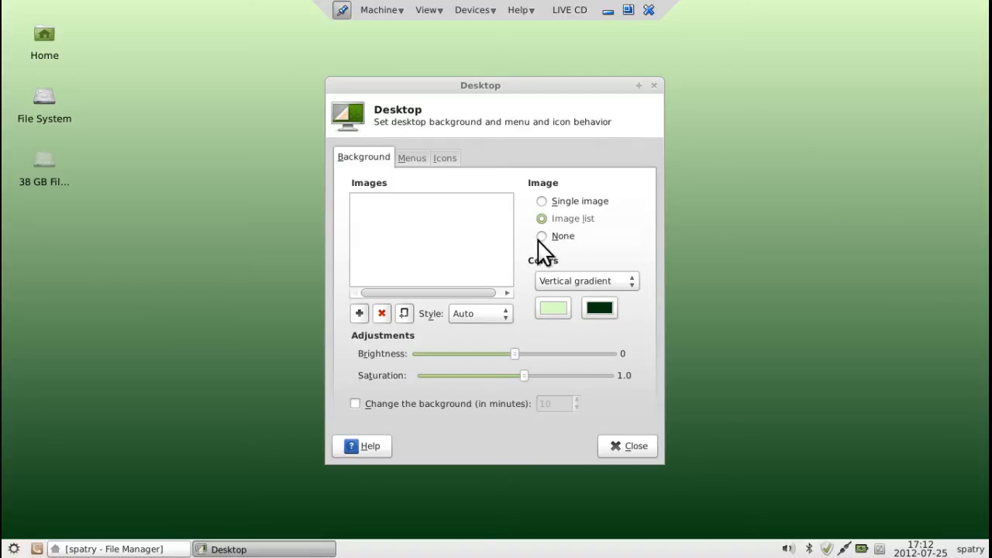
{"action": "left_click", "coordinate": [542, 236]}
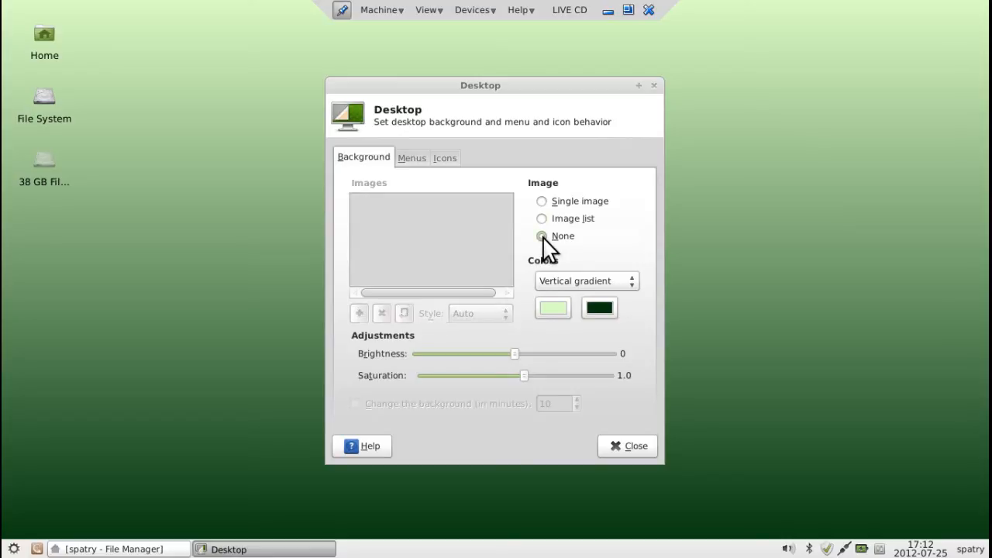
{"action": "left_click", "coordinate": [586, 281]}
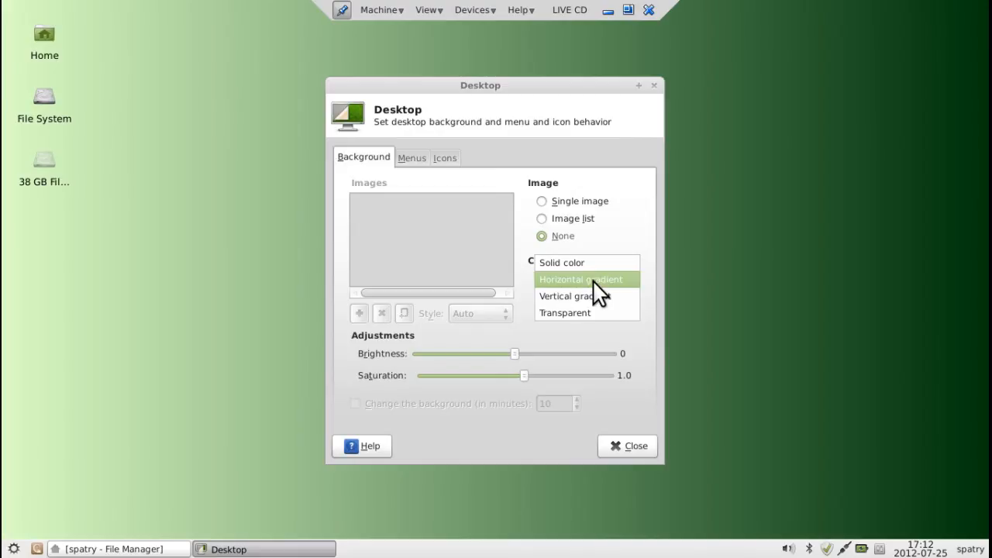
{"action": "left_click", "coordinate": [573, 296]}
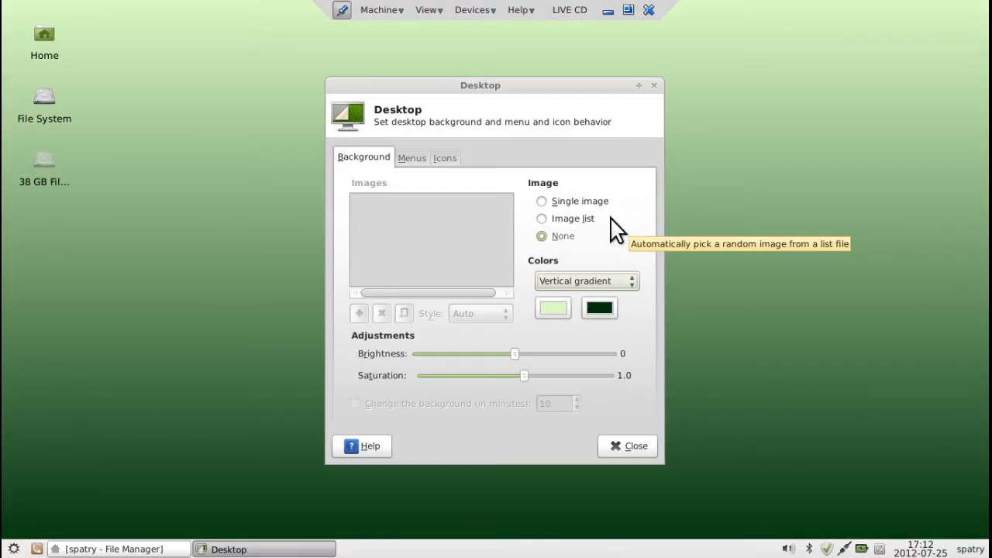
- Slide the background brightness down to about -68, then back up to settle at -14
{"action": "left_click_drag", "start_coordinate": [514, 353], "coordinate": [461, 354]}
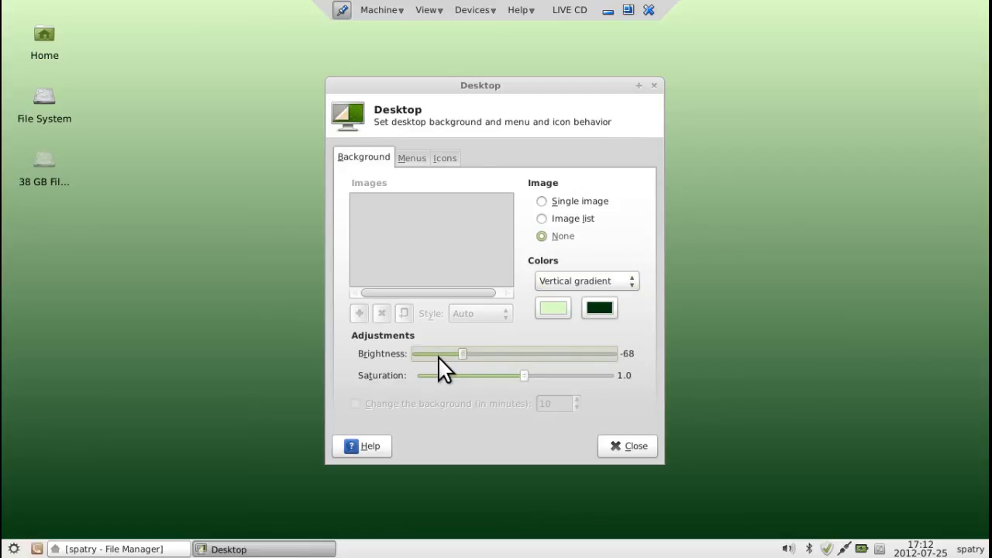
{"action": "left_click_drag", "start_coordinate": [463, 353], "coordinate": [479, 353]}
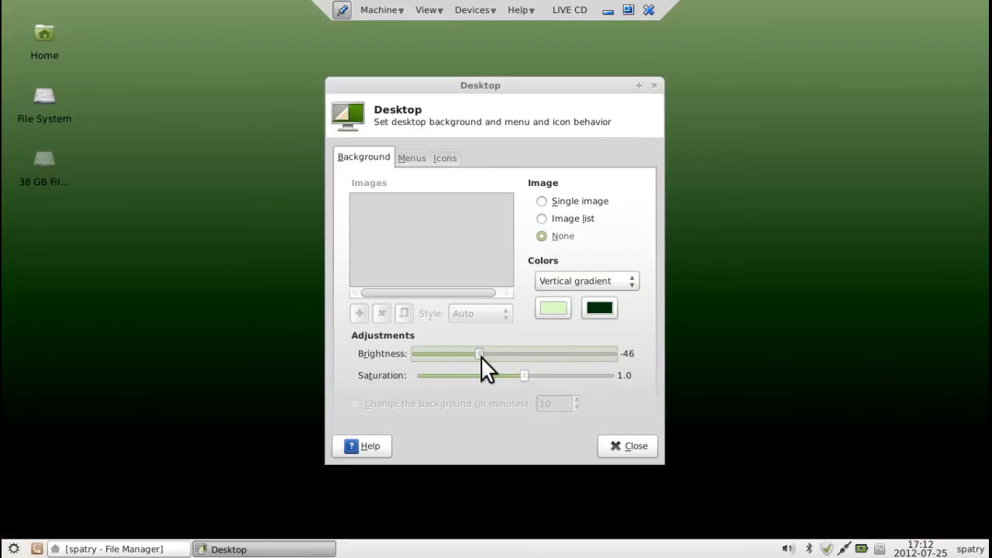
{"action": "left_click_drag", "start_coordinate": [478, 353], "coordinate": [510, 353]}
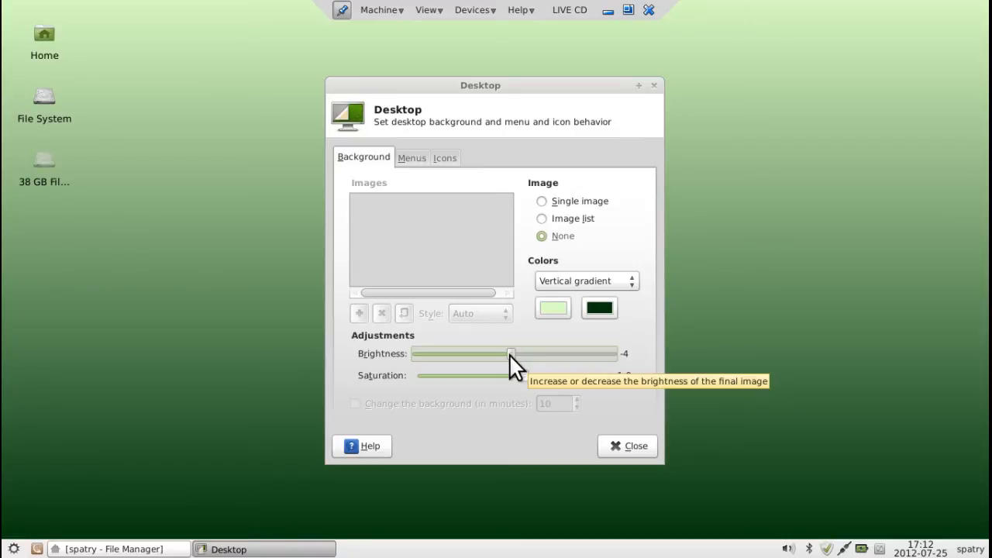
{"action": "left_click_drag", "start_coordinate": [509, 353], "coordinate": [502, 353]}
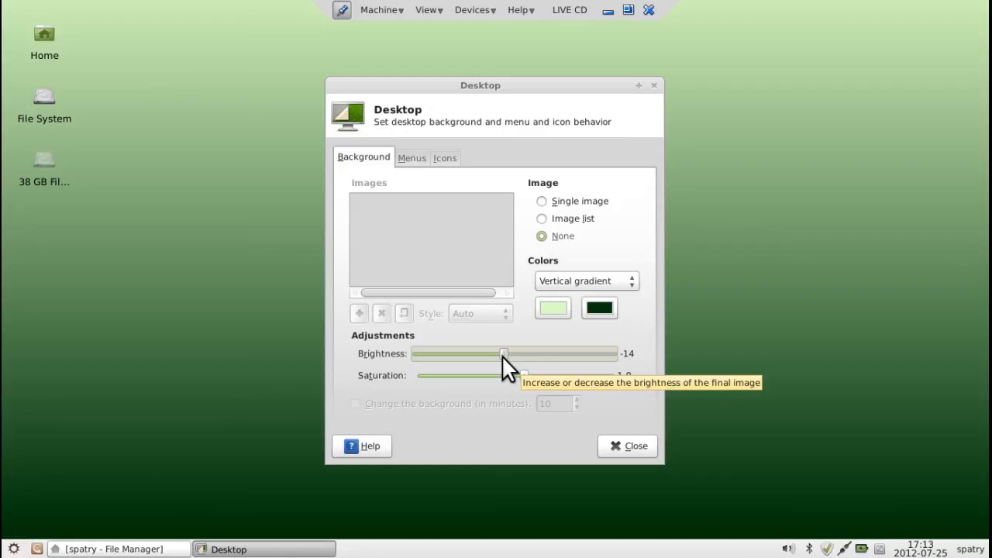
{"action": "mouse_move", "coordinate": [421, 147]}
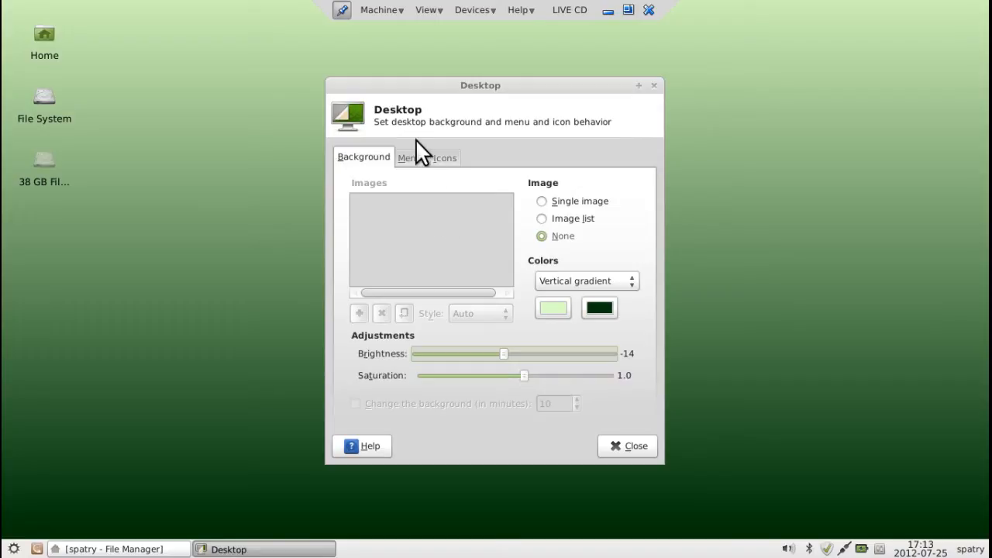
- On the Menus page, toggle 'Show applications menu on desktop right click' off, test it, then re-enable it
{"action": "left_click", "coordinate": [412, 157]}
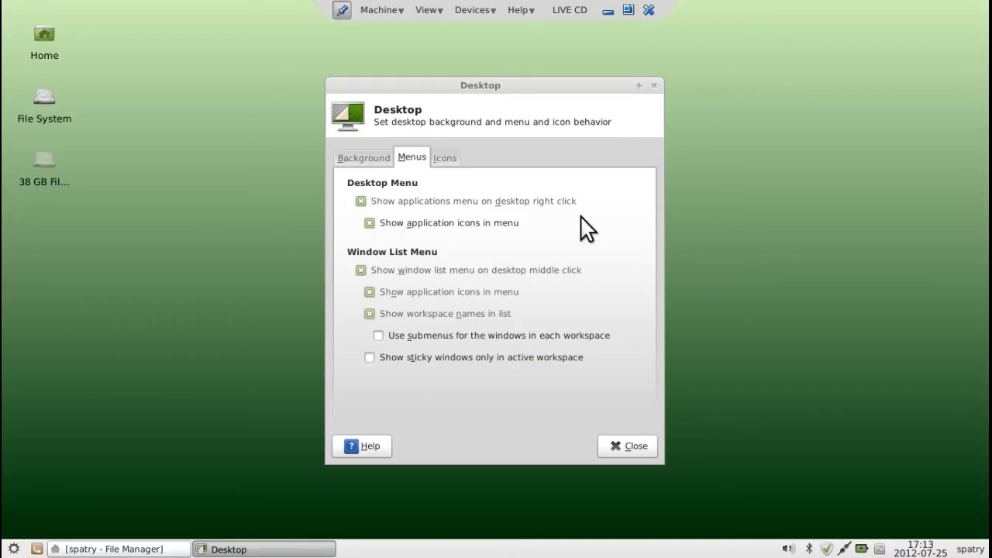
{"action": "mouse_move", "coordinate": [772, 344]}
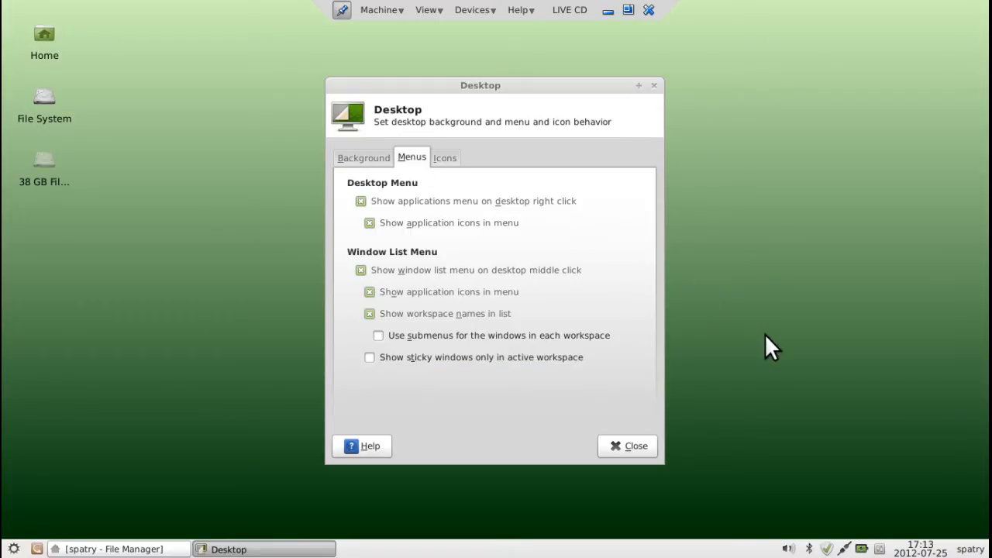
{"action": "mouse_move", "coordinate": [714, 519]}
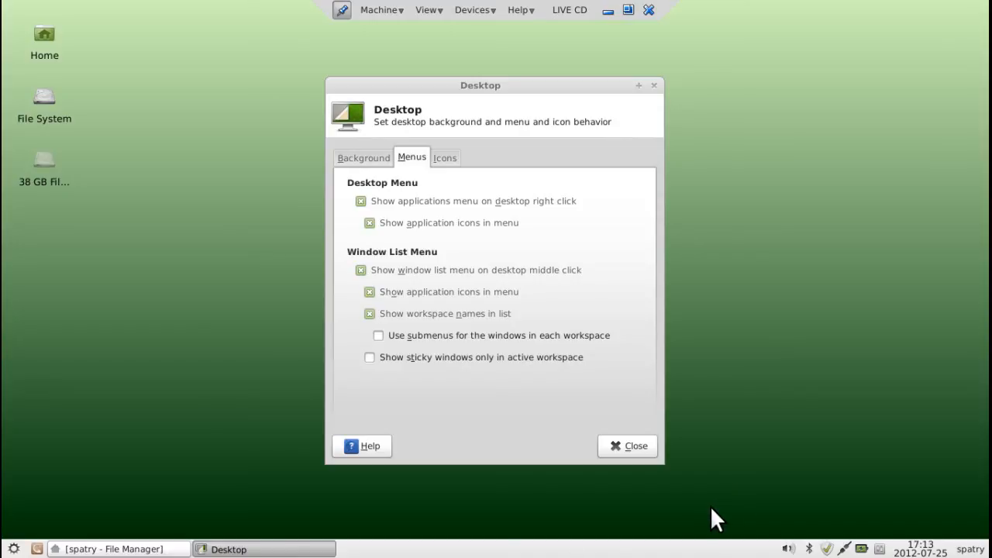
{"action": "left_click", "coordinate": [13, 548]}
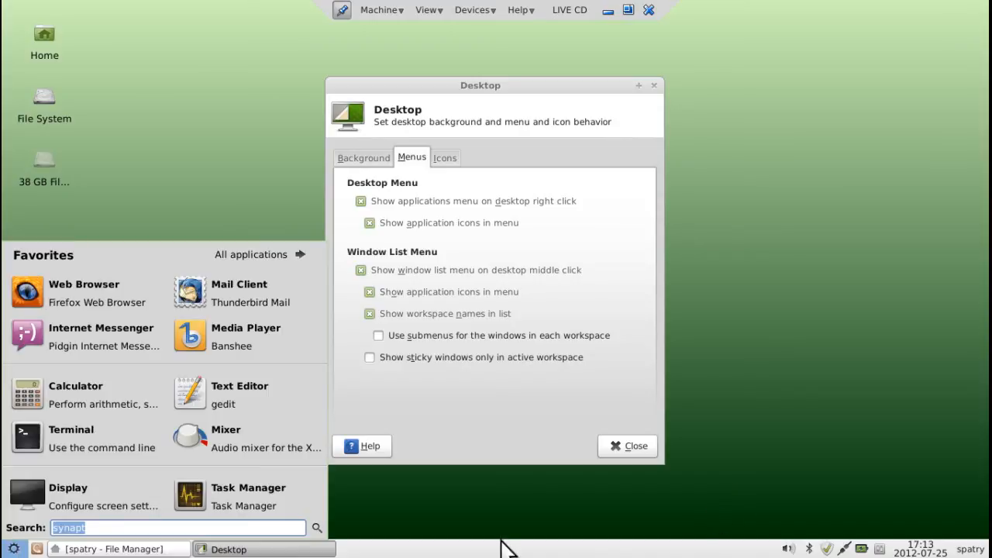
{"action": "mouse_move", "coordinate": [880, 552]}
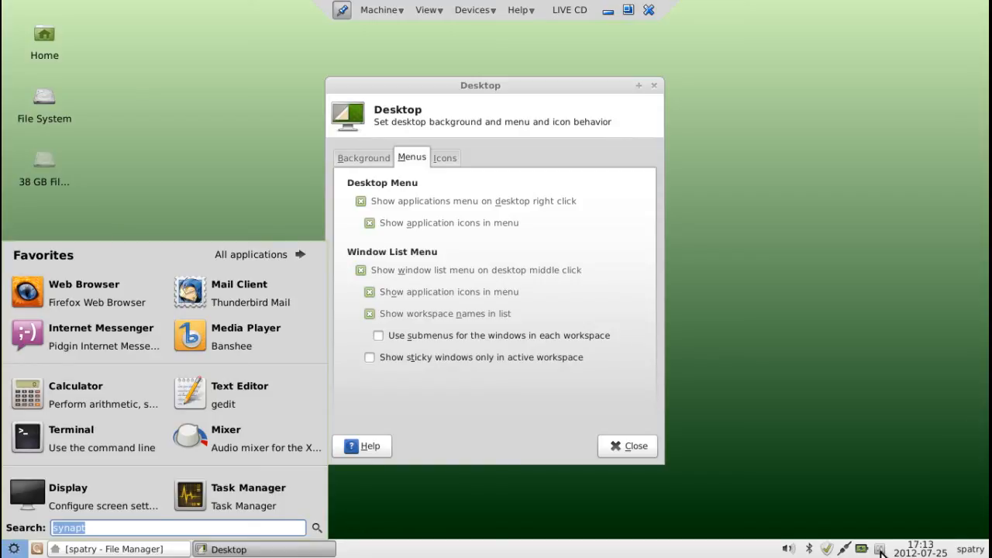
{"action": "mouse_move", "coordinate": [880, 552]}
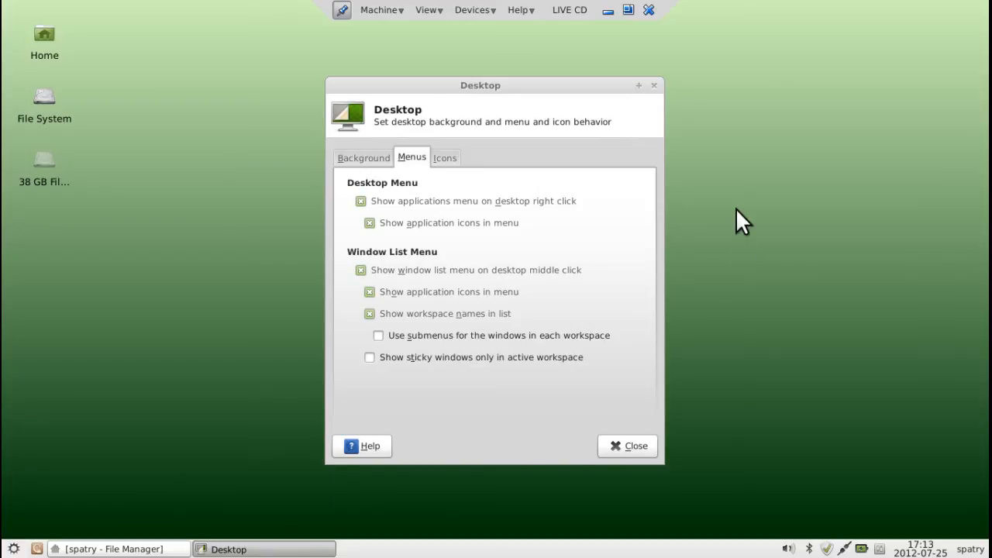
{"action": "mouse_move", "coordinate": [747, 177]}
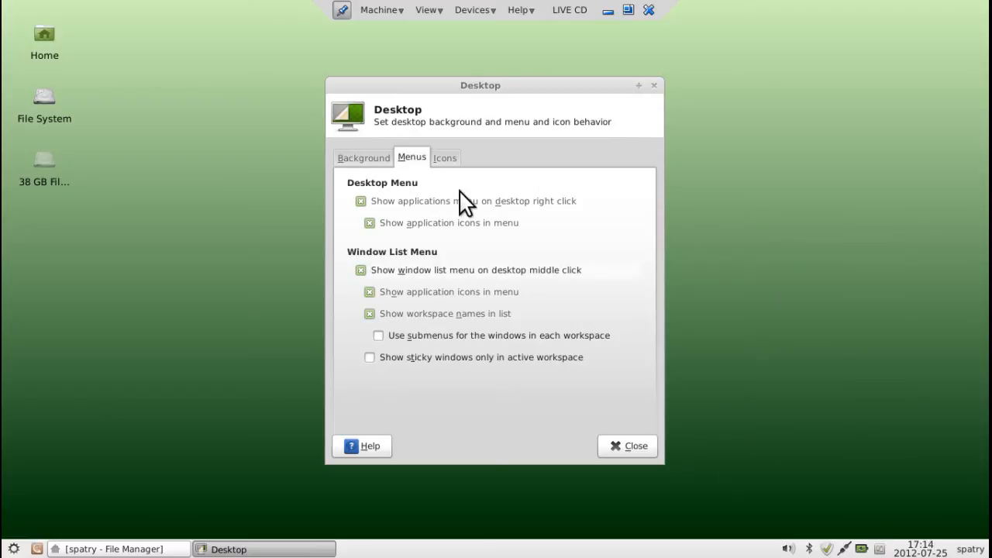
{"action": "left_click", "coordinate": [360, 202]}
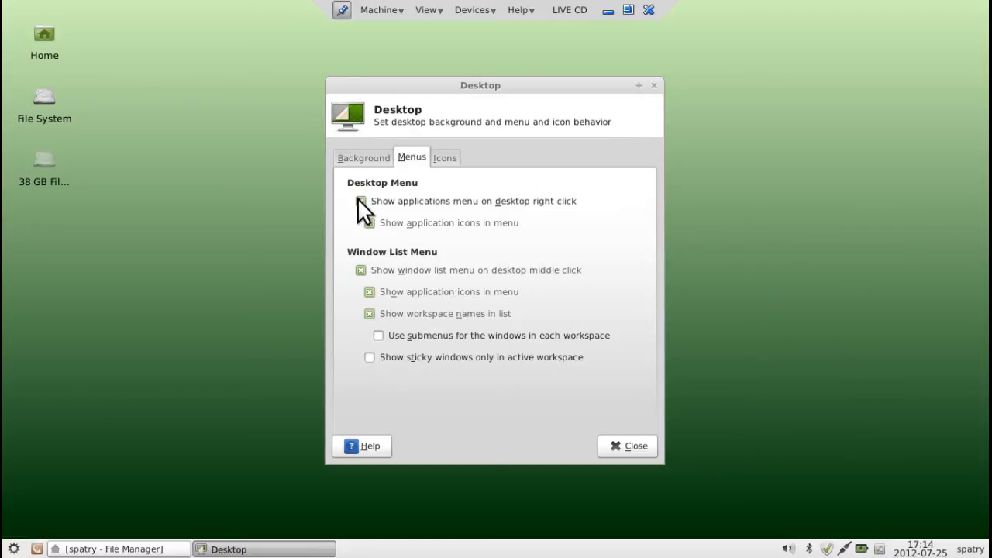
{"action": "left_click", "coordinate": [361, 201]}
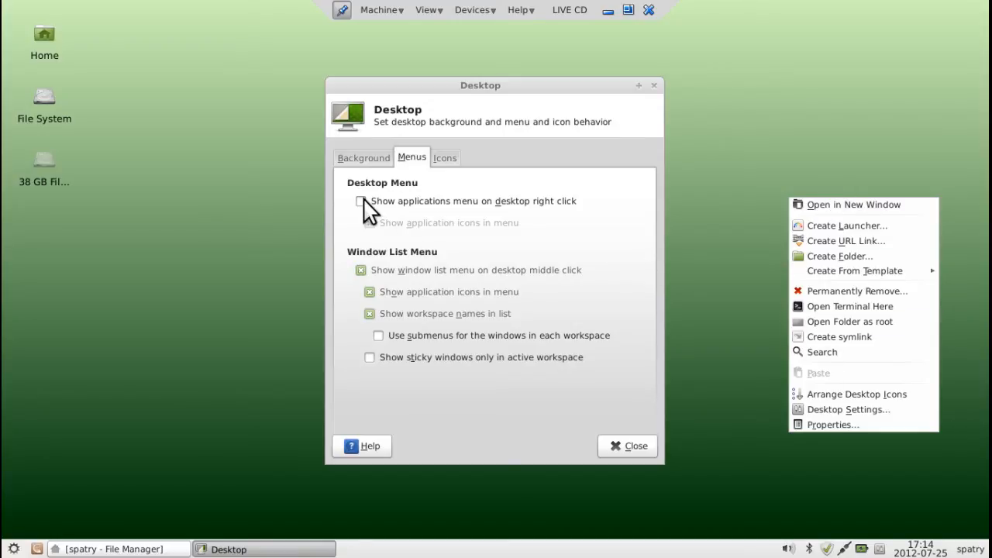
{"action": "left_click", "coordinate": [359, 201]}
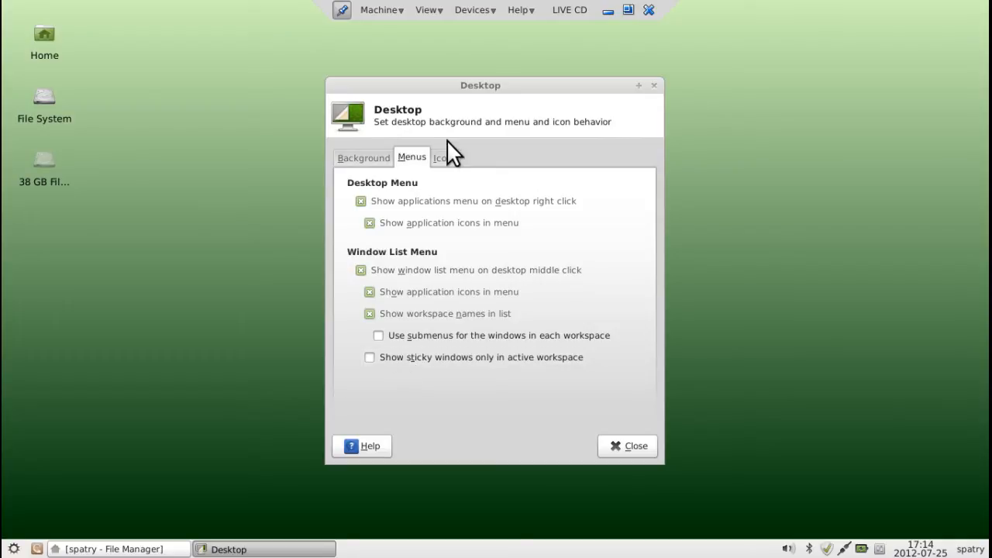
- On the Icons page enlarge the icon size to 65, close Desktop Settings and restore the file manager
{"action": "left_click", "coordinate": [443, 157]}
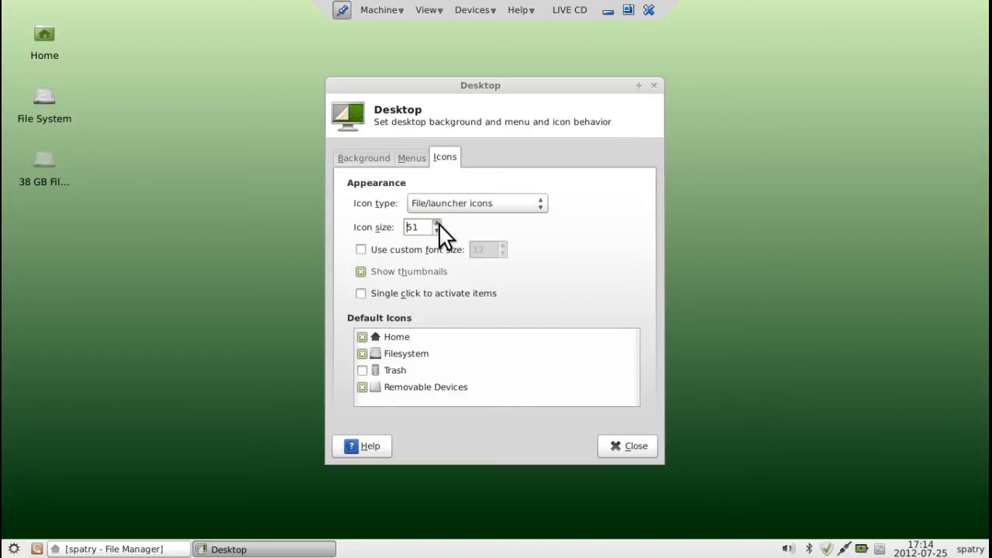
{"action": "left_click", "coordinate": [437, 223]}
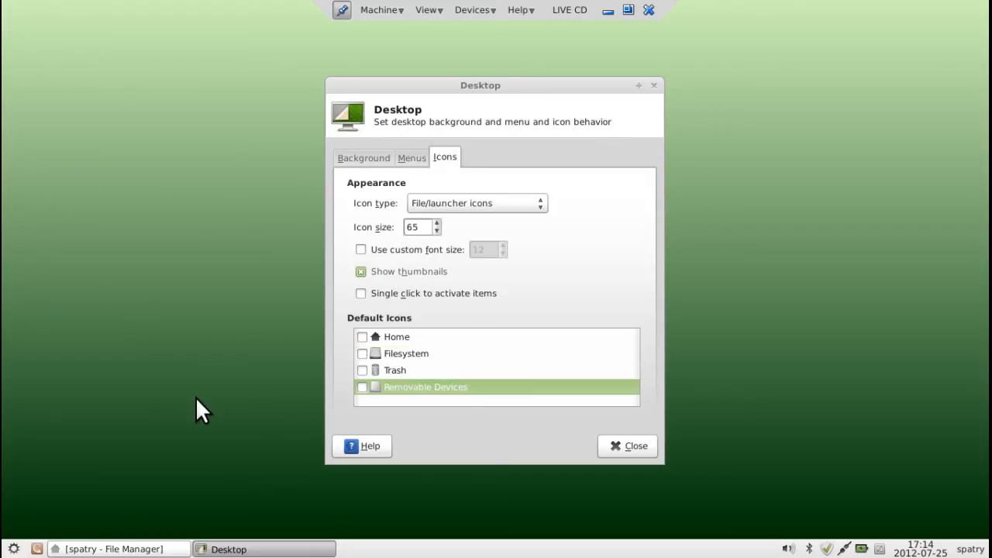
{"action": "mouse_move", "coordinate": [56, 201]}
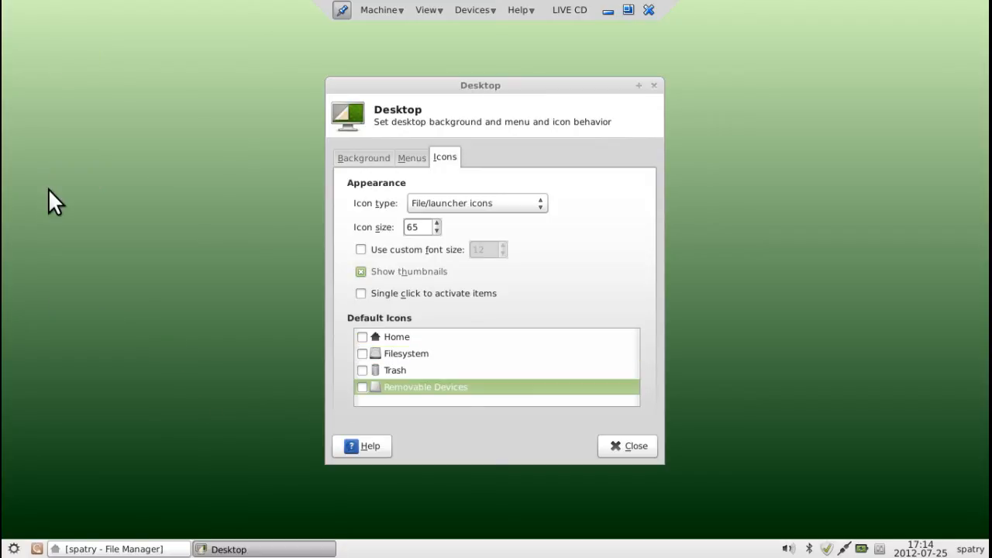
{"action": "mouse_move", "coordinate": [973, 244]}
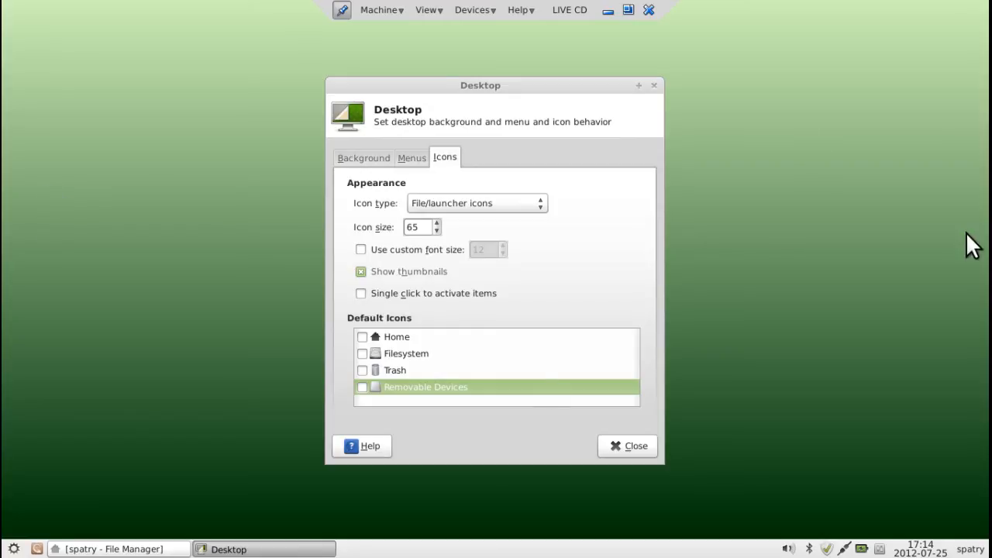
{"action": "mouse_move", "coordinate": [850, 133]}
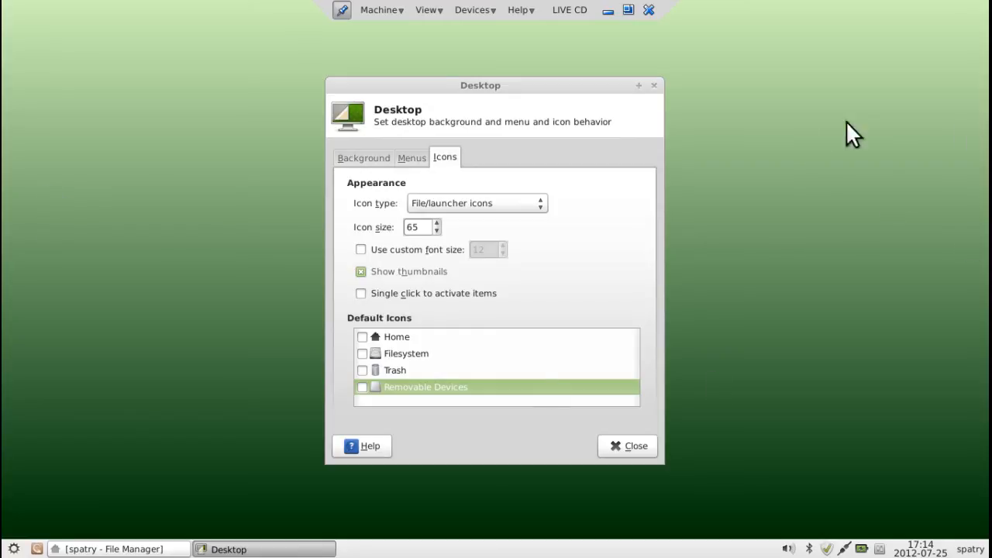
{"action": "mouse_move", "coordinate": [638, 419]}
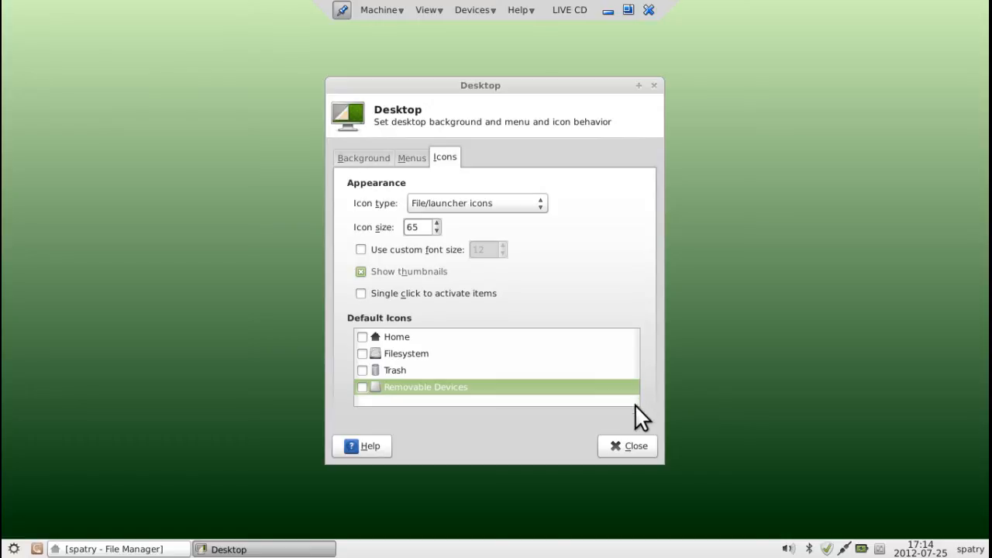
{"action": "left_click", "coordinate": [627, 447]}
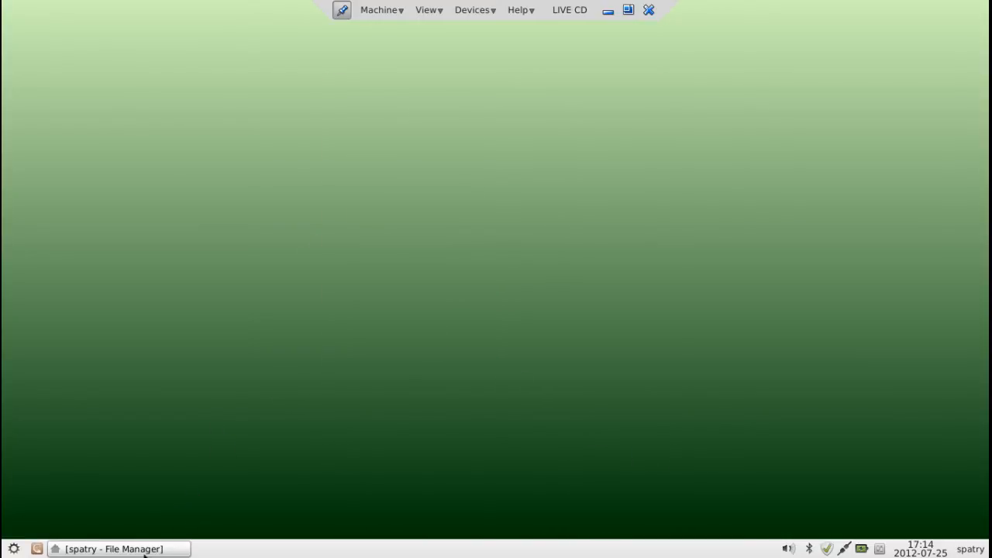
{"action": "left_click", "coordinate": [116, 548]}
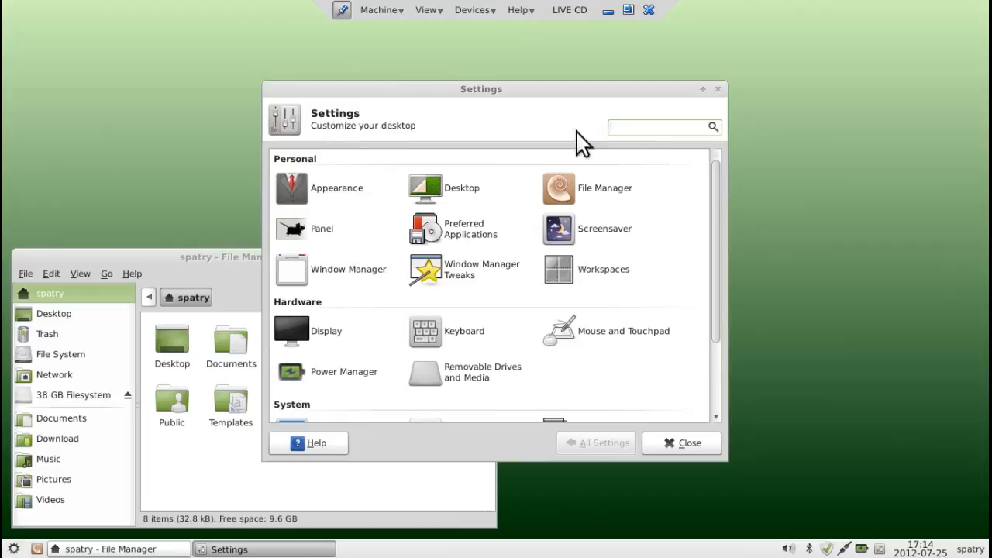
- In Appearance's Style list, try the Aurora, Clearlooks, Crux and Industrial widget styles
{"action": "left_click_drag", "start_coordinate": [480, 88], "coordinate": [669, 30]}
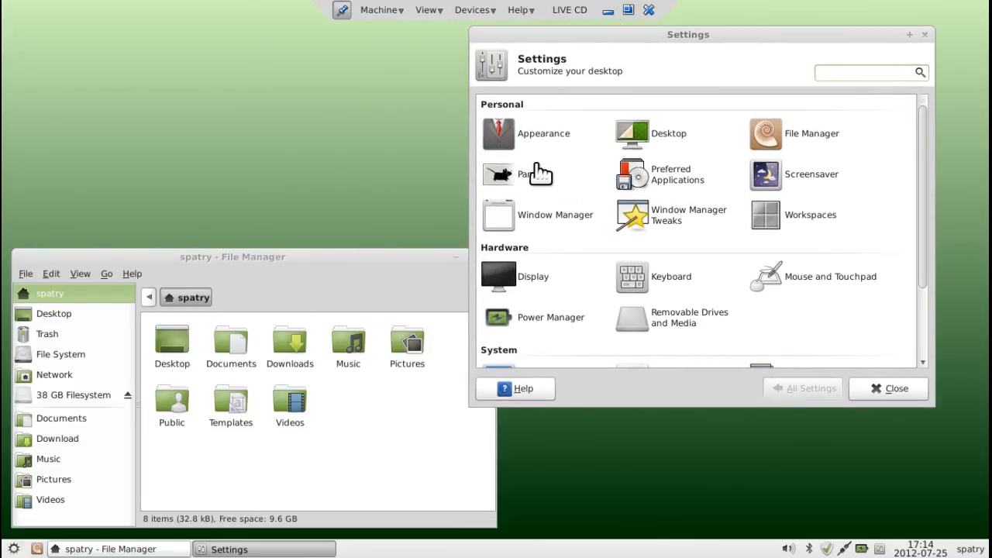
{"action": "mouse_move", "coordinate": [511, 143]}
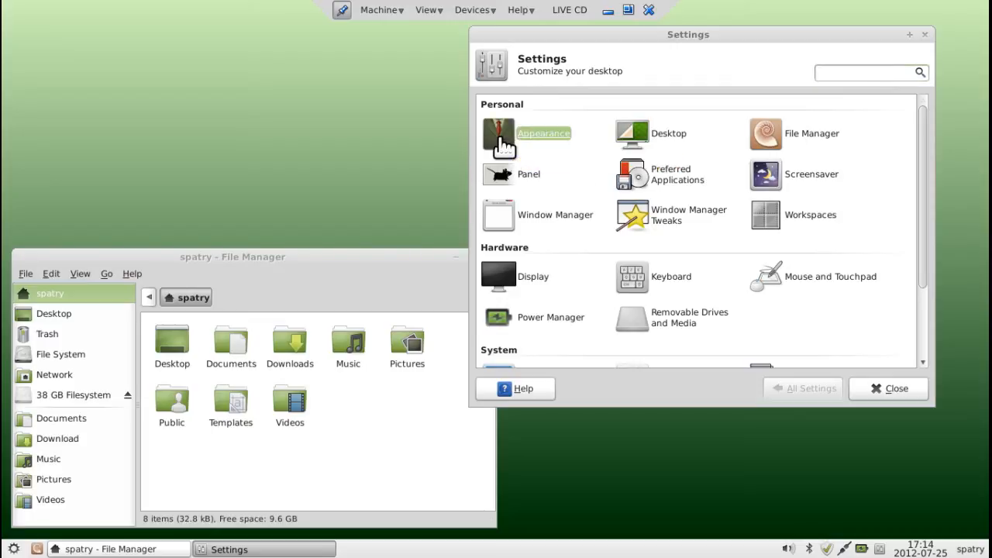
{"action": "left_click", "coordinate": [543, 133]}
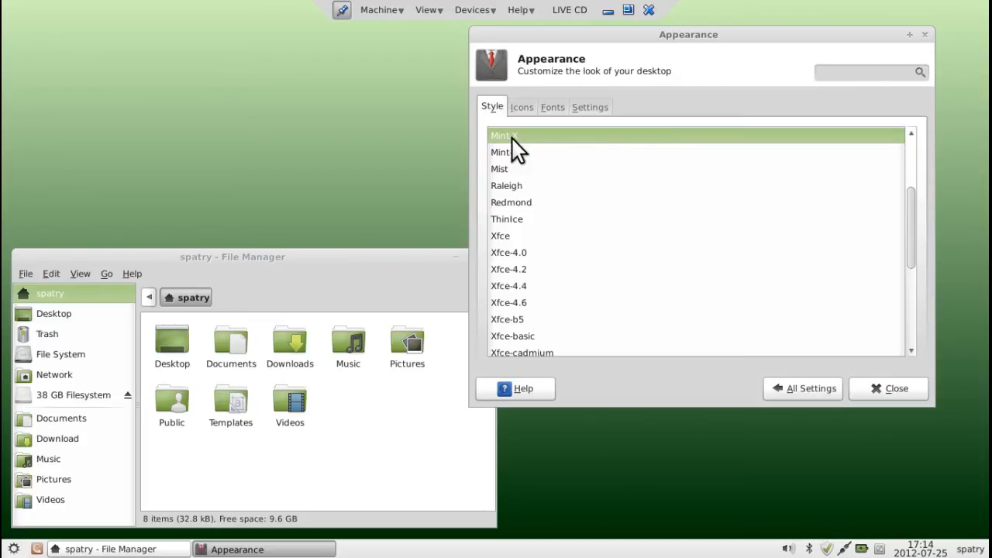
{"action": "scroll", "scroll_direction": "down", "scroll_amount": 3}
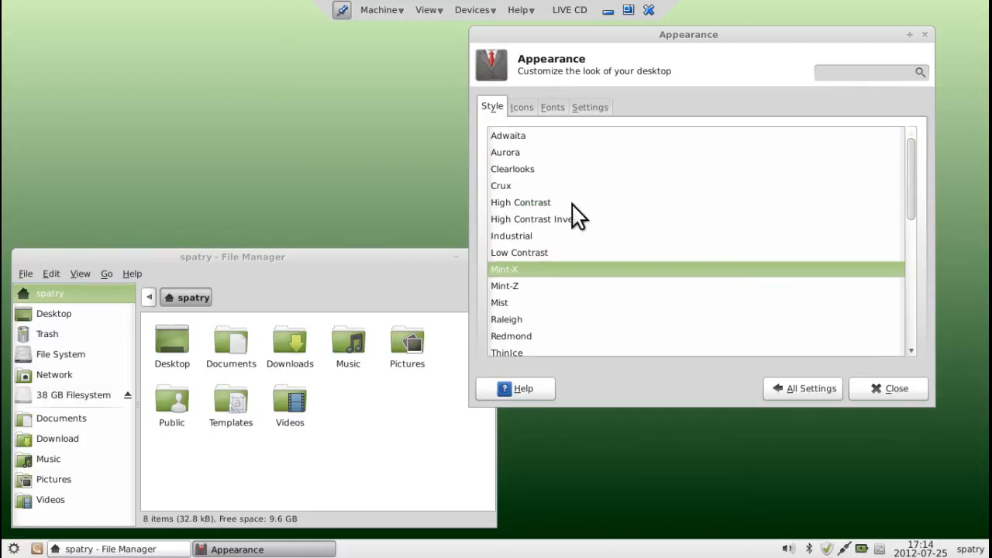
{"action": "left_click", "coordinate": [505, 153]}
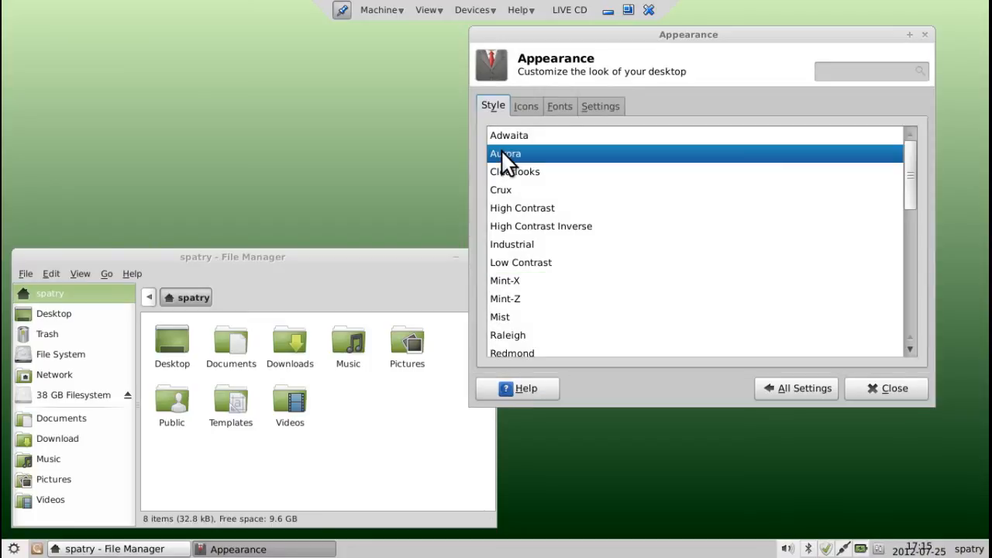
{"action": "left_click", "coordinate": [515, 171]}
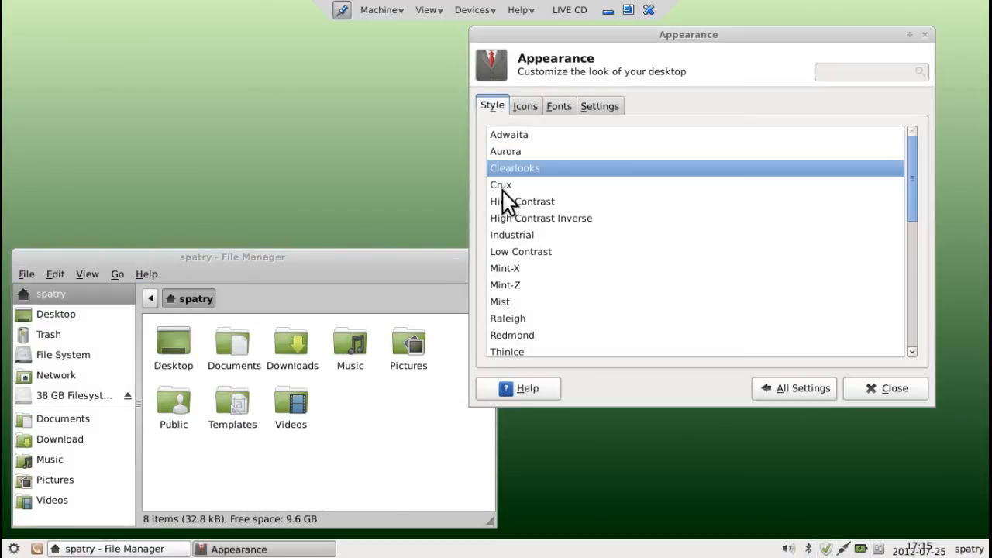
{"action": "left_click", "coordinate": [501, 184]}
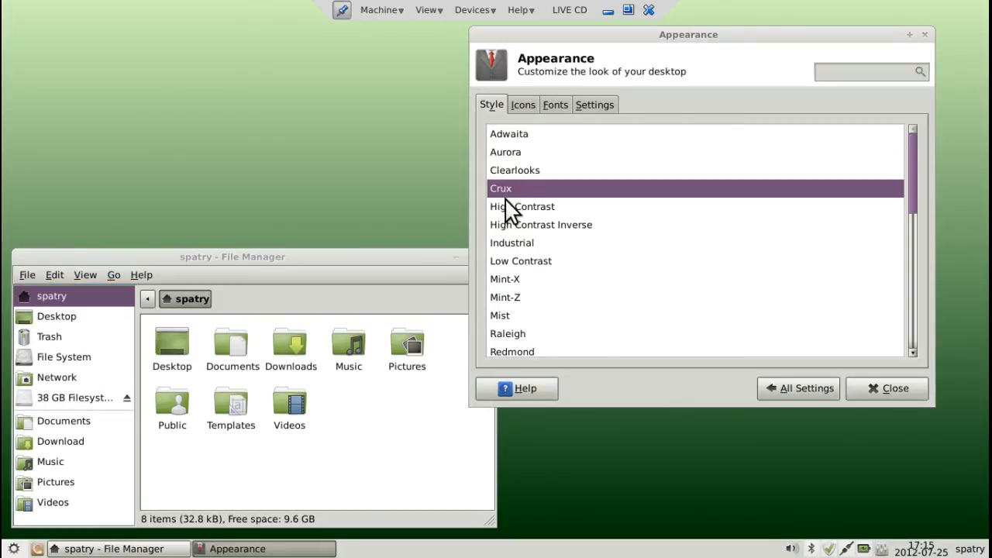
{"action": "left_click", "coordinate": [522, 214]}
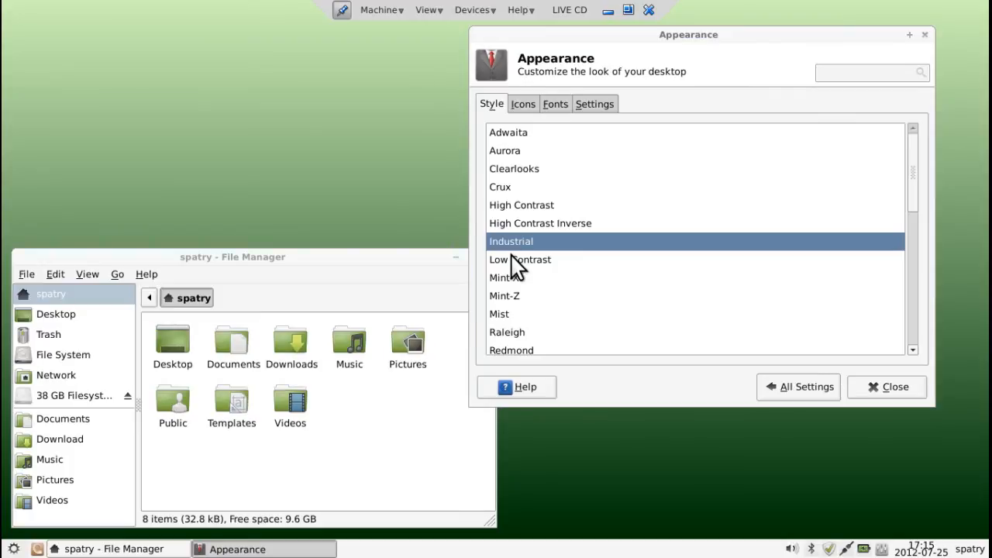
- Preview the Xfce-4.6 variants, settle on Mint-X as the style and close Appearance
{"action": "scroll", "scroll_direction": "down", "scroll_amount": 3}
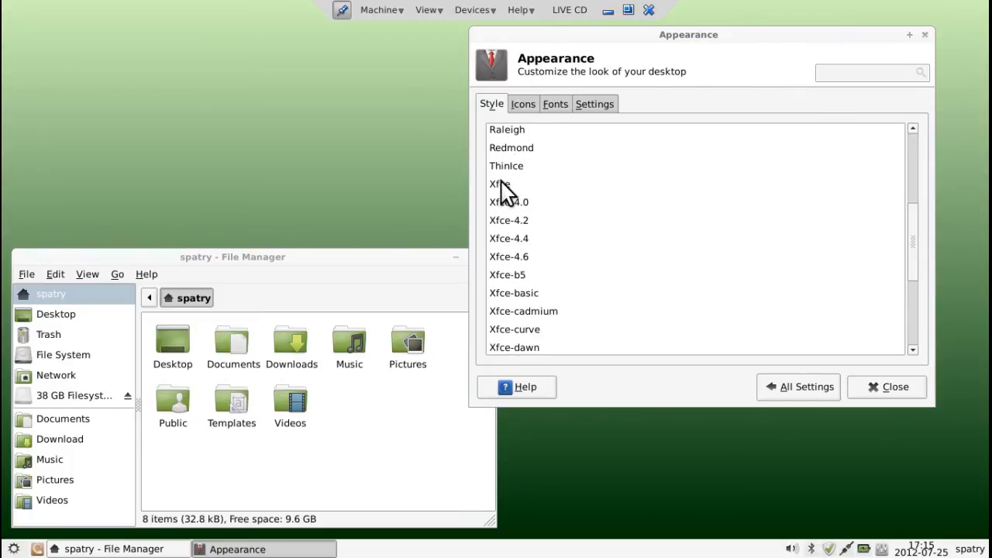
{"action": "left_click", "coordinate": [508, 245]}
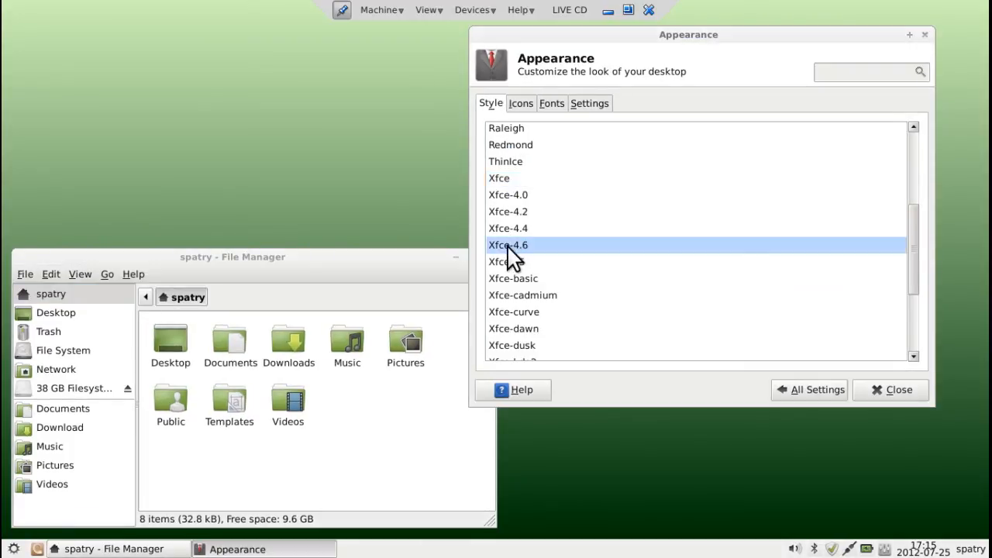
{"action": "scroll", "scroll_direction": "down", "scroll_amount": 3}
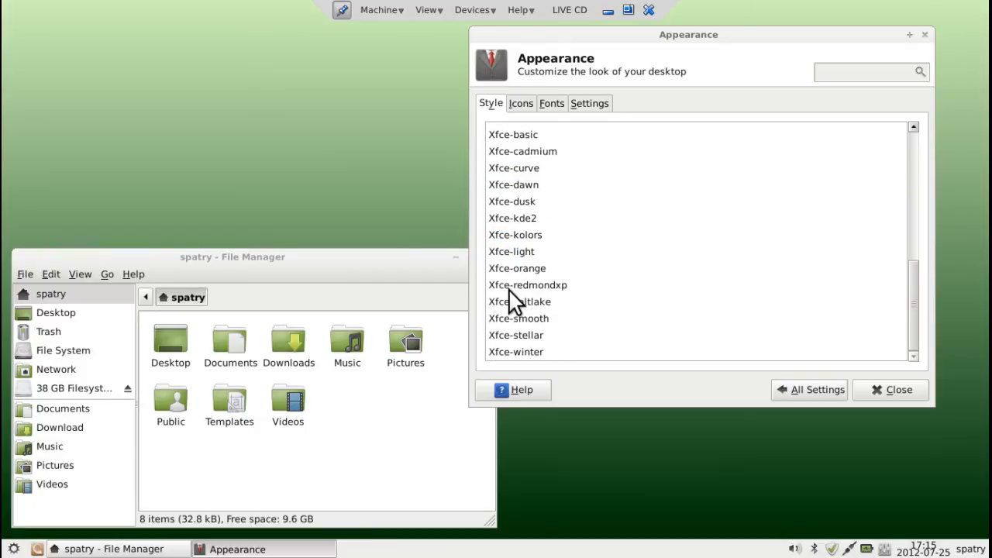
{"action": "left_click", "coordinate": [521, 301]}
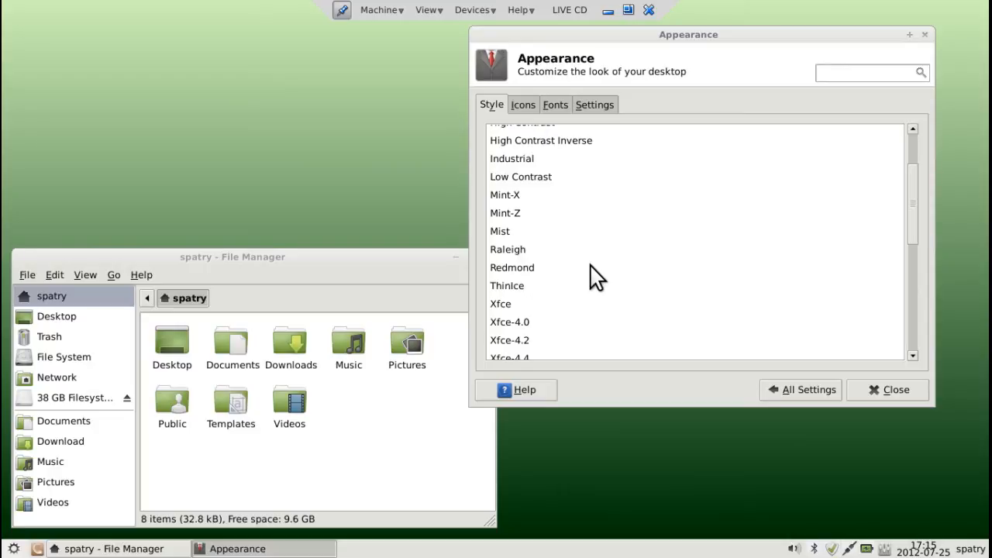
{"action": "left_click", "coordinate": [505, 196]}
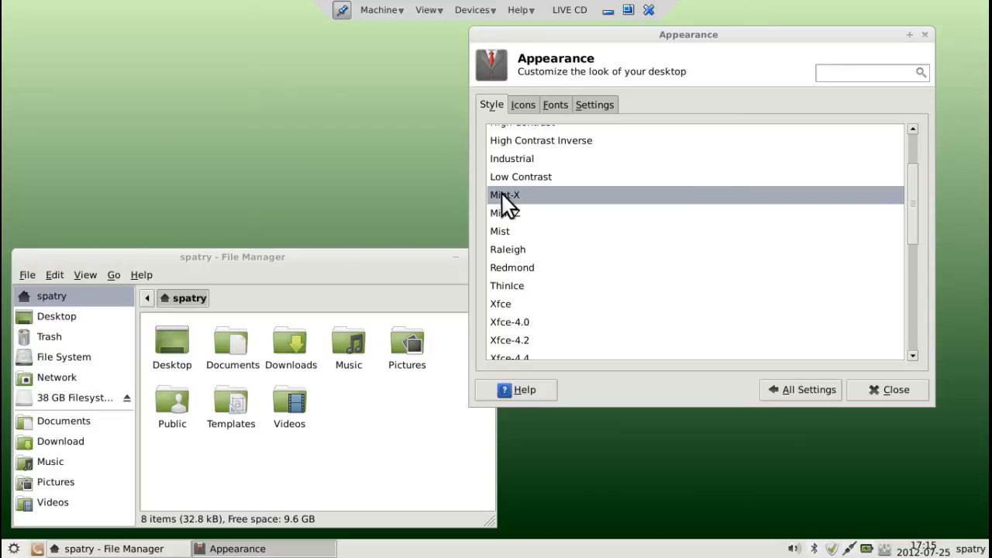
{"action": "mouse_move", "coordinate": [510, 215]}
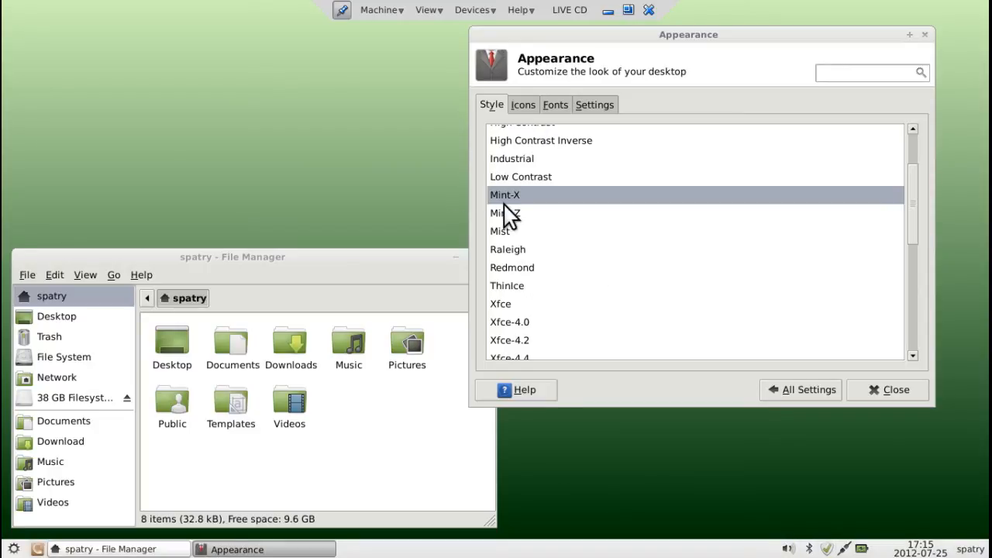
{"action": "left_click", "coordinate": [505, 196]}
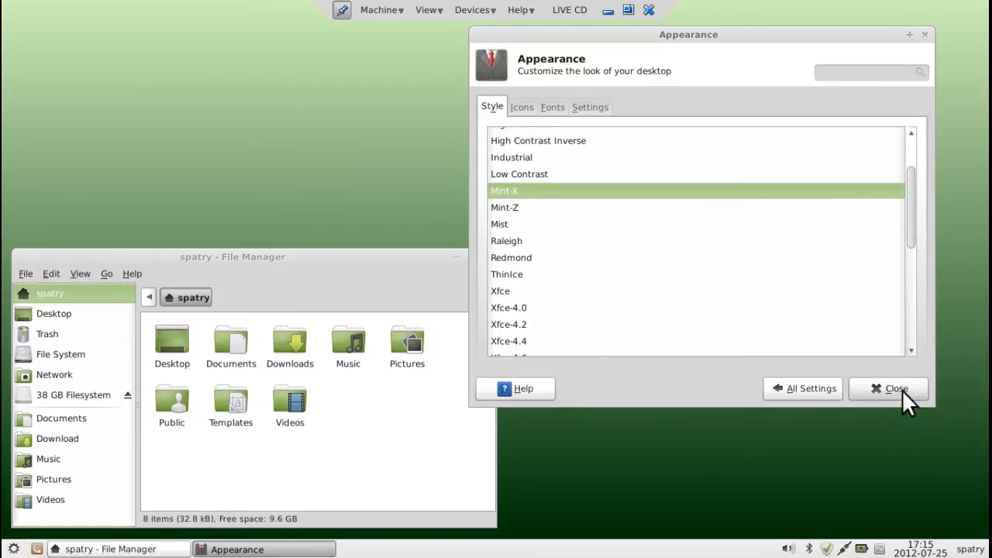
{"action": "left_click", "coordinate": [890, 387]}
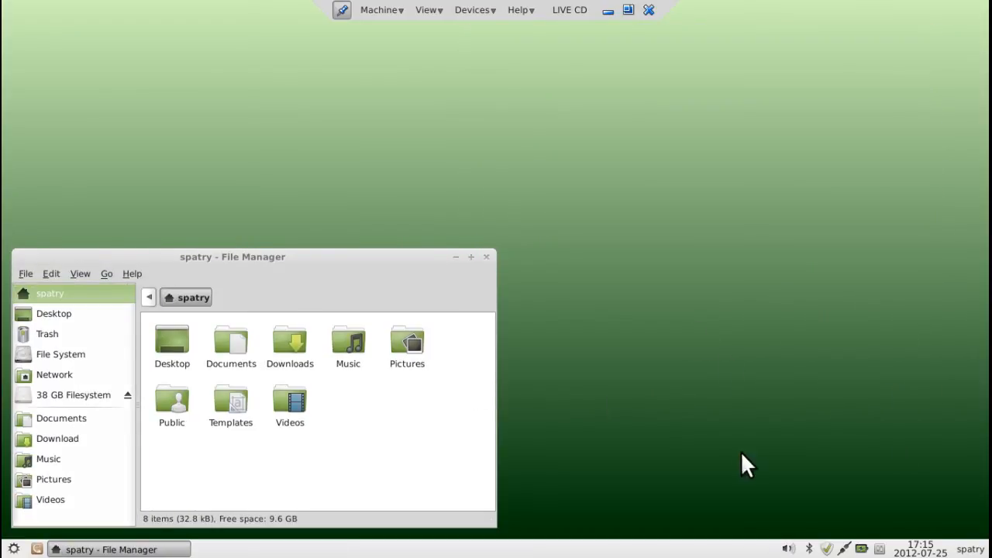
{"action": "mouse_move", "coordinate": [603, 229]}
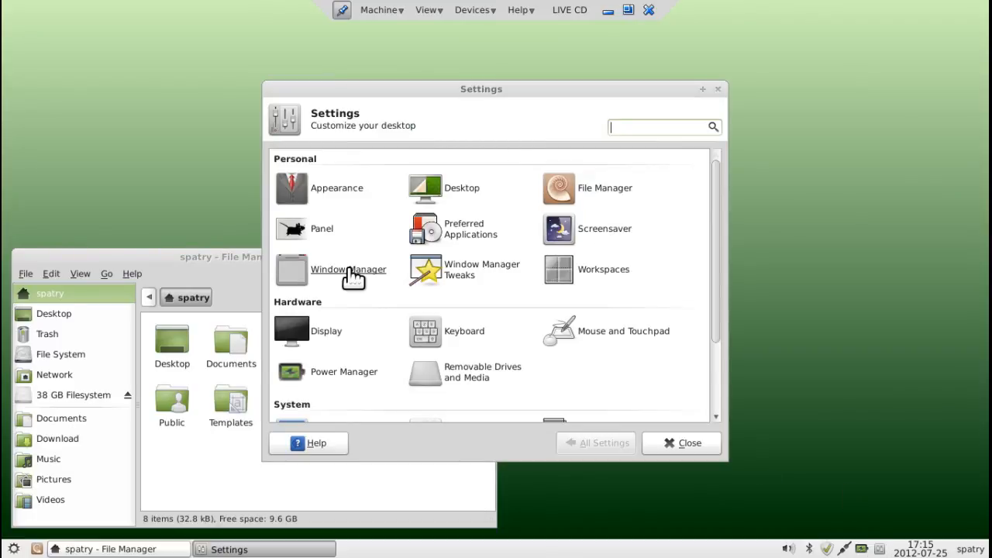
- In Window Manager's Style list, try Default, Daloa and Moheli border themes, then choose Mint-X
{"action": "left_click", "coordinate": [347, 270]}
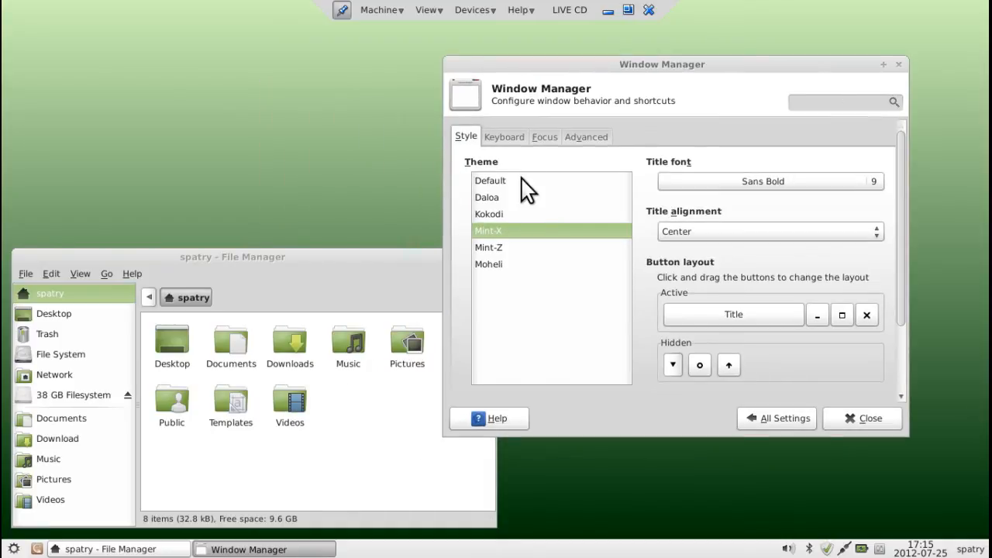
{"action": "left_click", "coordinate": [489, 180]}
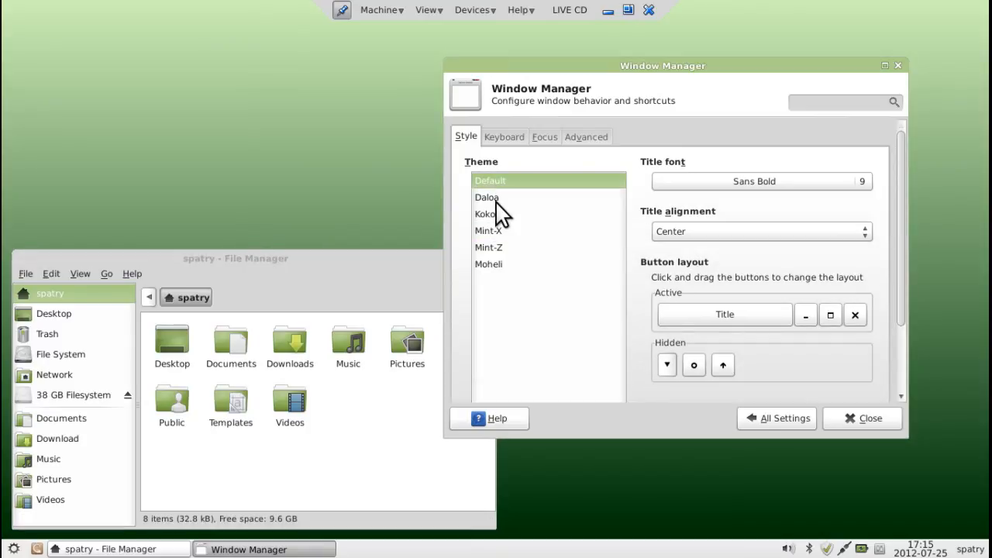
{"action": "left_click", "coordinate": [487, 196]}
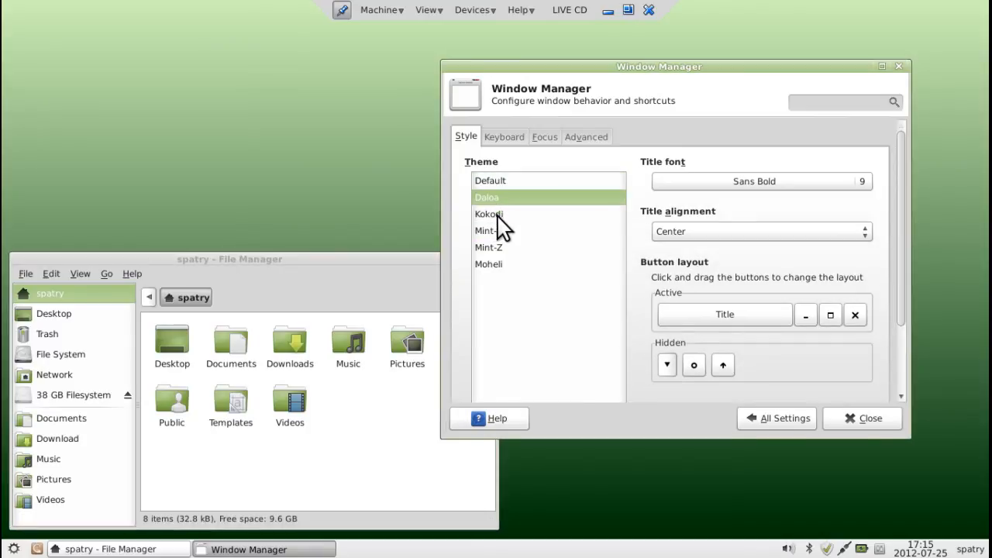
{"action": "left_click", "coordinate": [488, 264]}
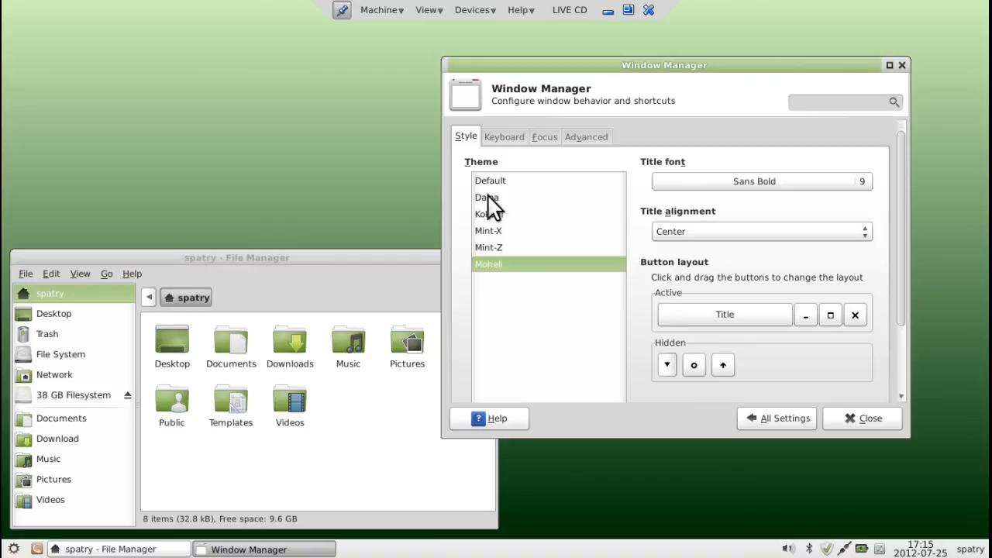
{"action": "left_click", "coordinate": [489, 180]}
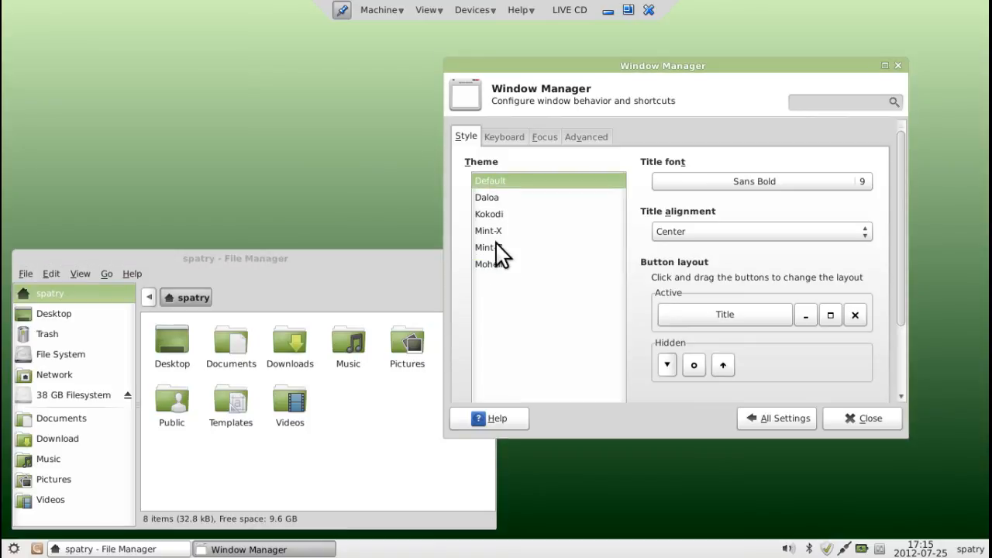
{"action": "left_click", "coordinate": [488, 230]}
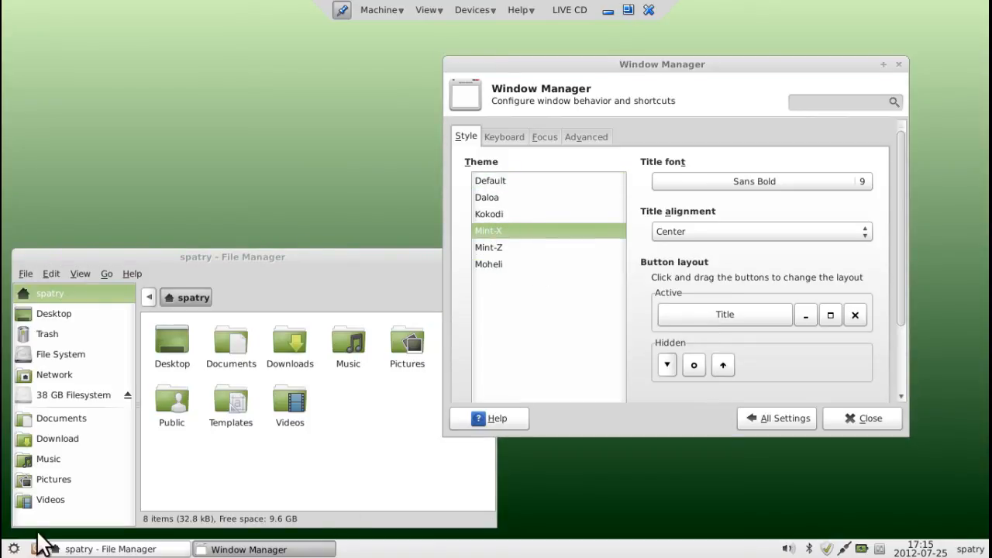
{"action": "left_click", "coordinate": [12, 548]}
{"action": "type", "text": "synapt"}
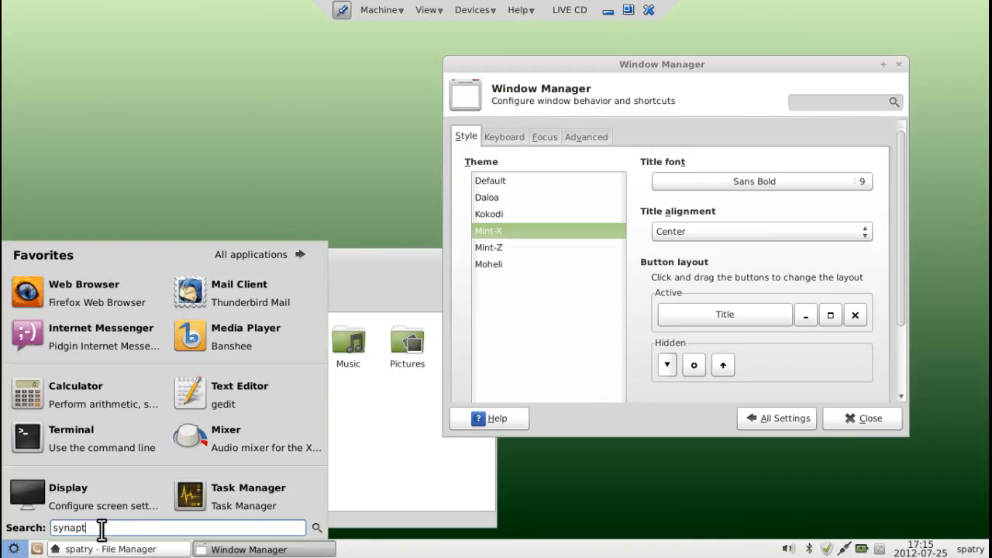
- Launch Synaptic Package Manager from the menu search and authenticate with the password
{"action": "type", "text": "i"}
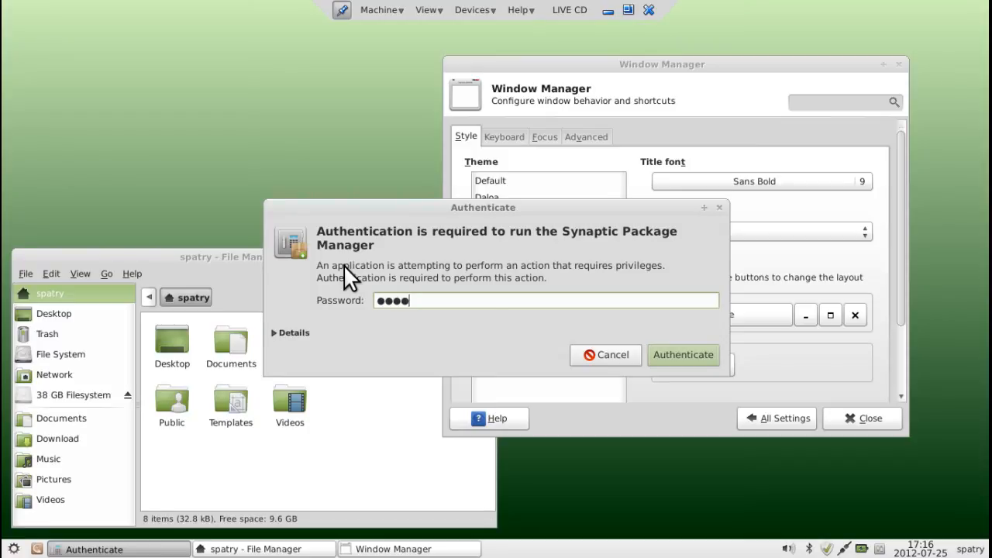
{"action": "left_click", "coordinate": [682, 353]}
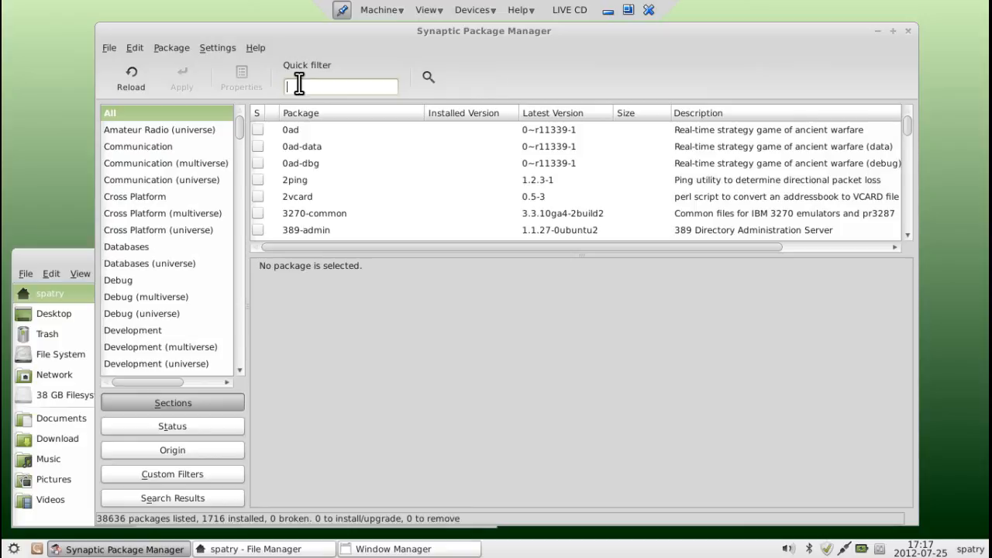
- Filter packages by 'themes', sort by Package name and mark xfwm4-themes for installation
{"action": "type", "text": "themes"}
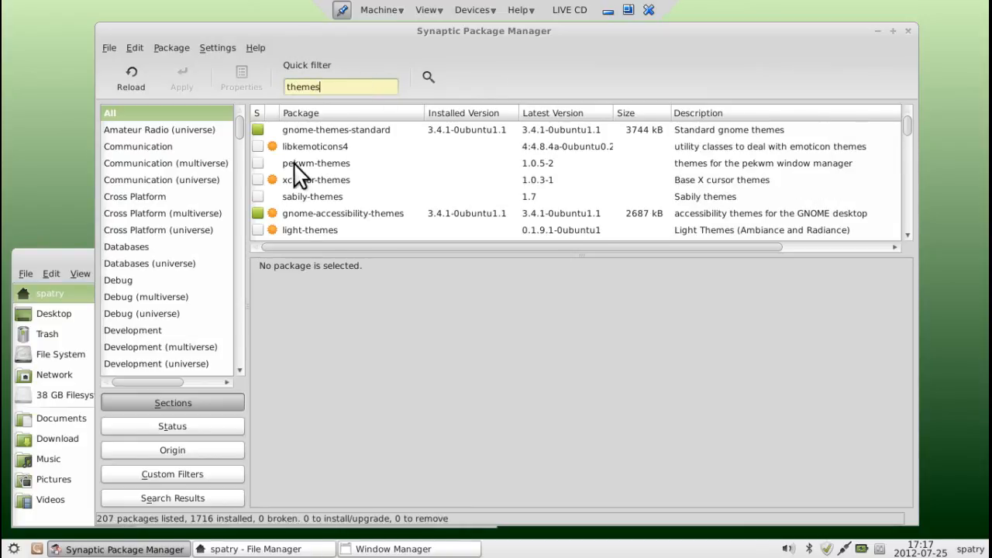
{"action": "scroll", "scroll_direction": "down", "scroll_amount": 3}
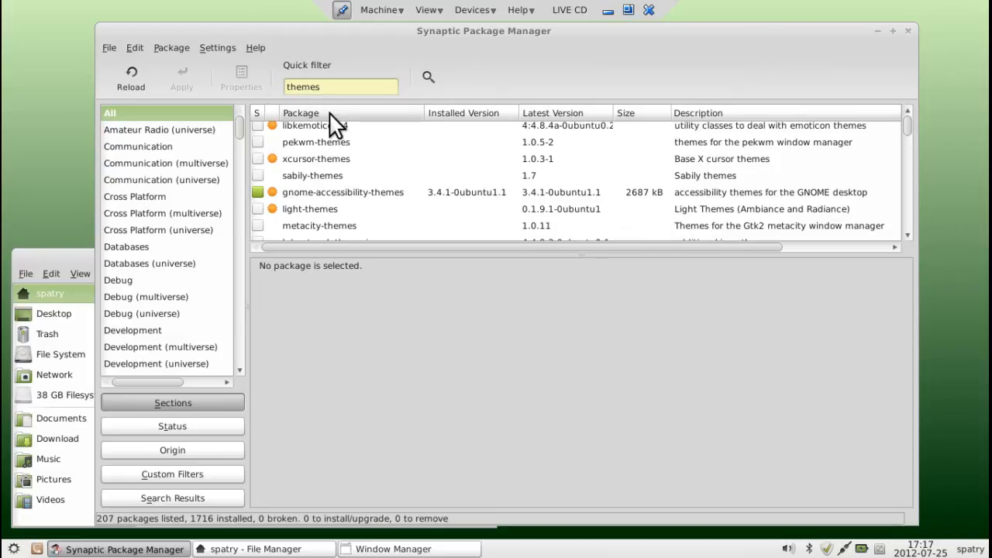
{"action": "left_click", "coordinate": [300, 112]}
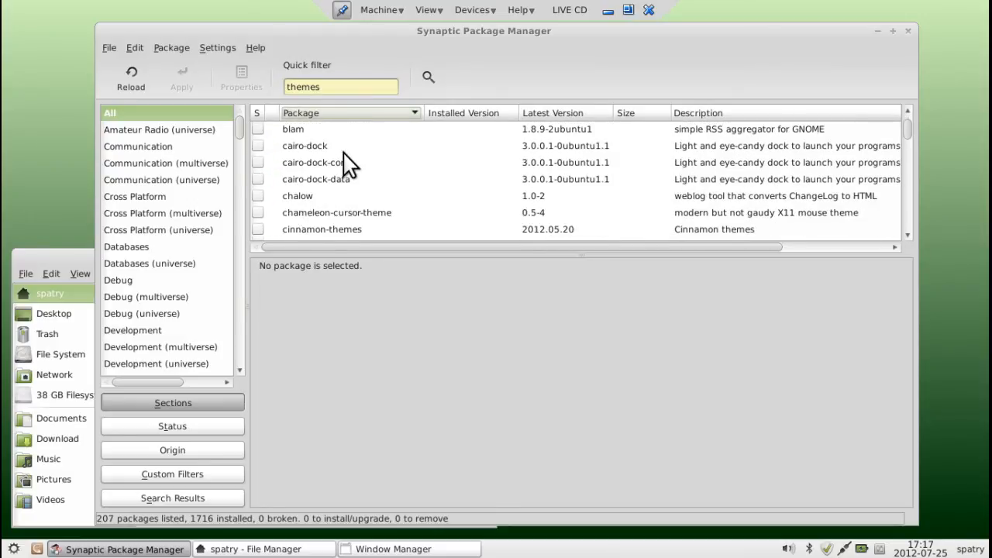
{"action": "scroll", "scroll_direction": "down", "scroll_amount": 3}
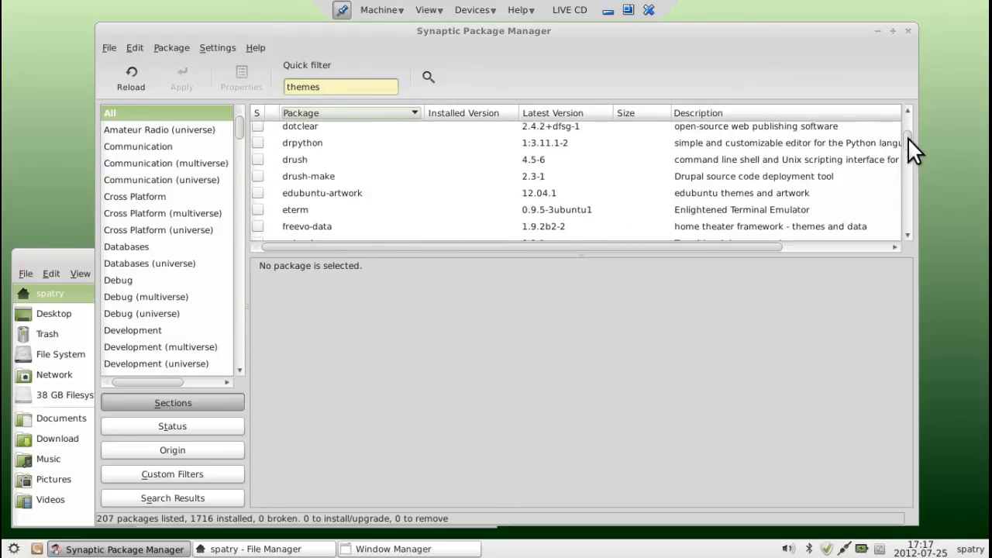
{"action": "scroll", "scroll_direction": "down", "scroll_amount": 3}
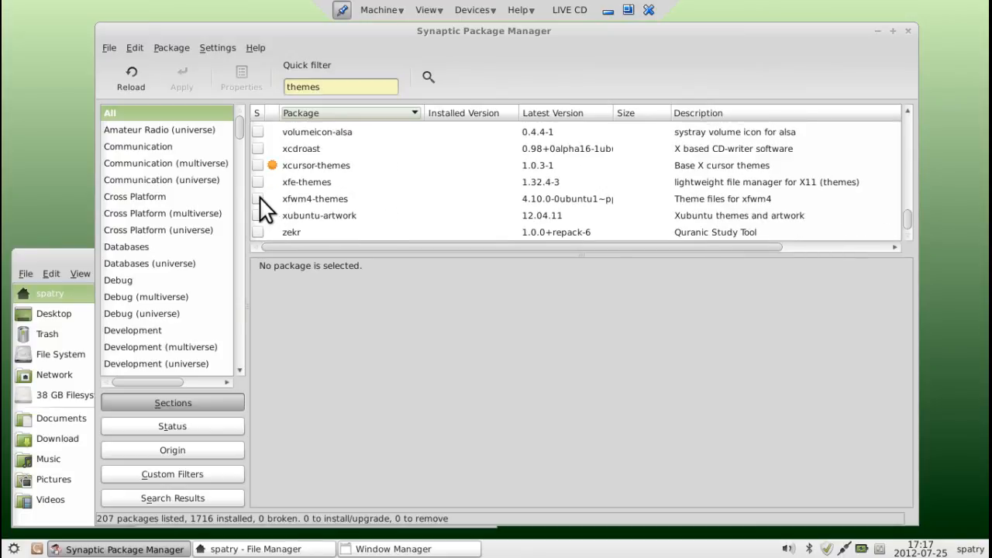
{"action": "left_click", "coordinate": [315, 198]}
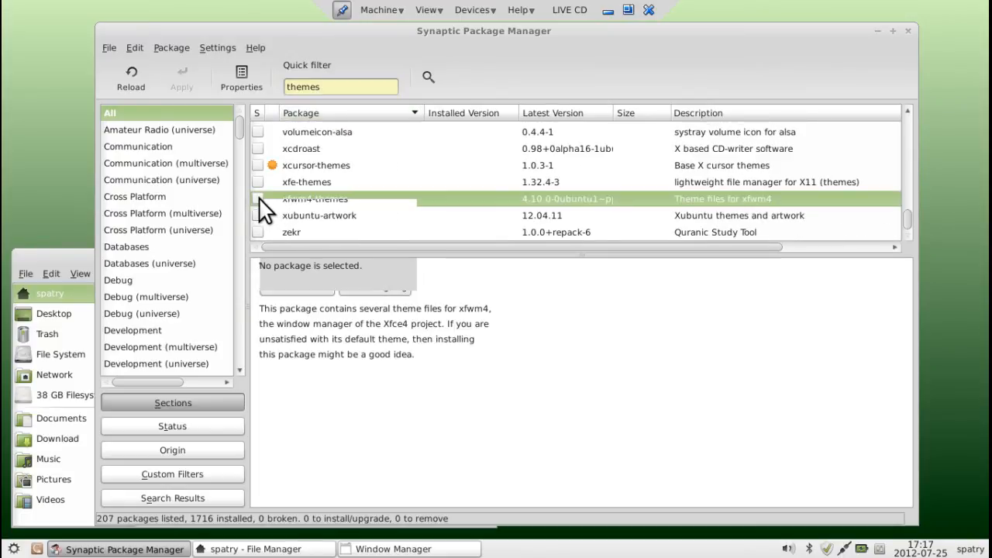
{"action": "right_click", "coordinate": [313, 198]}
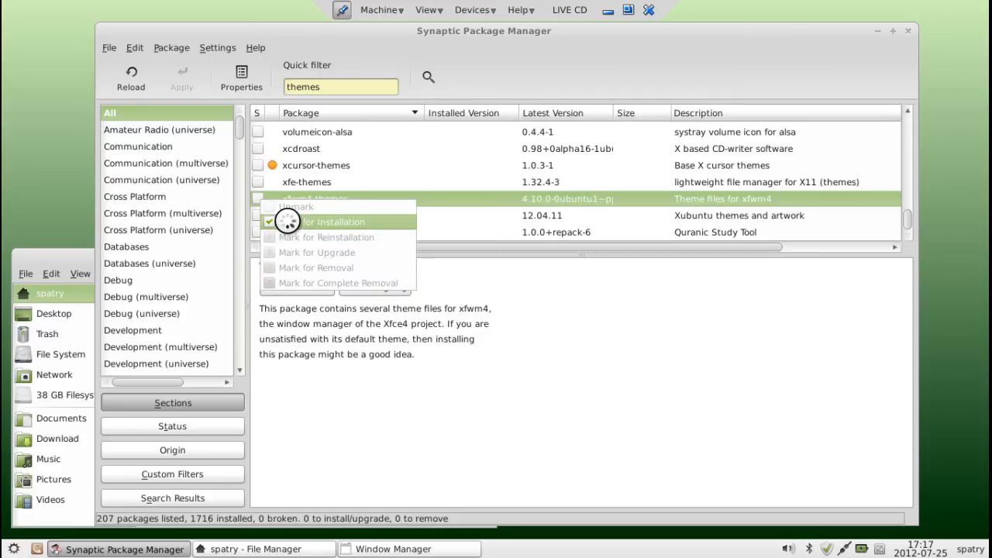
{"action": "left_click", "coordinate": [333, 221]}
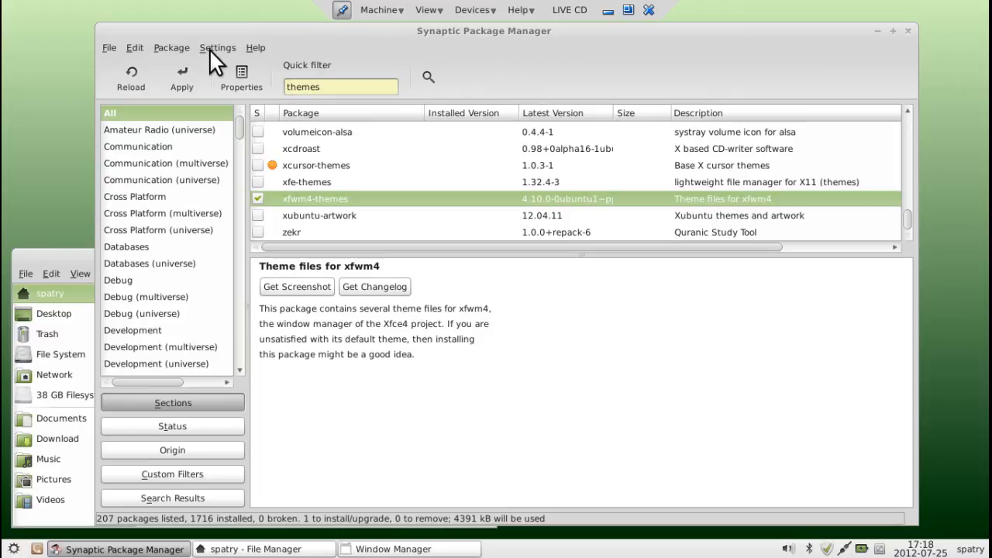
- Open Synaptic's Preferences dialog from the Settings menu on its General options
{"action": "left_click", "coordinate": [217, 47]}
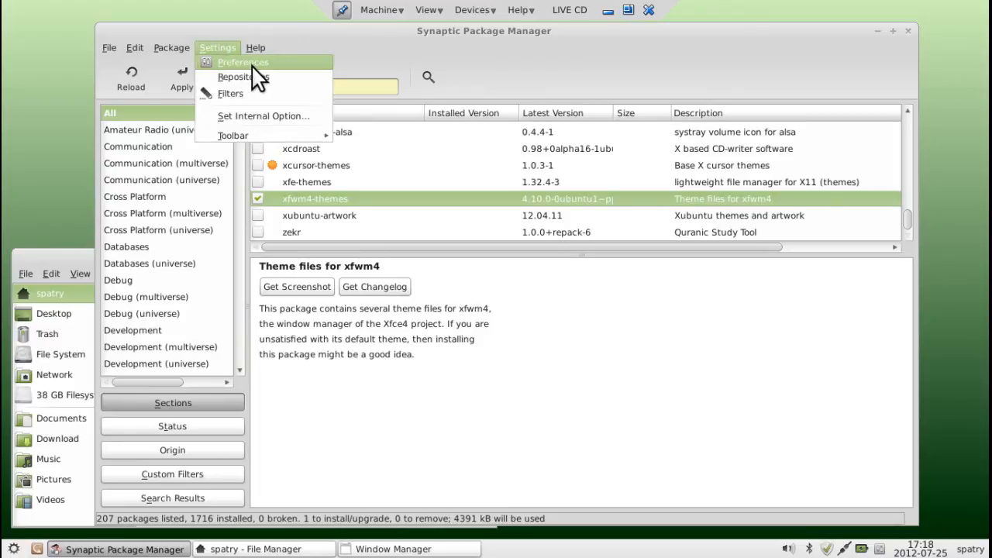
{"action": "left_click", "coordinate": [241, 62]}
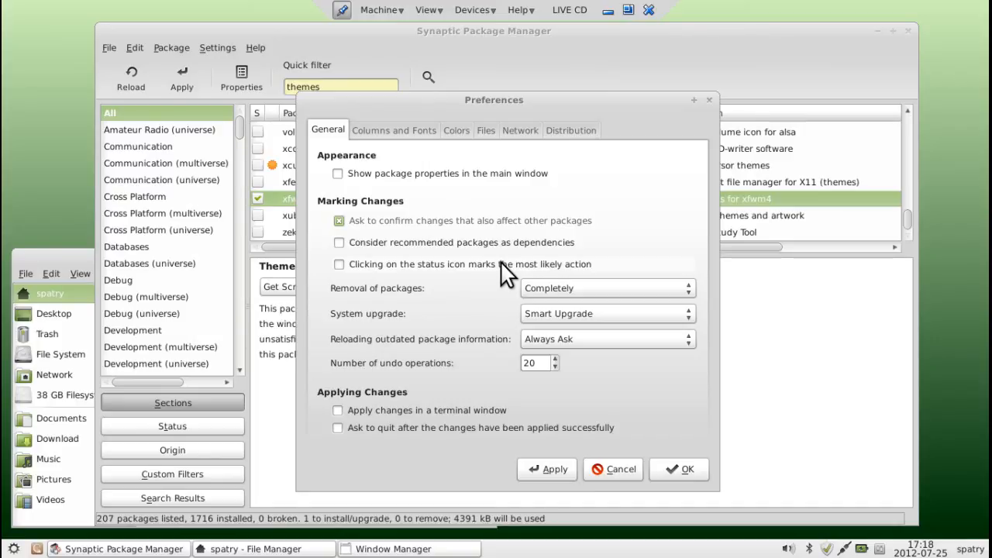
{"action": "mouse_move", "coordinate": [418, 225]}
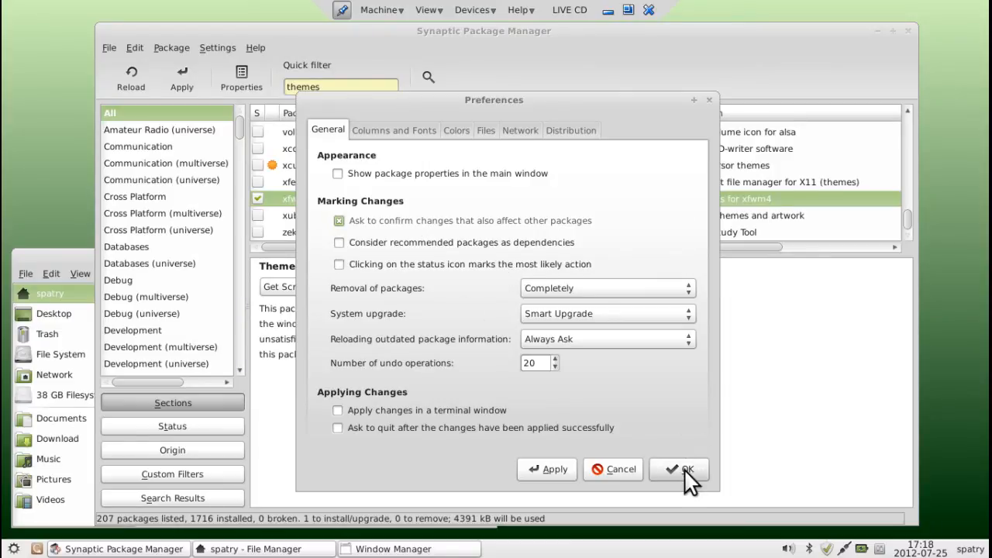
- Apply the marked xfwm4-themes installation, confirm the summary, and close the changes-applied notice
{"action": "left_click", "coordinate": [679, 468]}
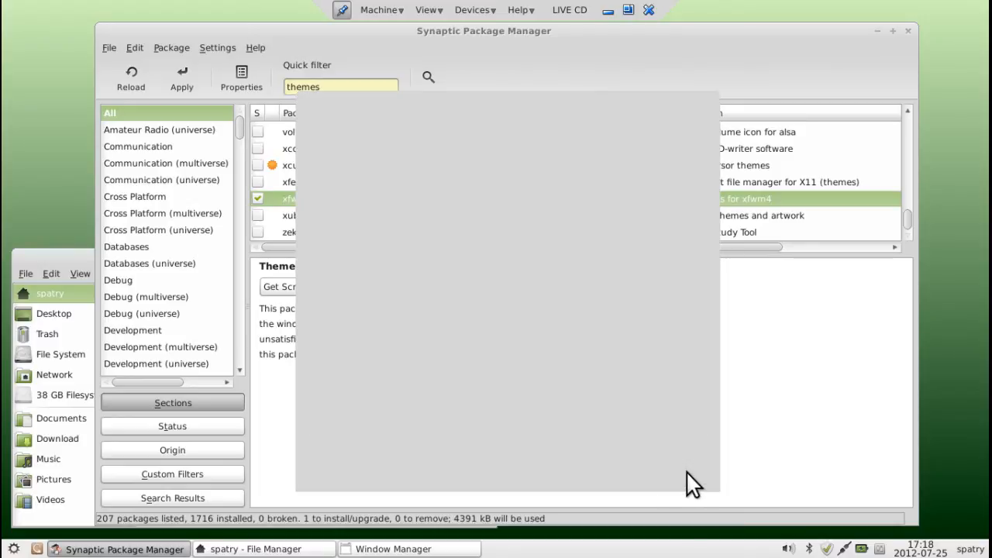
{"action": "left_click", "coordinate": [181, 78]}
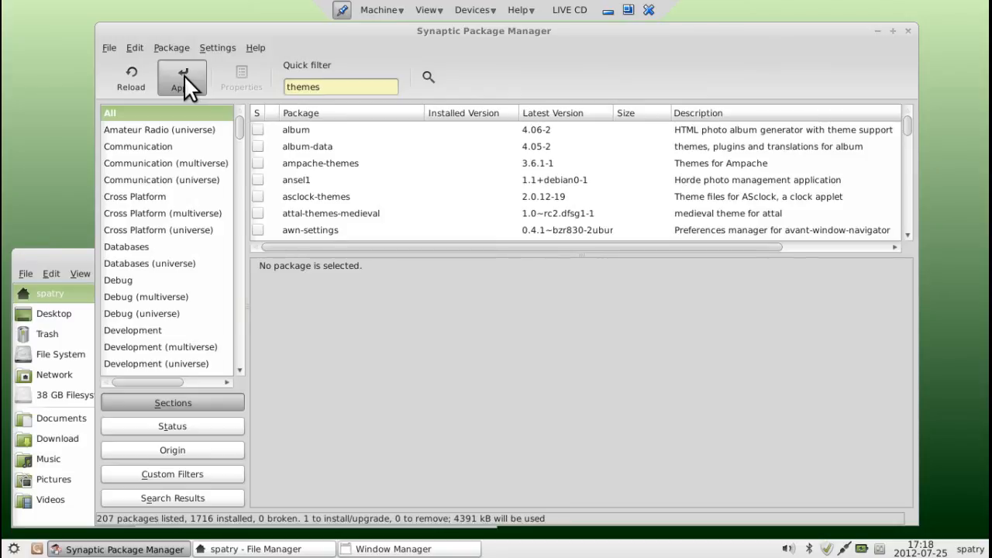
{"action": "left_click", "coordinate": [181, 77]}
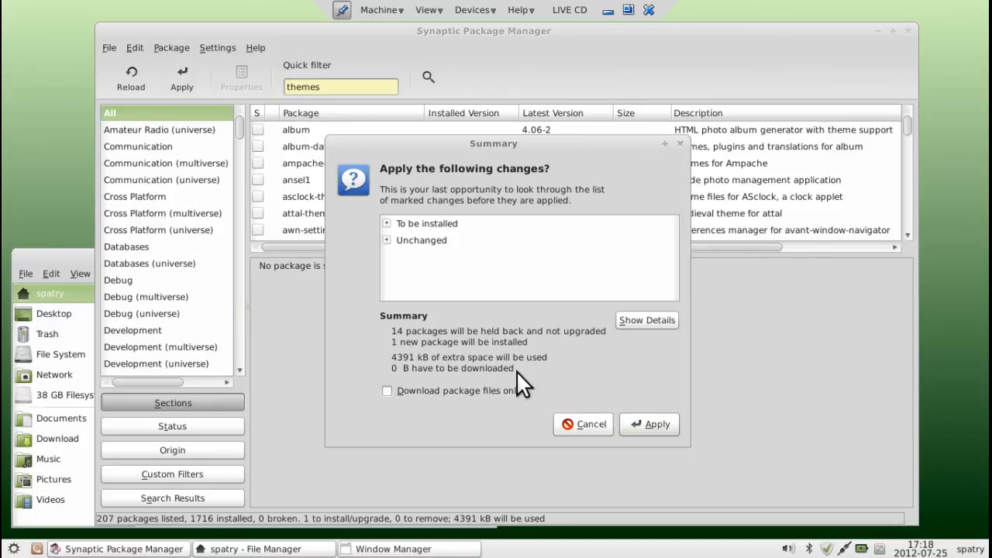
{"action": "mouse_move", "coordinate": [651, 424]}
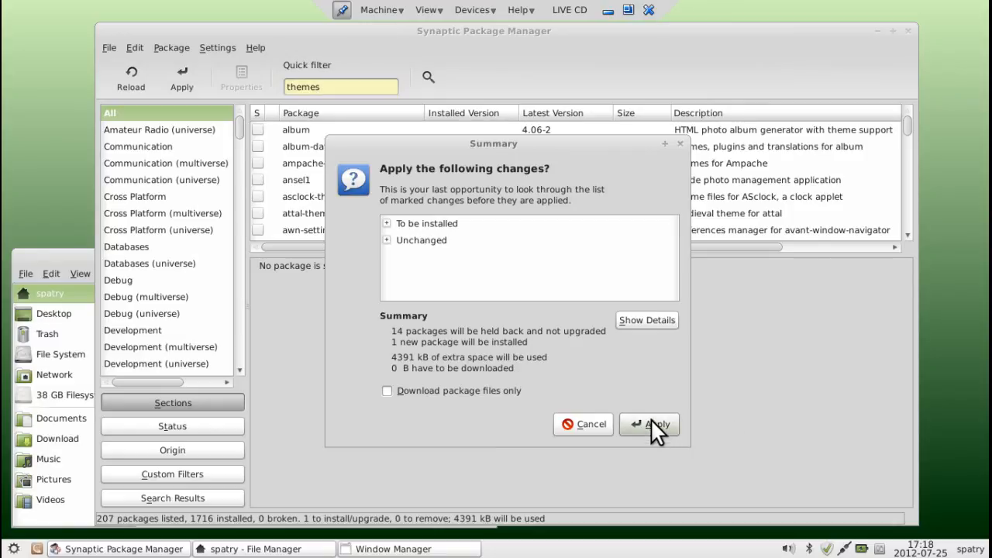
{"action": "left_click", "coordinate": [649, 425]}
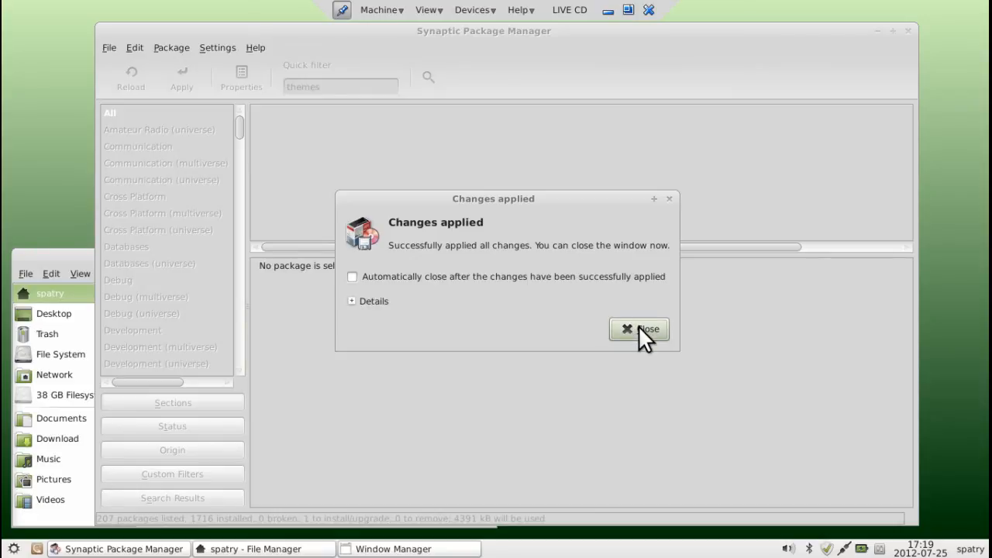
{"action": "left_click", "coordinate": [638, 329]}
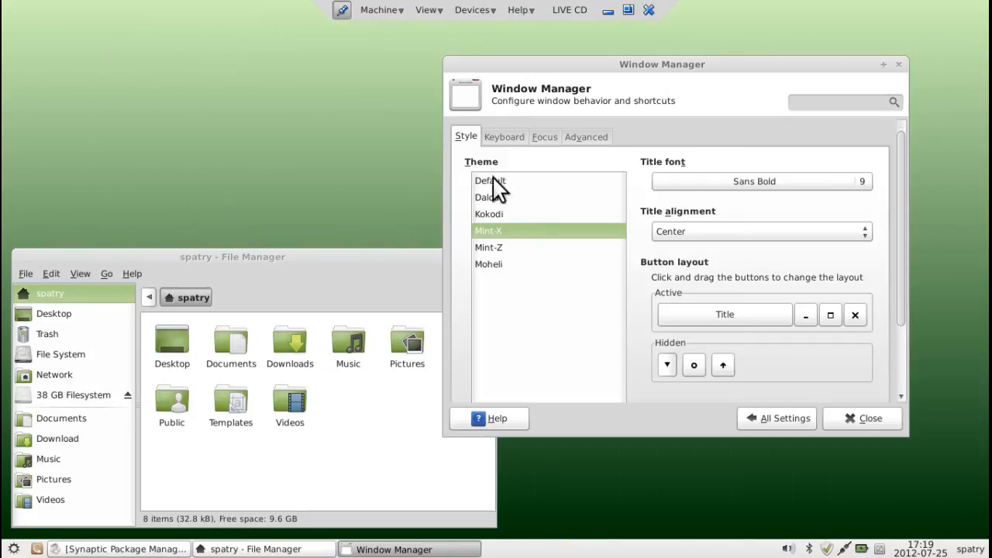
{"action": "mouse_move", "coordinate": [503, 291]}
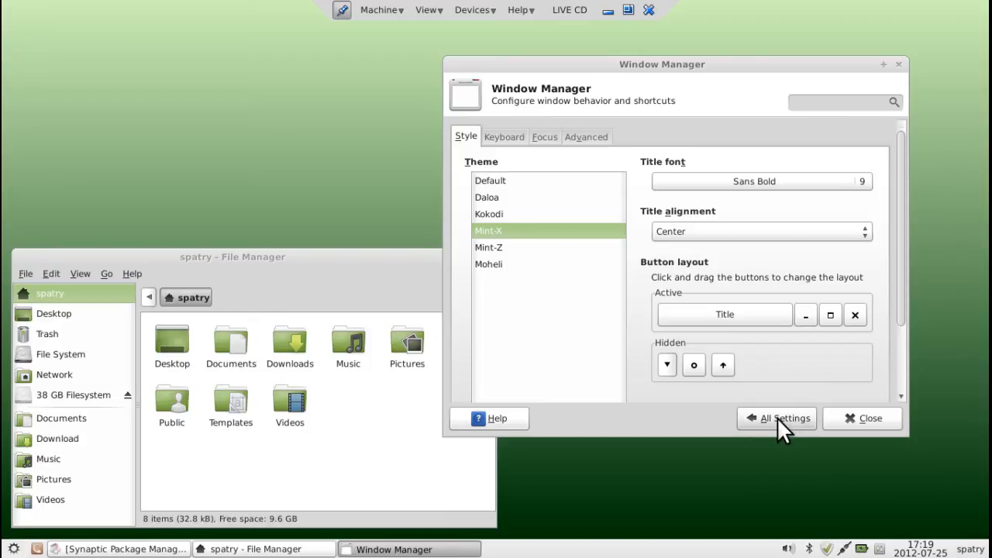
- In Window Manager settings, try the Blackwall theme then select Coldsteel as the window border theme
{"action": "left_click", "coordinate": [784, 418]}
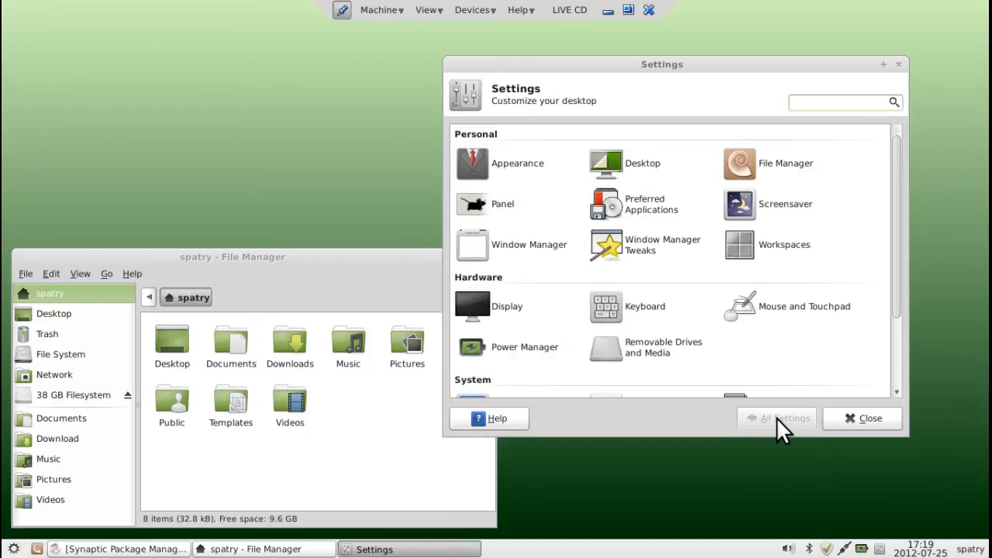
{"action": "mouse_move", "coordinate": [505, 251]}
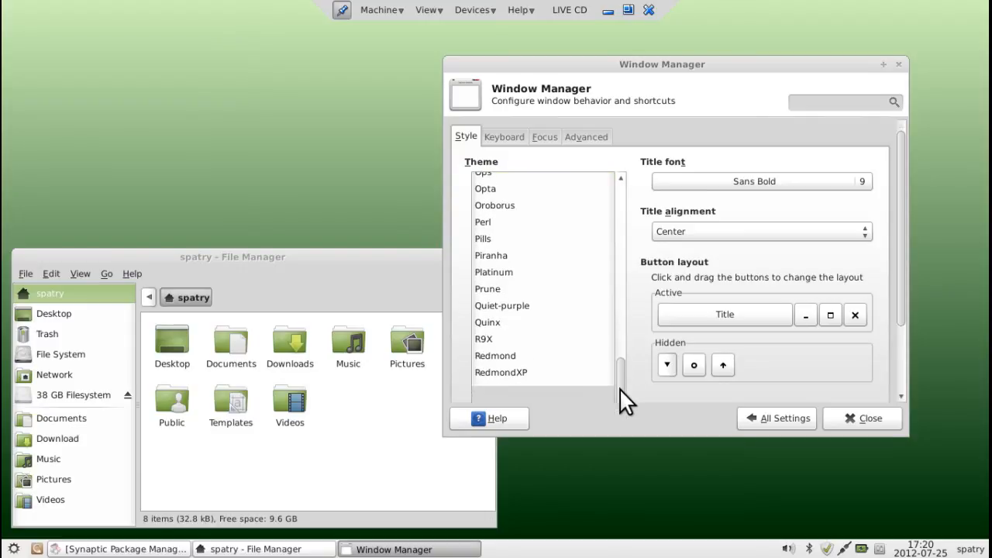
{"action": "scroll", "scroll_direction": "down", "scroll_amount": 3}
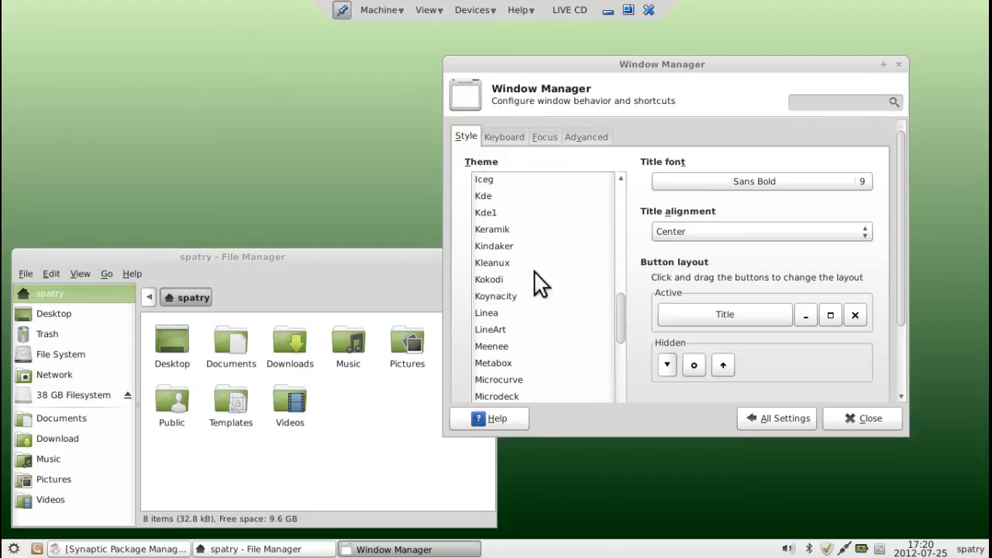
{"action": "scroll", "scroll_direction": "up", "scroll_amount": 3}
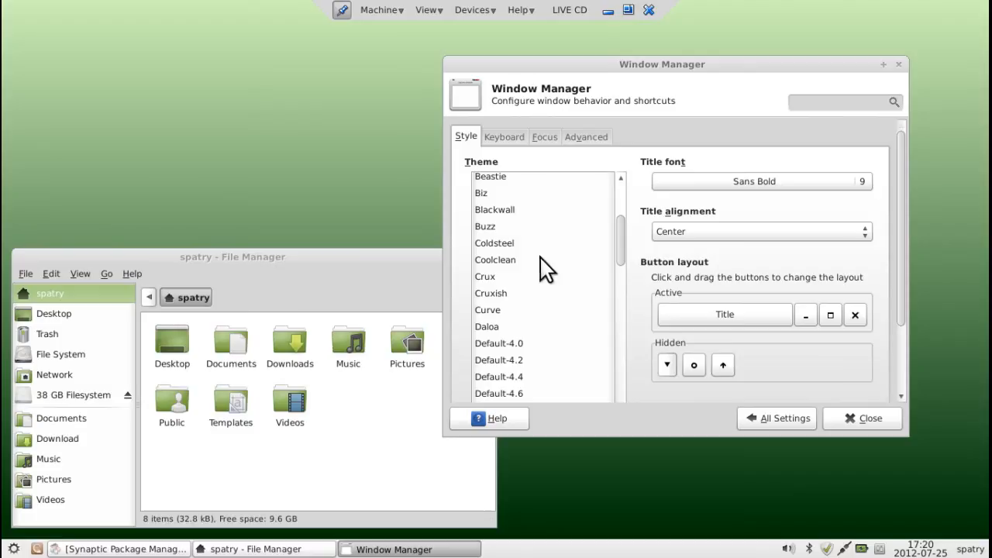
{"action": "left_click", "coordinate": [494, 209]}
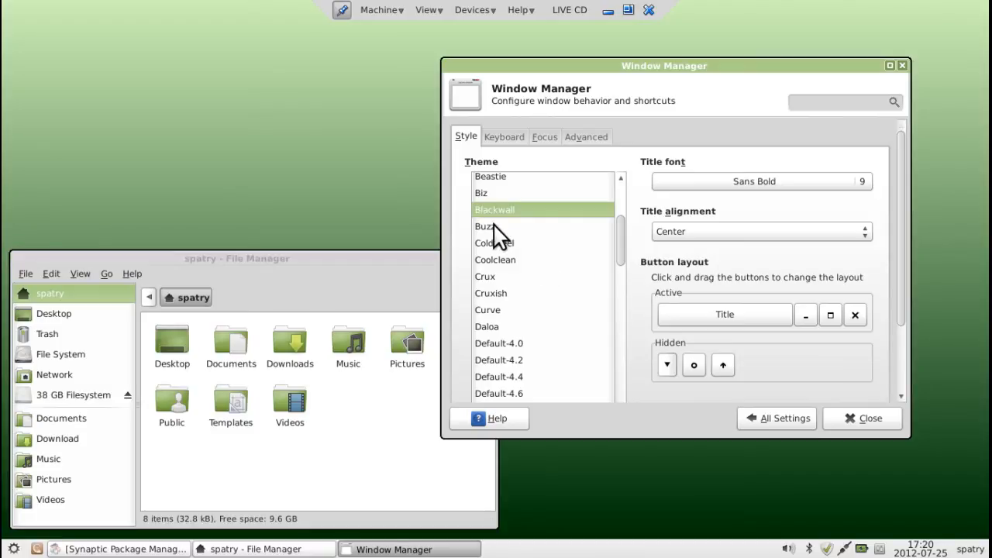
{"action": "left_click", "coordinate": [493, 242]}
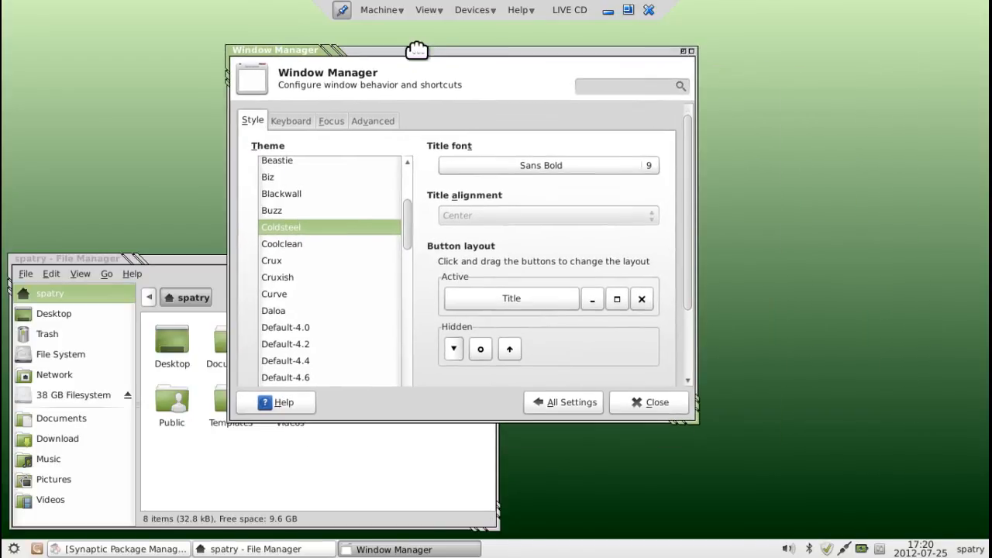
- Move the settings window to the right and the file manager window higher up
{"action": "left_click_drag", "start_coordinate": [415, 50], "coordinate": [632, 59]}
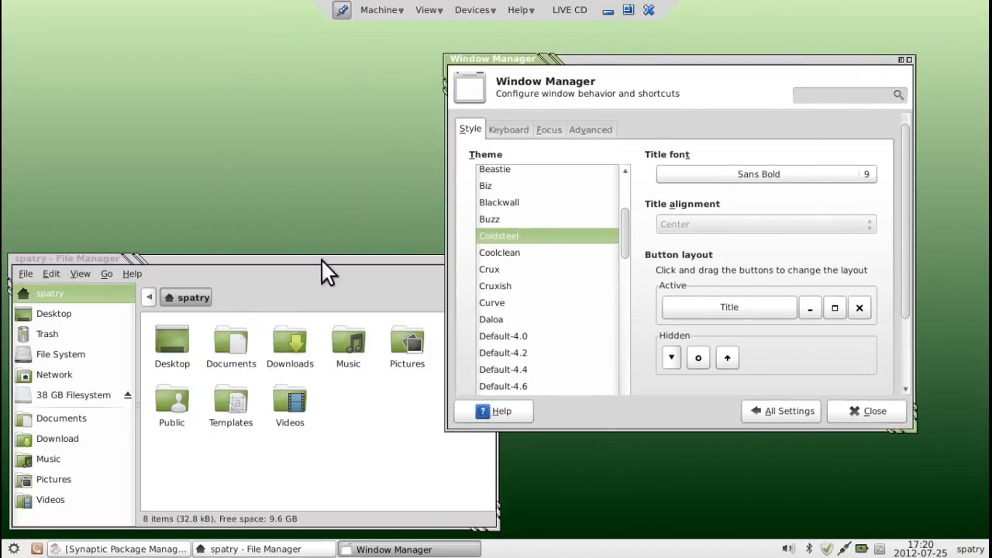
{"action": "left_click_drag", "start_coordinate": [325, 257], "coordinate": [341, 148]}
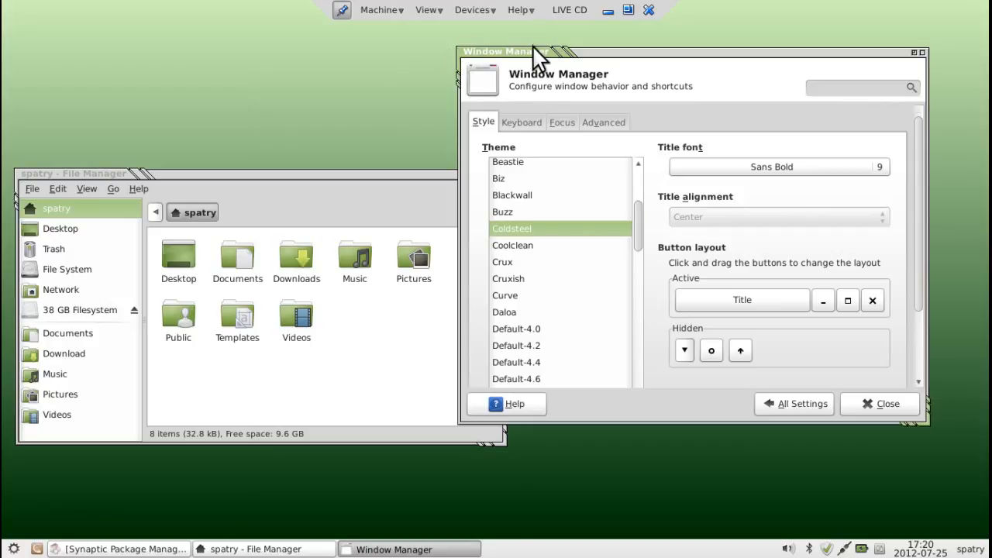
{"action": "mouse_move", "coordinate": [567, 75]}
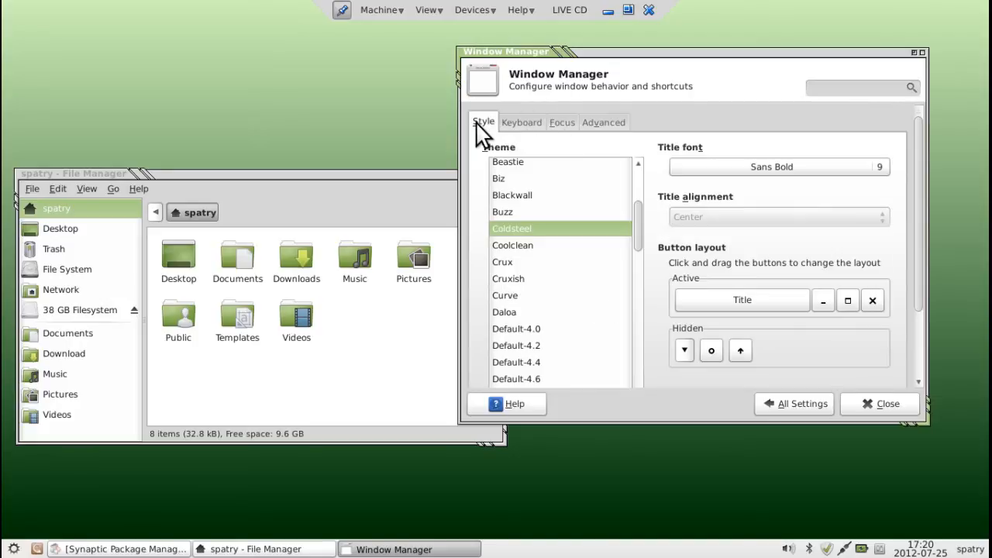
{"action": "mouse_move", "coordinate": [803, 406]}
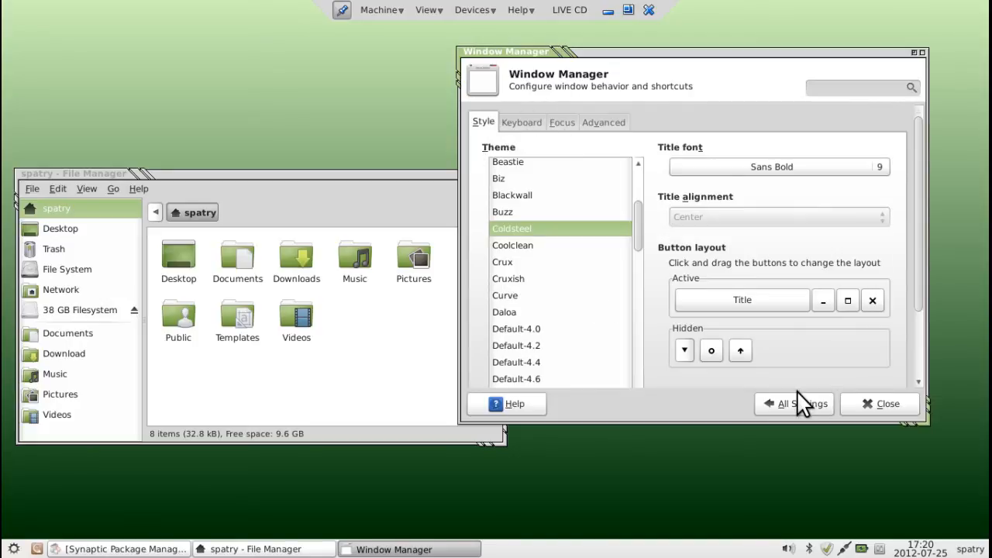
- In Appearance settings, try the Raleigh widget style then select Mint-X again
{"action": "left_click", "coordinate": [794, 403]}
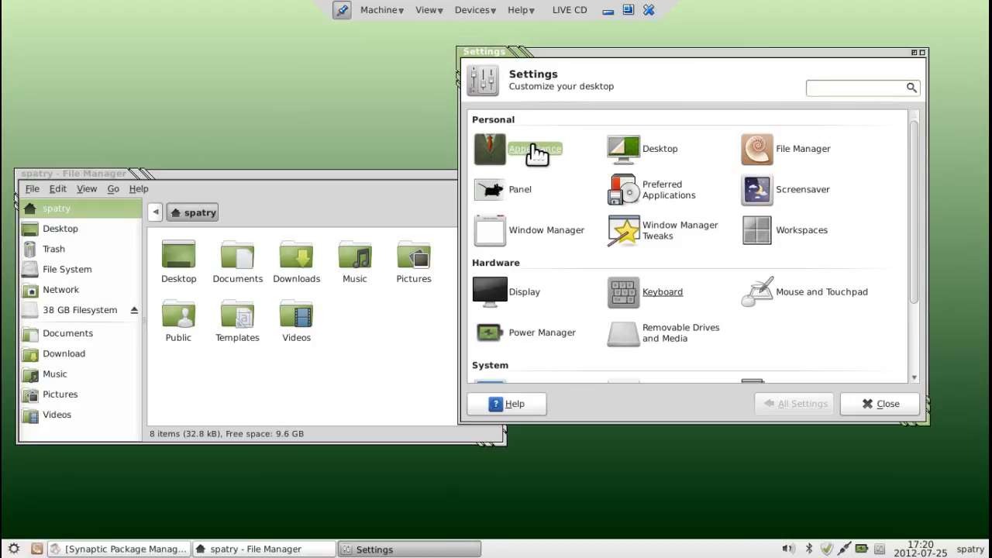
{"action": "left_click", "coordinate": [534, 149]}
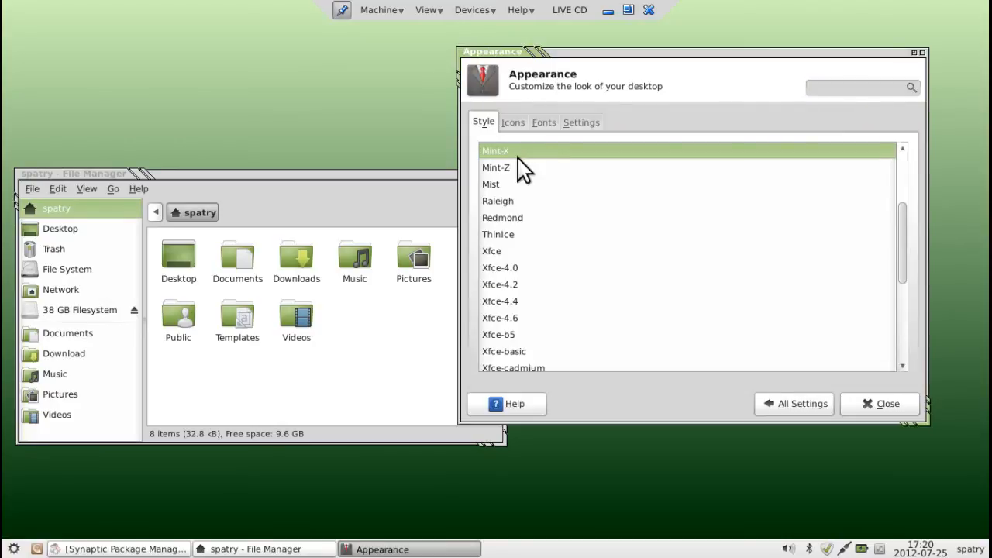
{"action": "left_click", "coordinate": [499, 203]}
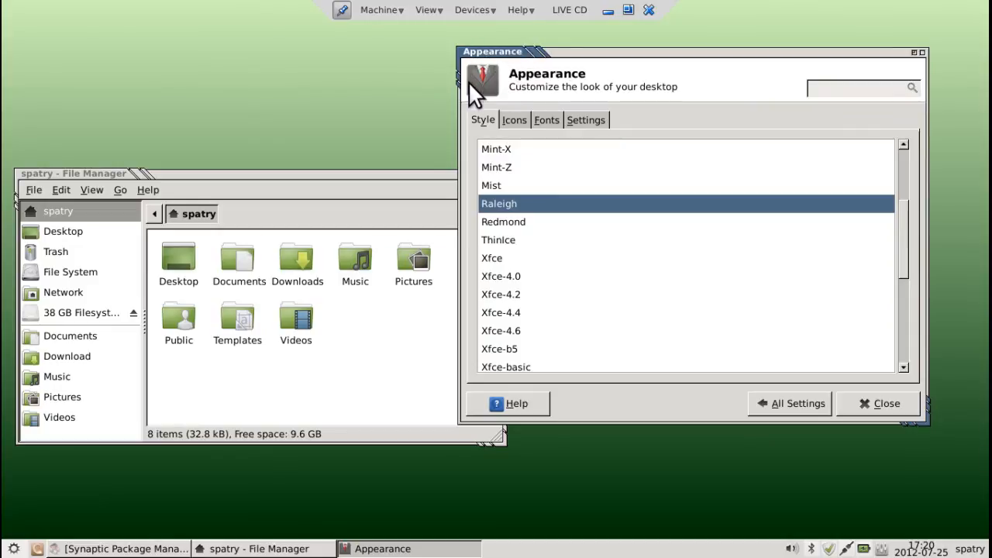
{"action": "mouse_move", "coordinate": [511, 236]}
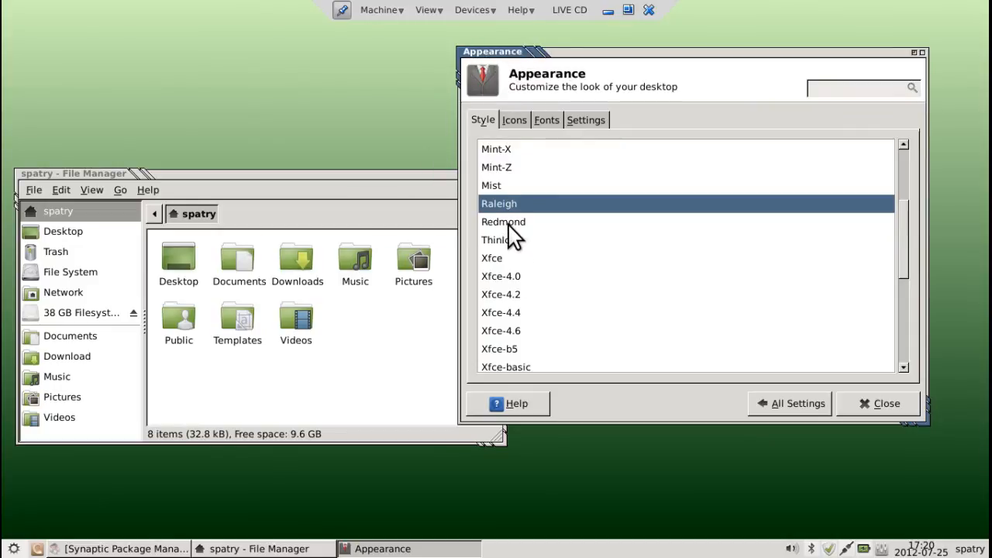
{"action": "left_click", "coordinate": [496, 149]}
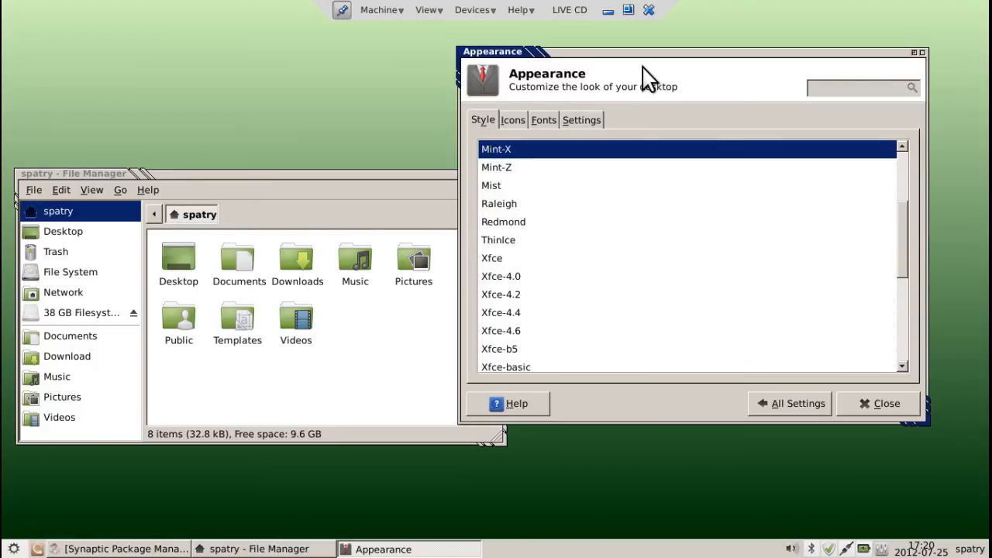
{"action": "mouse_move", "coordinate": [623, 59]}
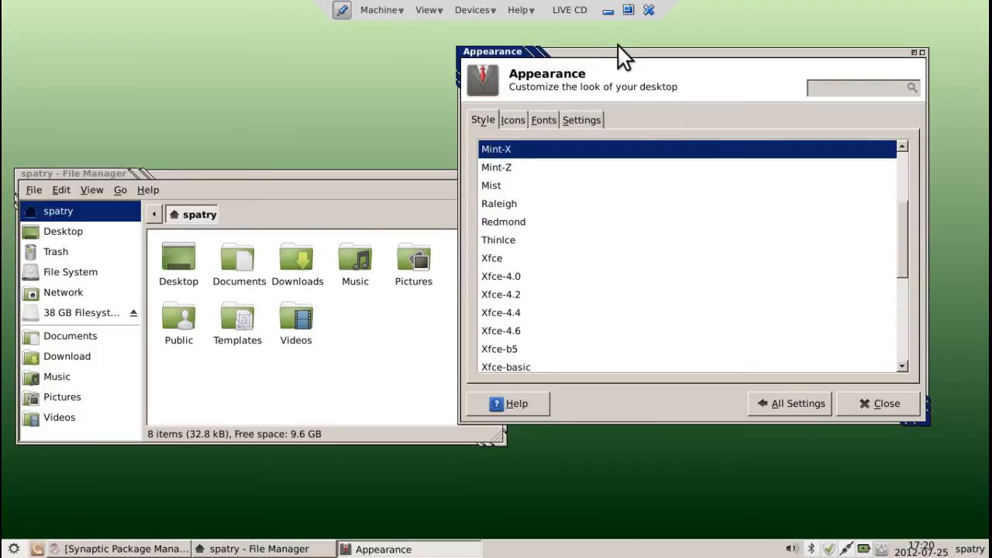
{"action": "mouse_move", "coordinate": [778, 390]}
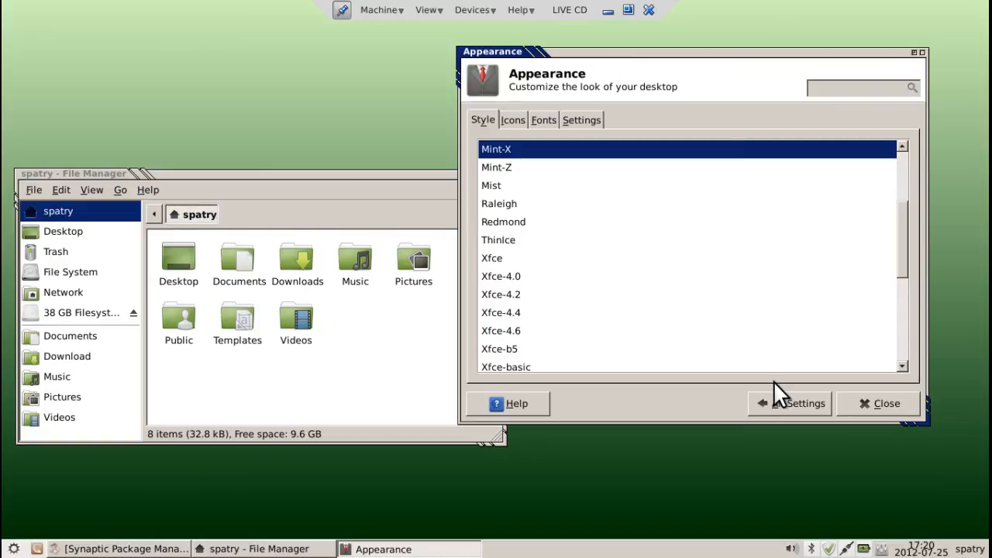
- Return to the full settings overview
{"action": "left_click", "coordinate": [799, 403]}
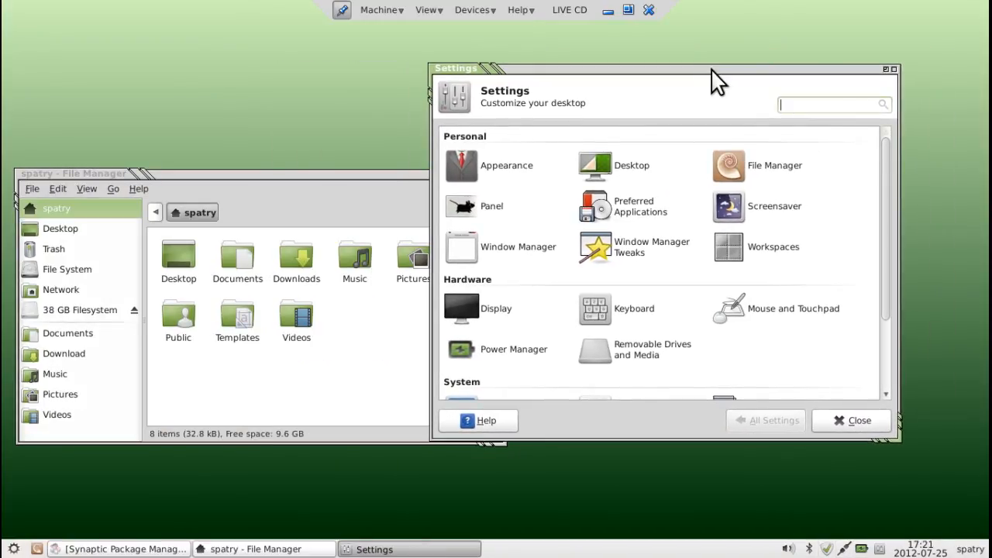
{"action": "mouse_move", "coordinate": [711, 333]}
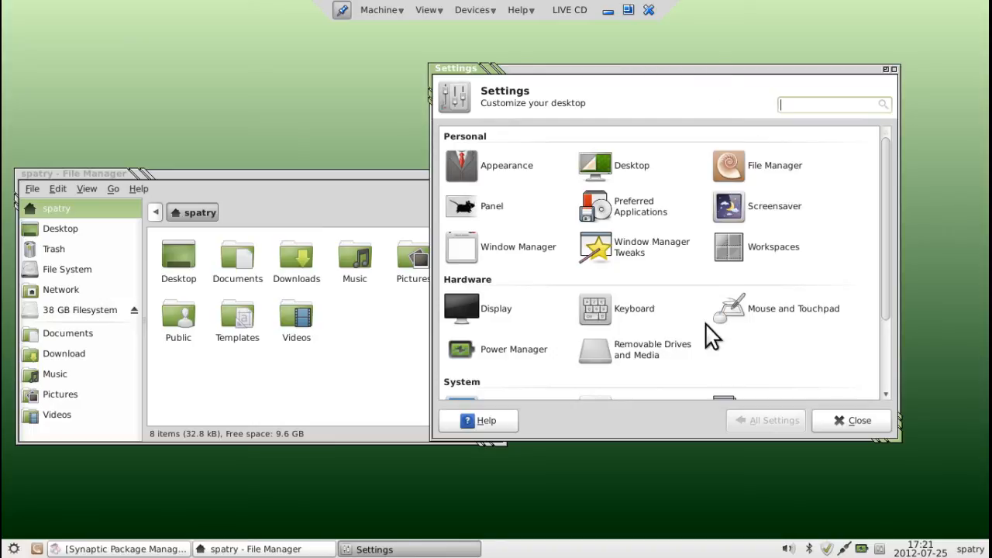
{"action": "mouse_move", "coordinate": [787, 316]}
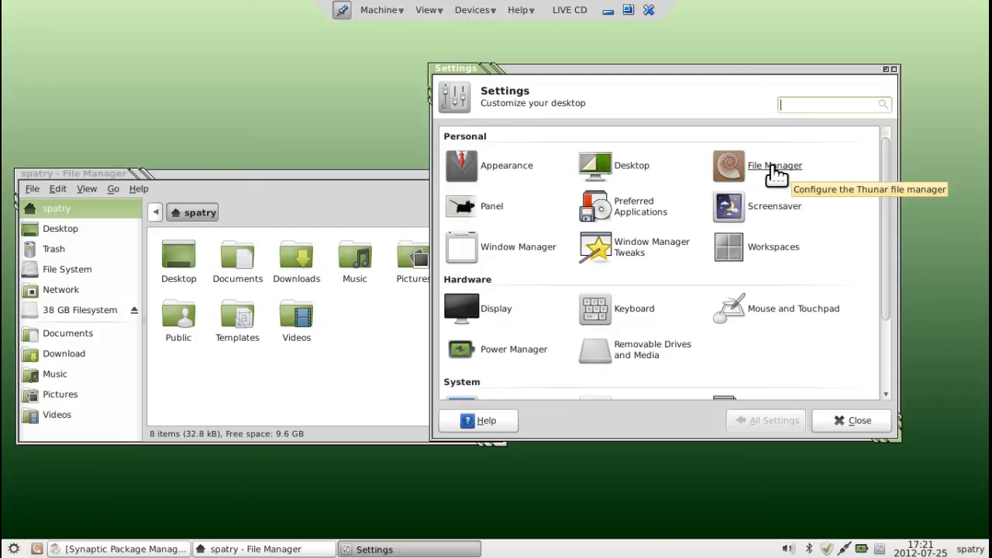
{"action": "mouse_move", "coordinate": [634, 171]}
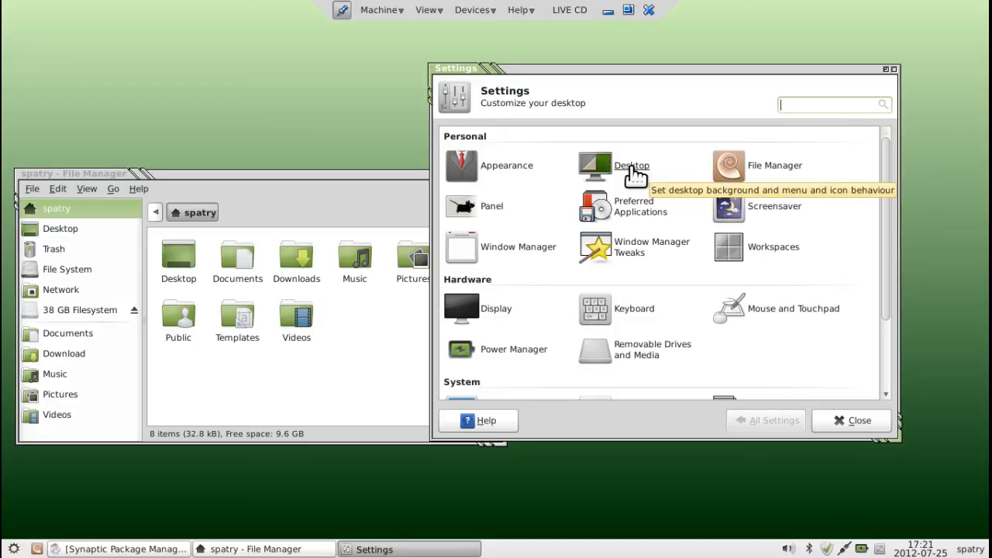
{"action": "mouse_move", "coordinate": [787, 174]}
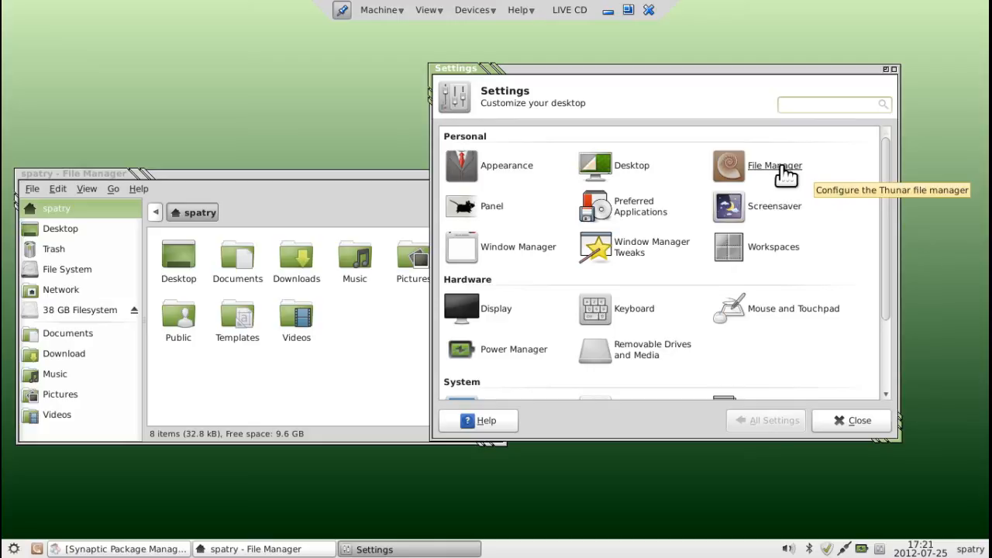
{"action": "mouse_move", "coordinate": [775, 215]}
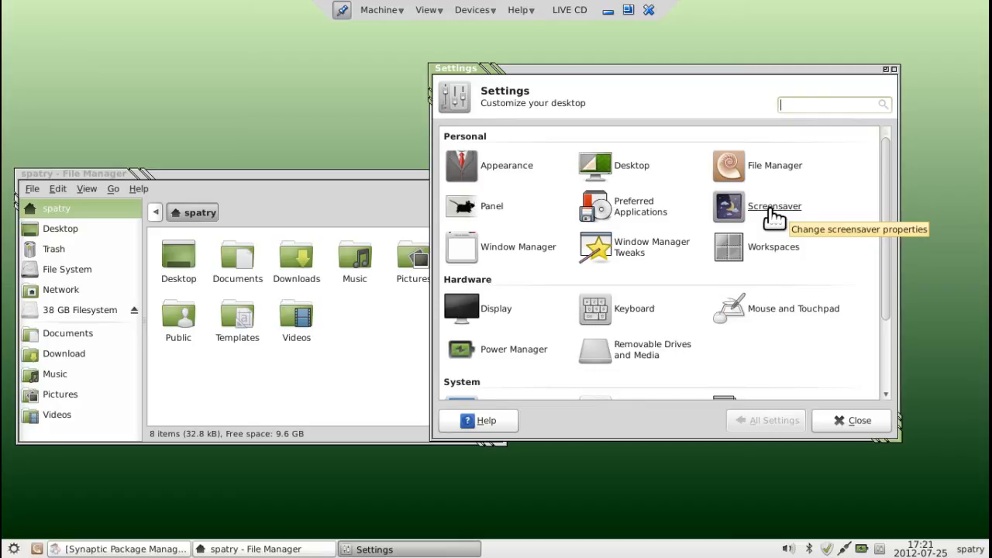
{"action": "mouse_move", "coordinate": [619, 260]}
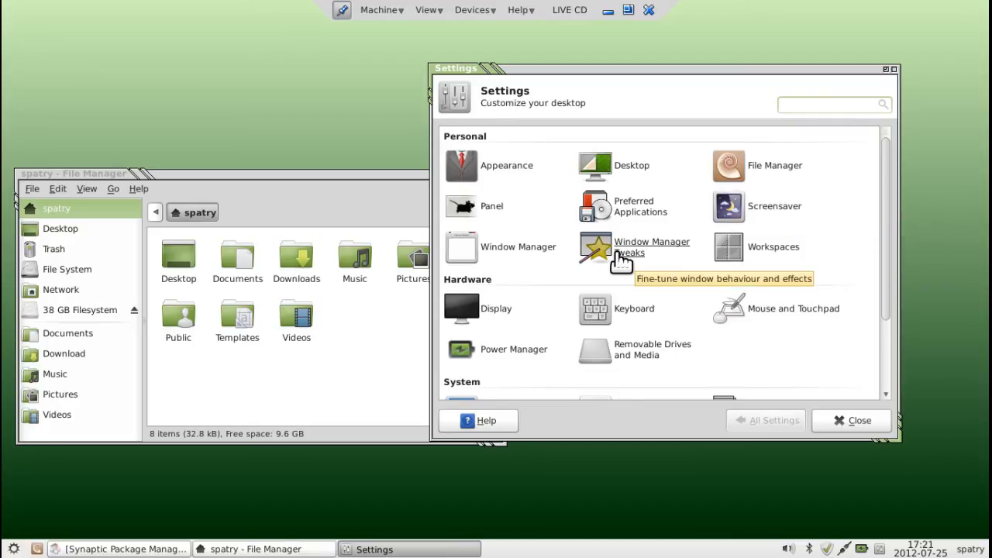
{"action": "mouse_move", "coordinate": [771, 254]}
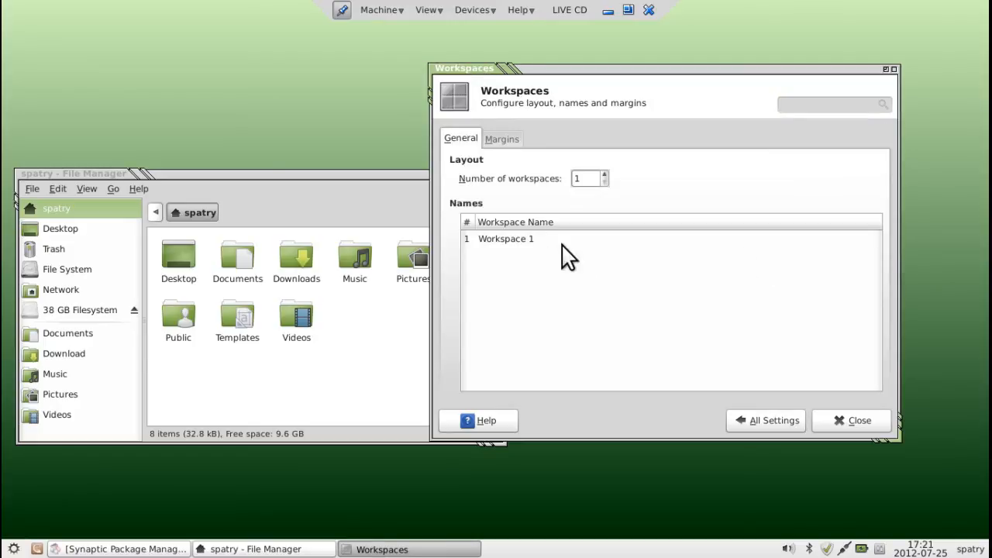
- Review the Workspaces Margins and General tabs, then return to the settings overview
{"action": "left_click", "coordinate": [502, 139]}
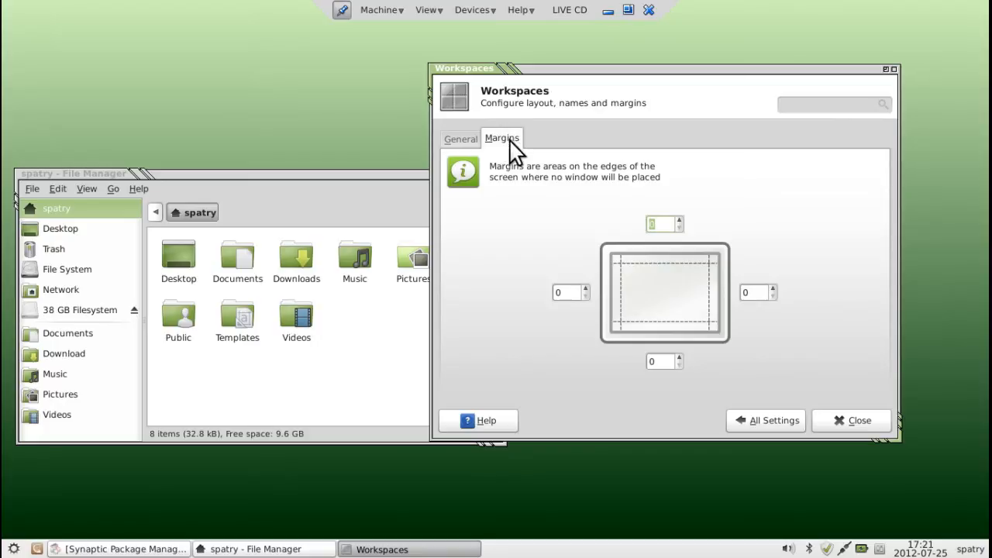
{"action": "mouse_move", "coordinate": [862, 108]}
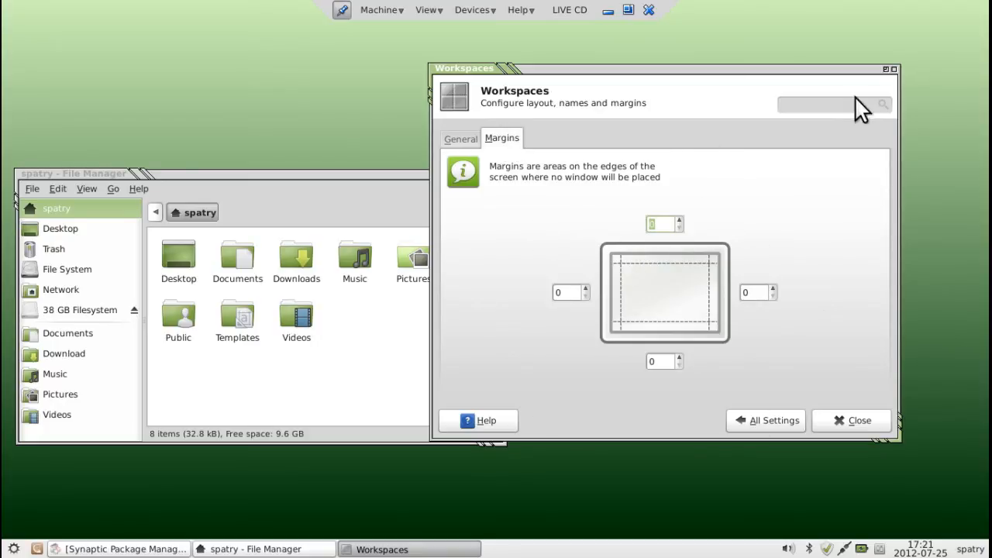
{"action": "mouse_move", "coordinate": [117, 44]}
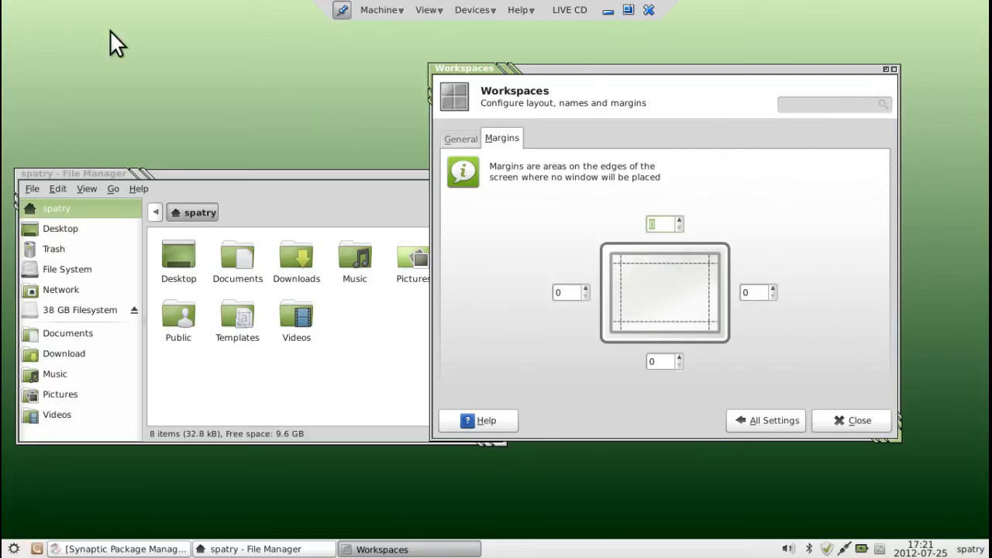
{"action": "left_click", "coordinate": [460, 139]}
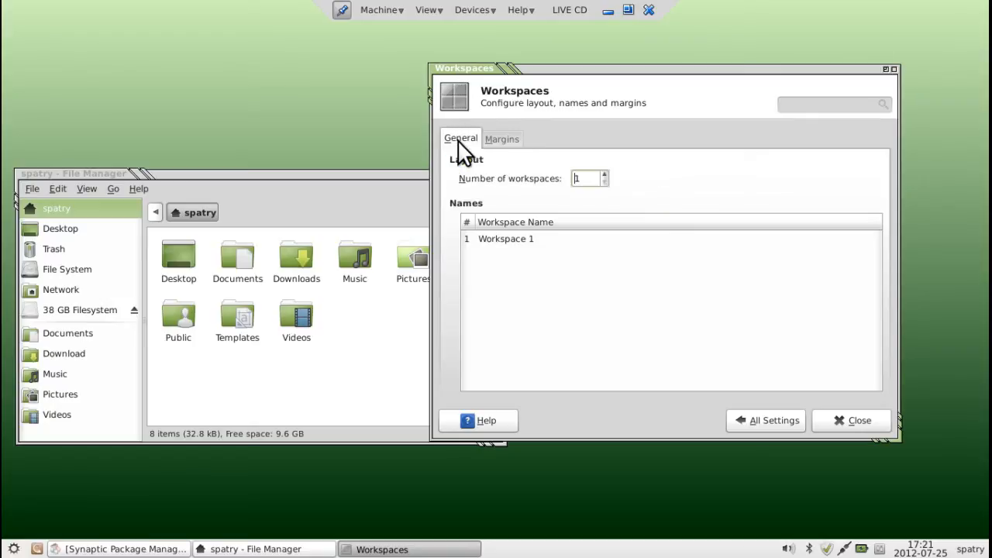
{"action": "left_click", "coordinate": [765, 420]}
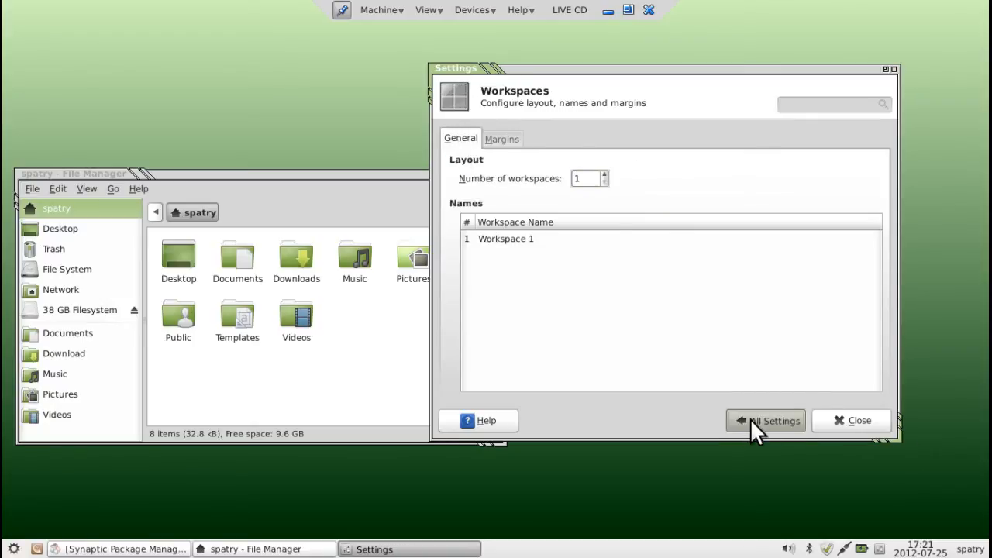
- Review the Keyboard Application Shortcuts list, then return to the Behavior typing options
{"action": "left_click", "coordinate": [765, 420]}
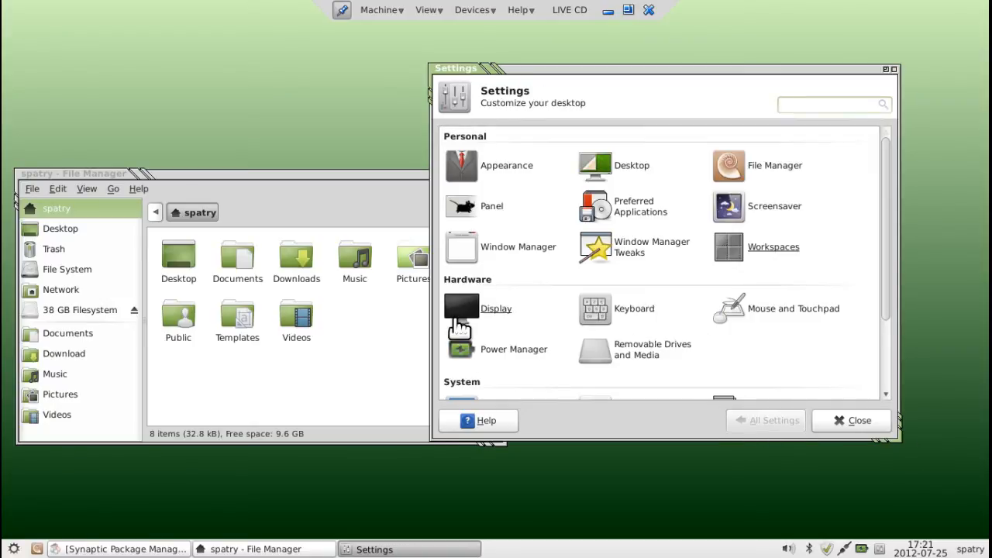
{"action": "mouse_move", "coordinate": [496, 313]}
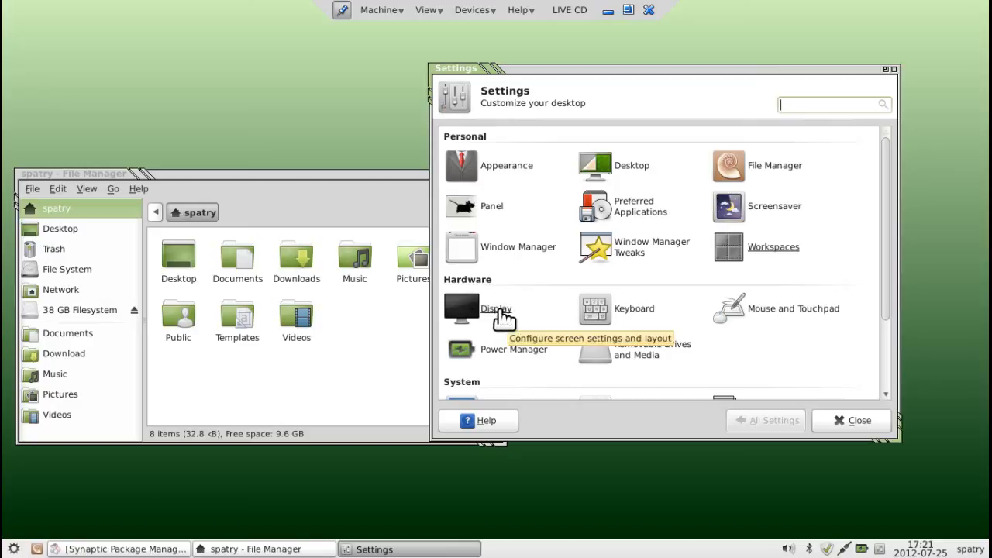
{"action": "mouse_move", "coordinate": [670, 318]}
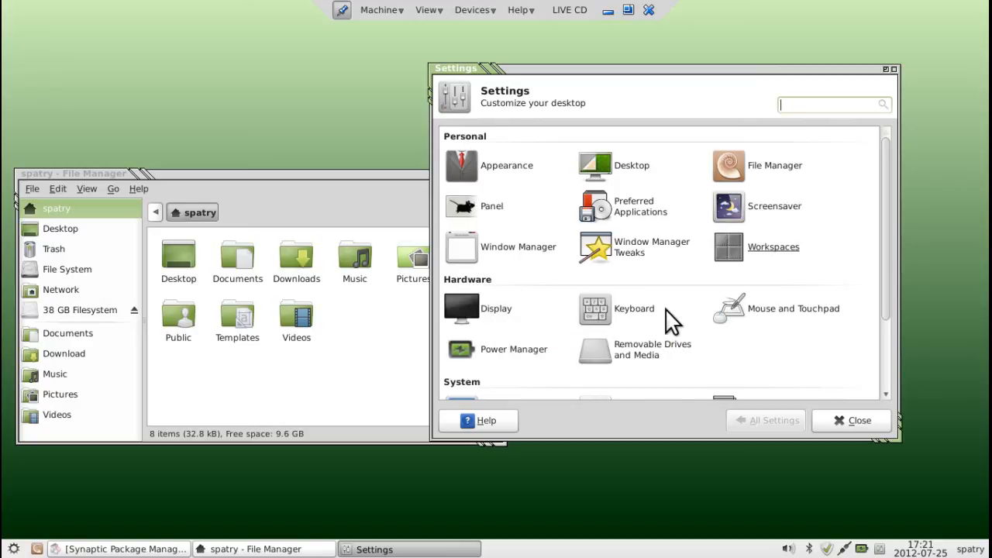
{"action": "mouse_move", "coordinate": [635, 318]}
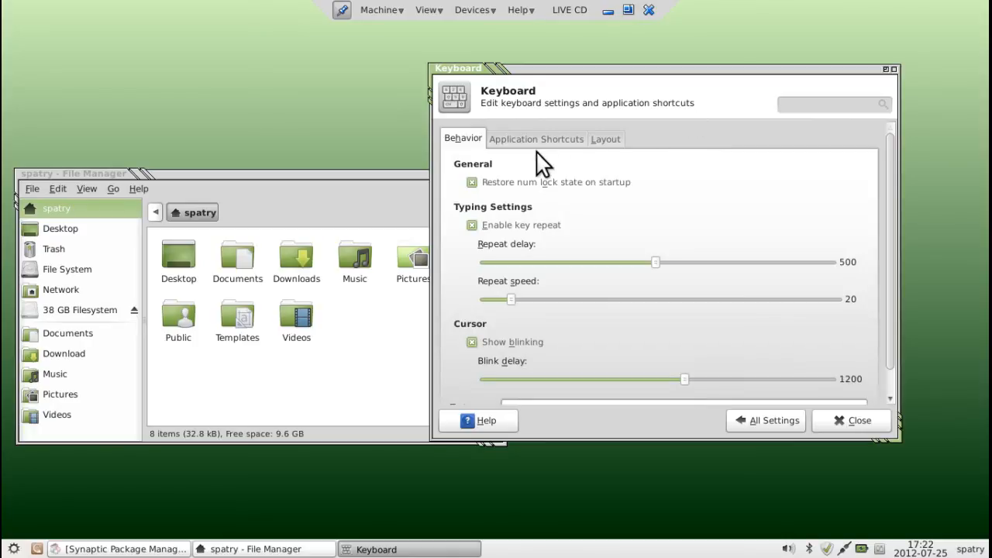
{"action": "mouse_move", "coordinate": [581, 235]}
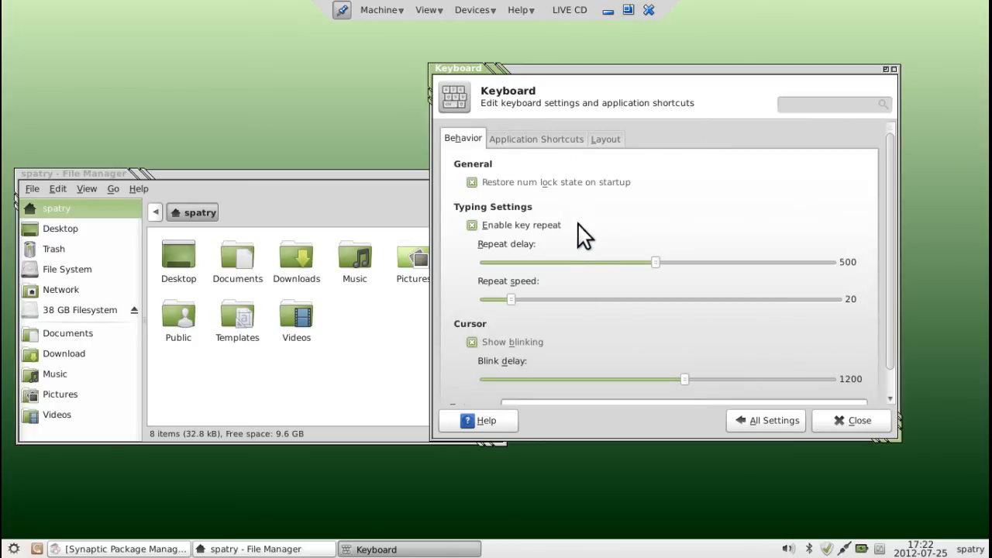
{"action": "mouse_move", "coordinate": [880, 267]}
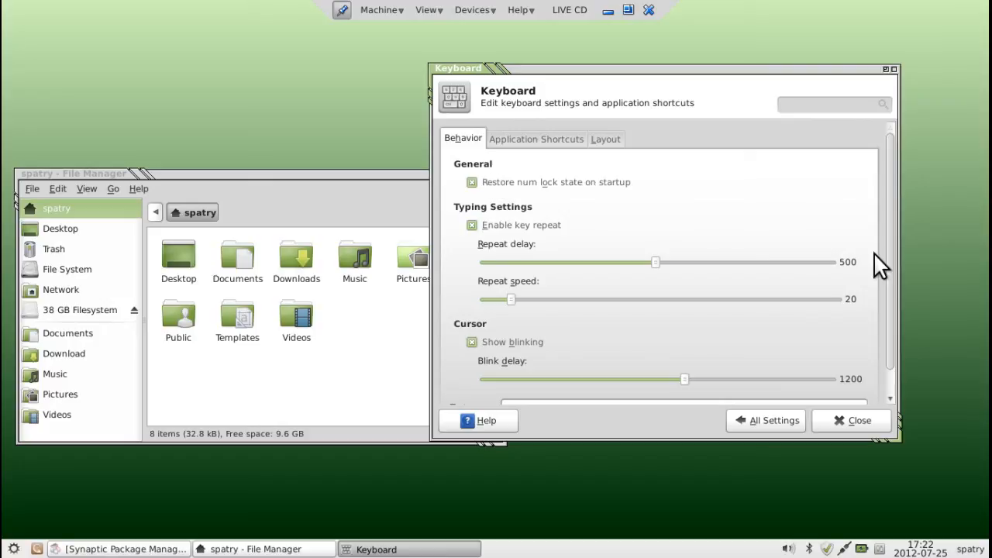
{"action": "left_click", "coordinate": [536, 140]}
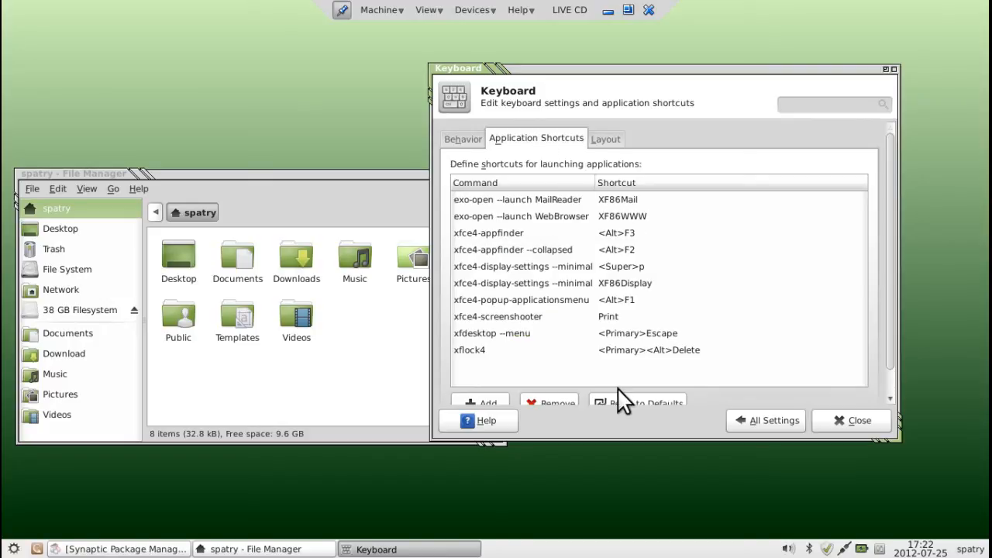
{"action": "mouse_move", "coordinate": [812, 142]}
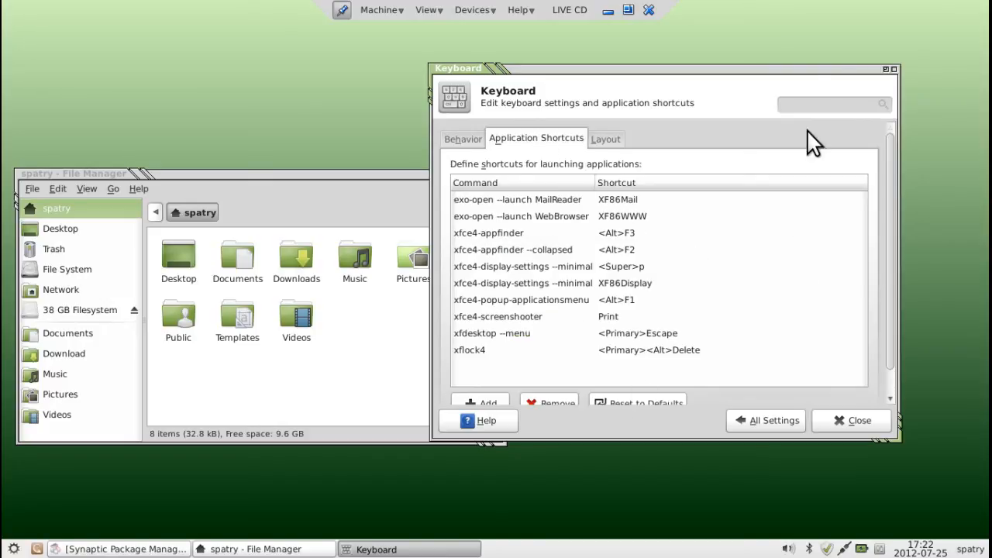
{"action": "mouse_move", "coordinate": [819, 77]}
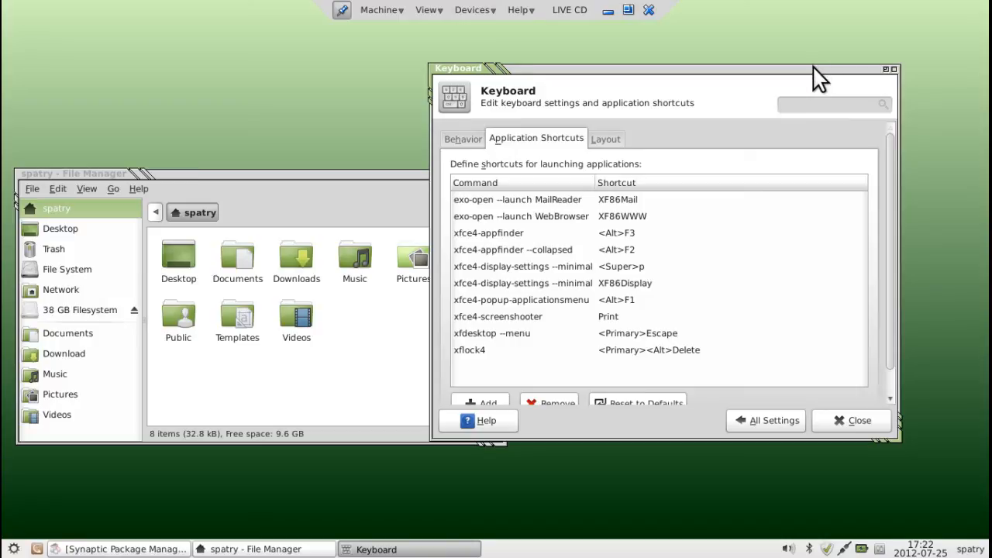
{"action": "mouse_move", "coordinate": [673, 261]}
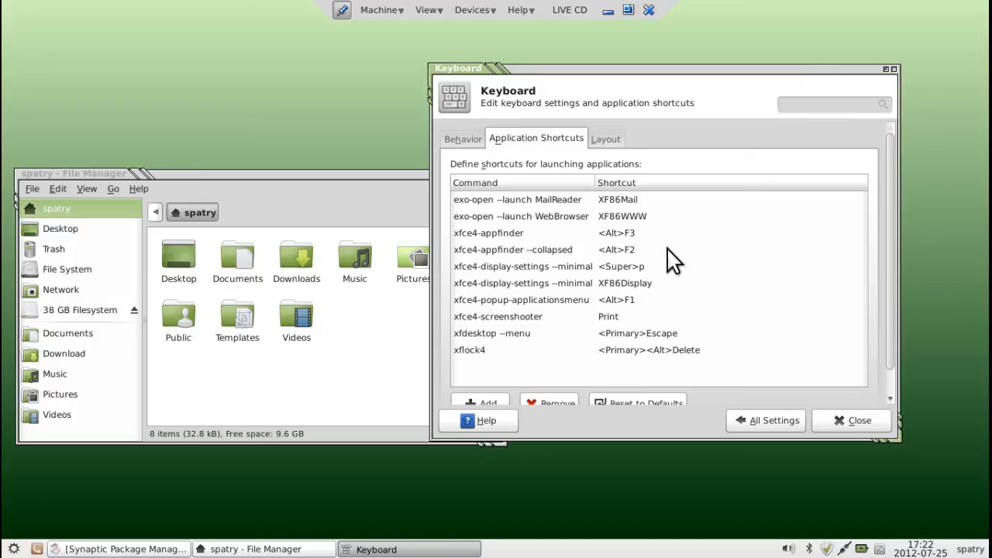
{"action": "left_click", "coordinate": [462, 139]}
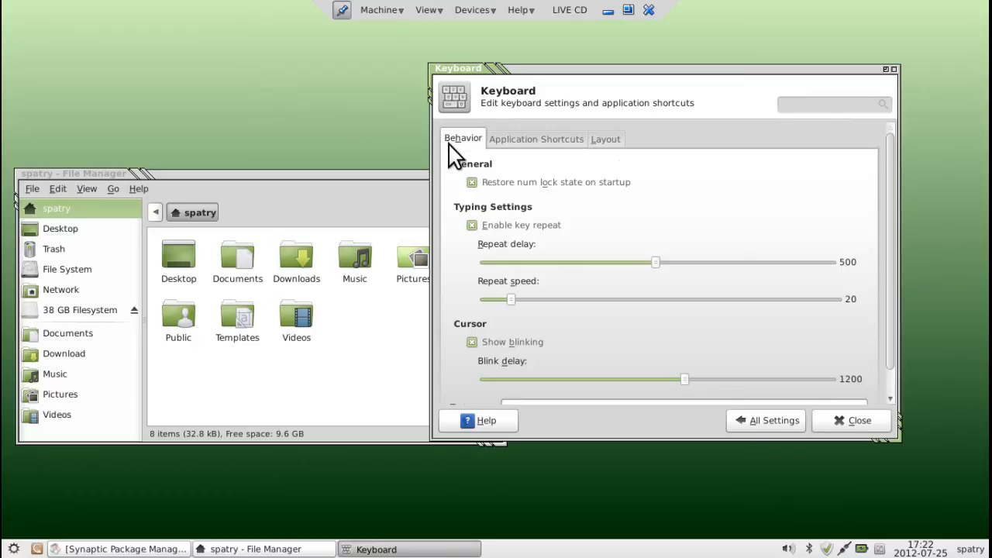
- Browse the Mouse and Touchpad Theme, Behavior and Devices tabs, then return to the settings overview
{"action": "left_click", "coordinate": [765, 420]}
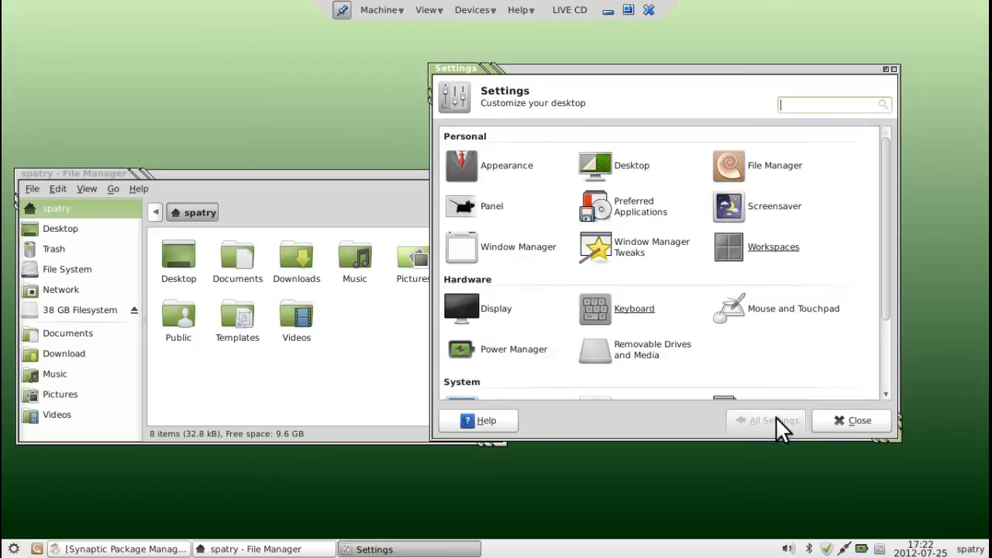
{"action": "mouse_move", "coordinate": [793, 308]}
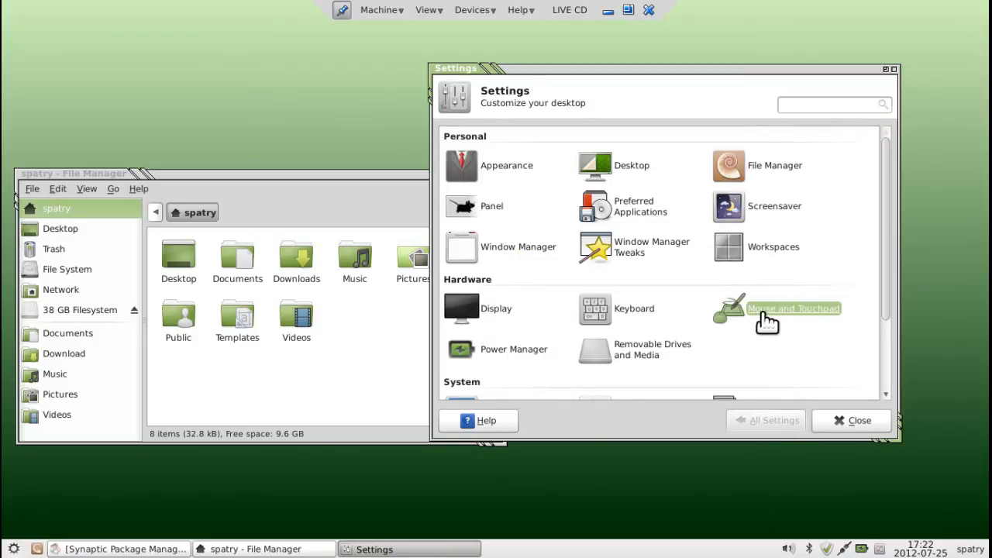
{"action": "left_click", "coordinate": [793, 308]}
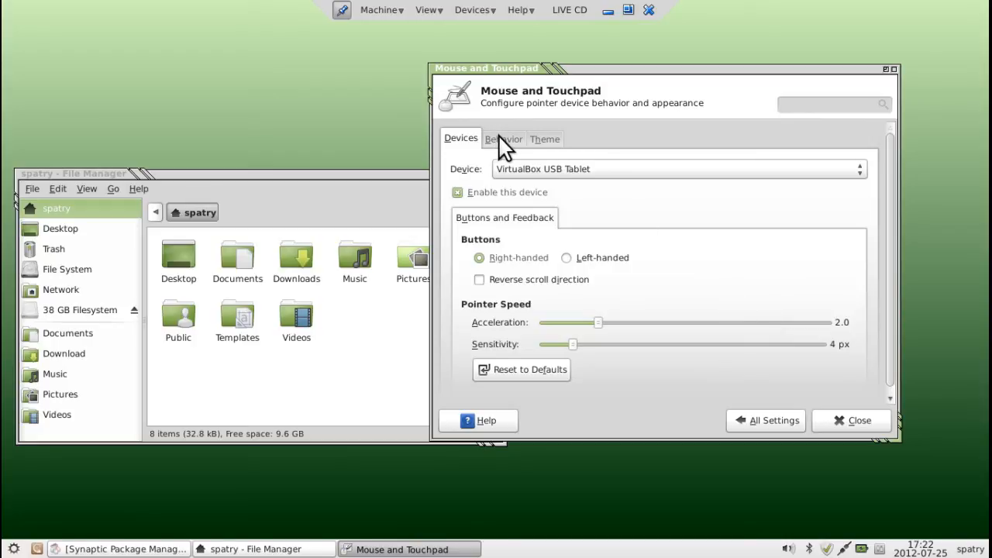
{"action": "left_click", "coordinate": [502, 139]}
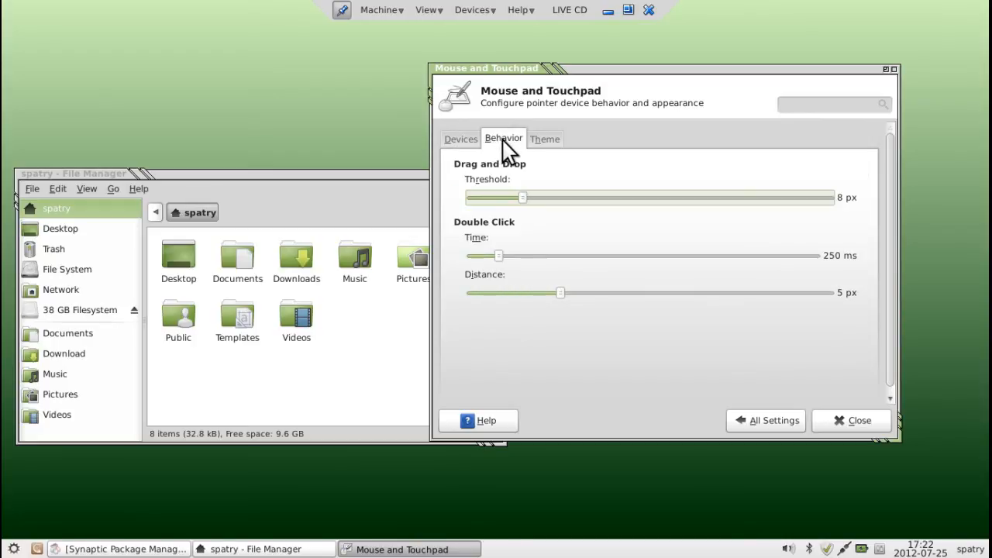
{"action": "left_click", "coordinate": [544, 139]}
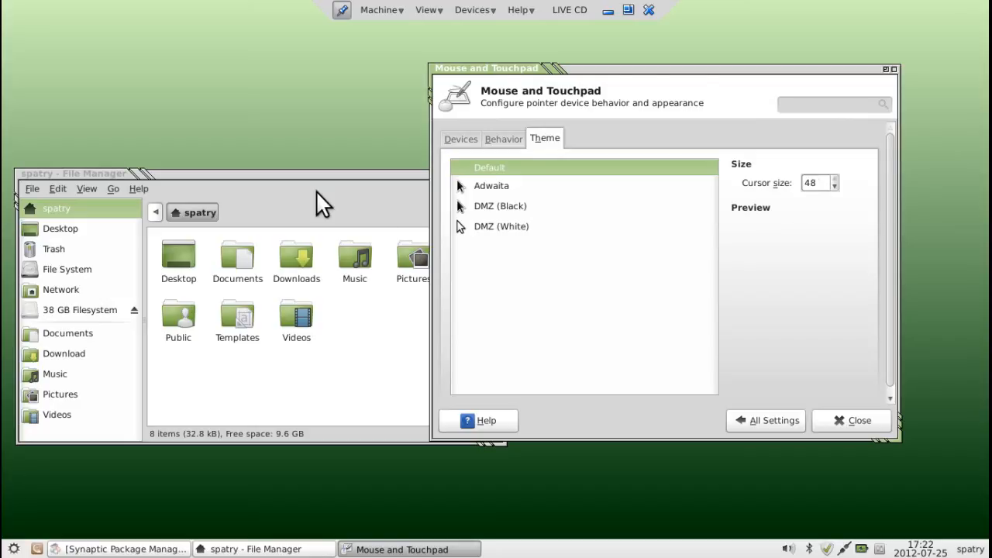
{"action": "mouse_move", "coordinate": [344, 240]}
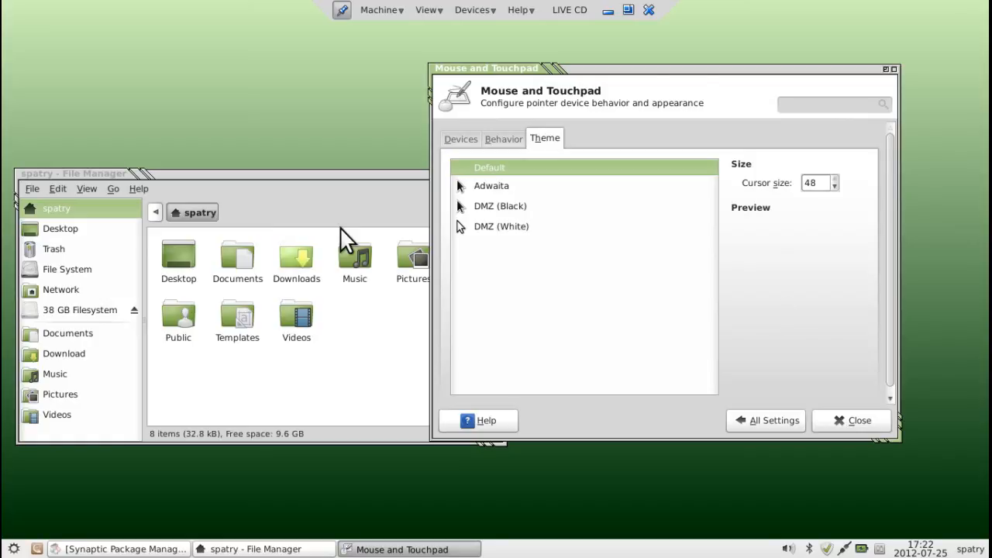
{"action": "mouse_move", "coordinate": [493, 201]}
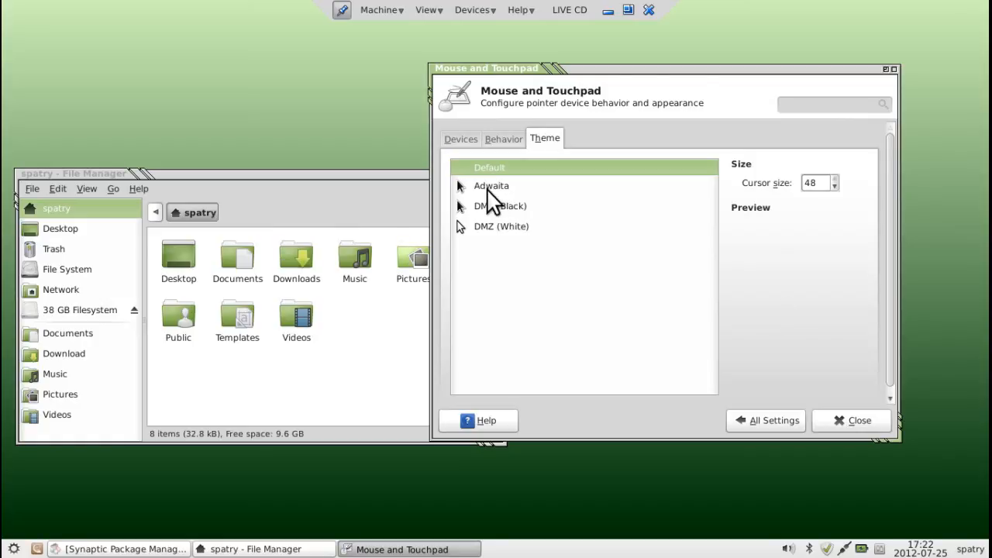
{"action": "mouse_move", "coordinate": [490, 213]}
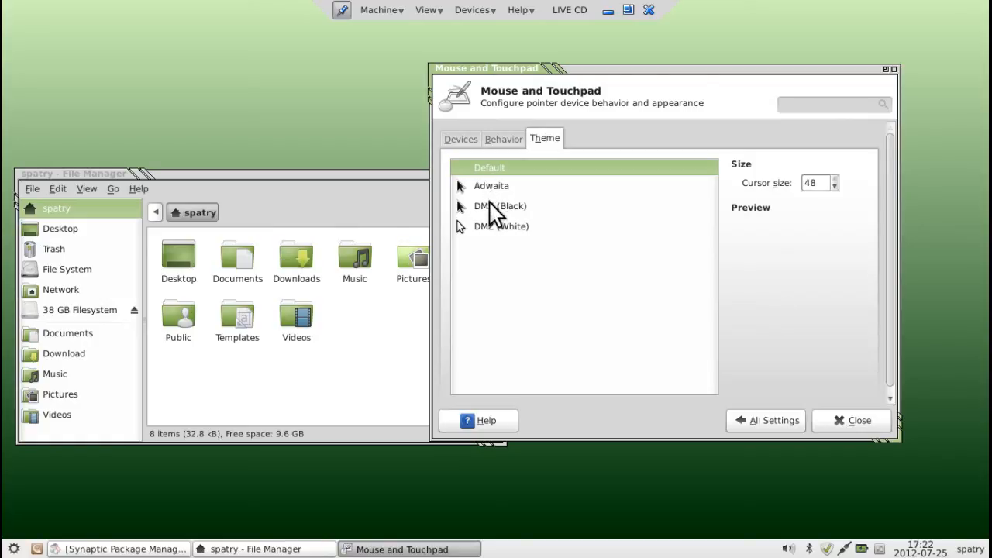
{"action": "mouse_move", "coordinate": [496, 217]}
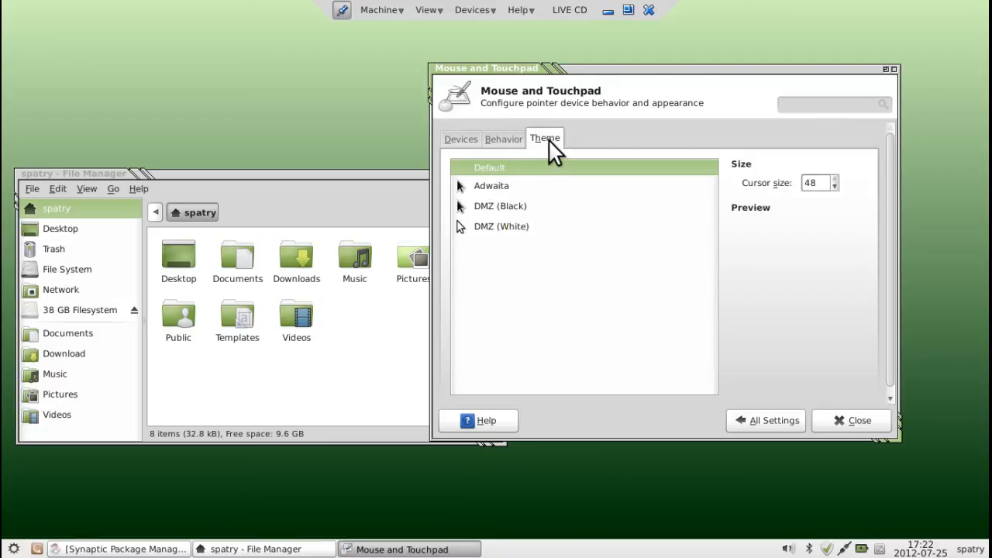
{"action": "left_click", "coordinate": [502, 139]}
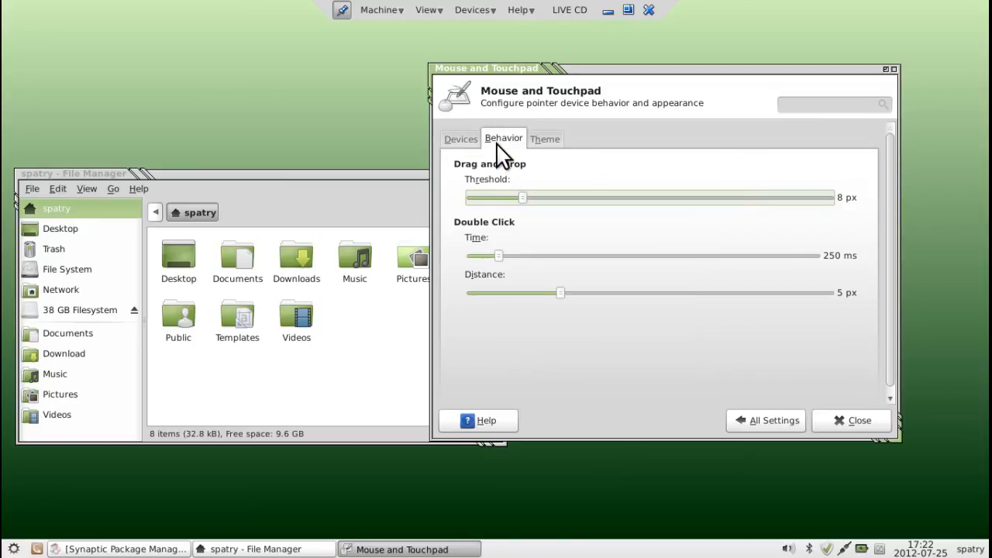
{"action": "left_click", "coordinate": [460, 140]}
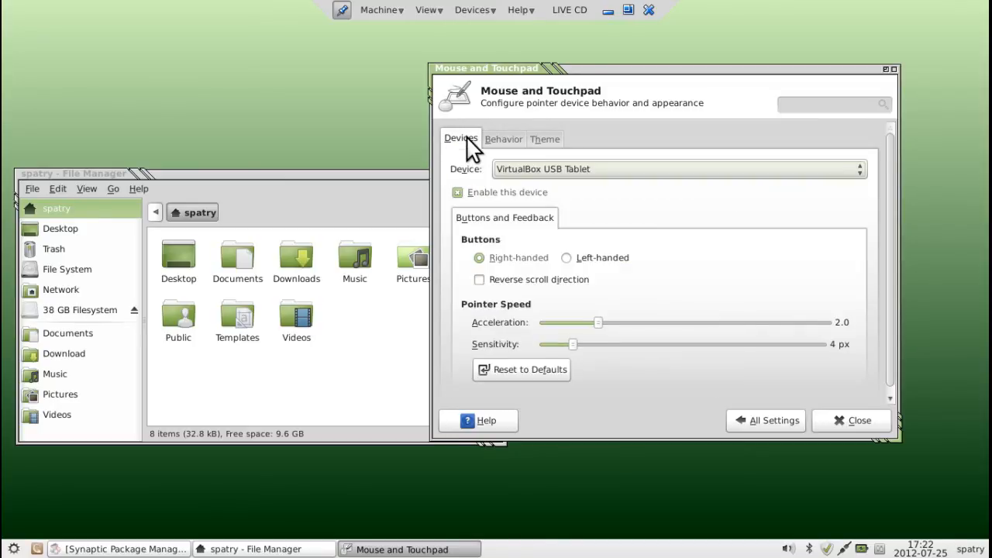
{"action": "left_click", "coordinate": [772, 422]}
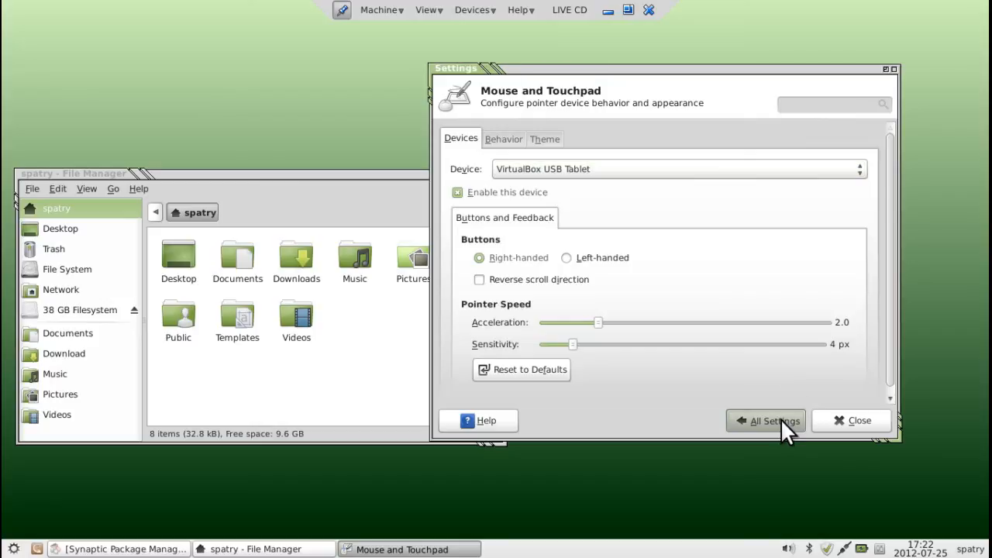
- In Window Manager Tweaks, browse the Focus, Accessibility, Workspaces and Placement tabs to reach the Compositor options
{"action": "left_click", "coordinate": [766, 420]}
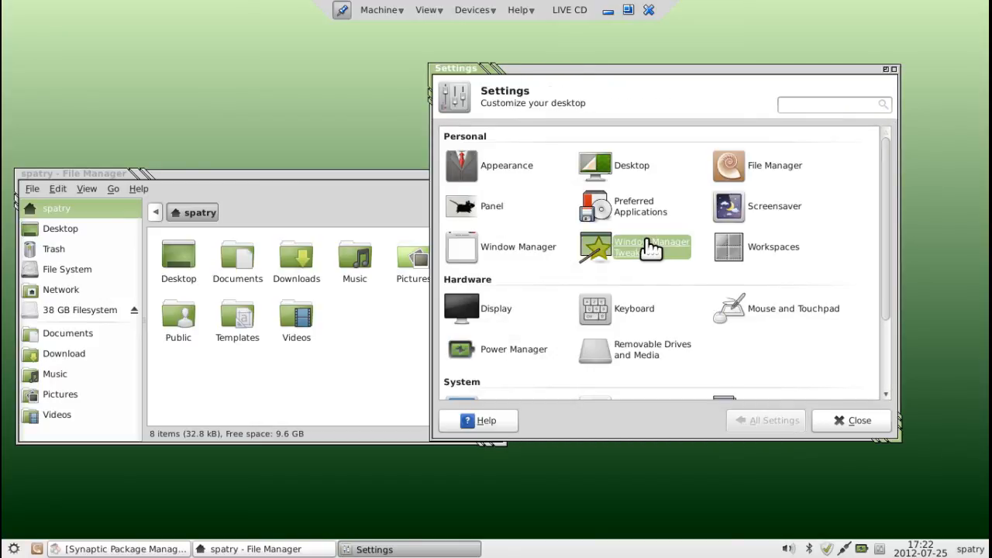
{"action": "left_click", "coordinate": [628, 246]}
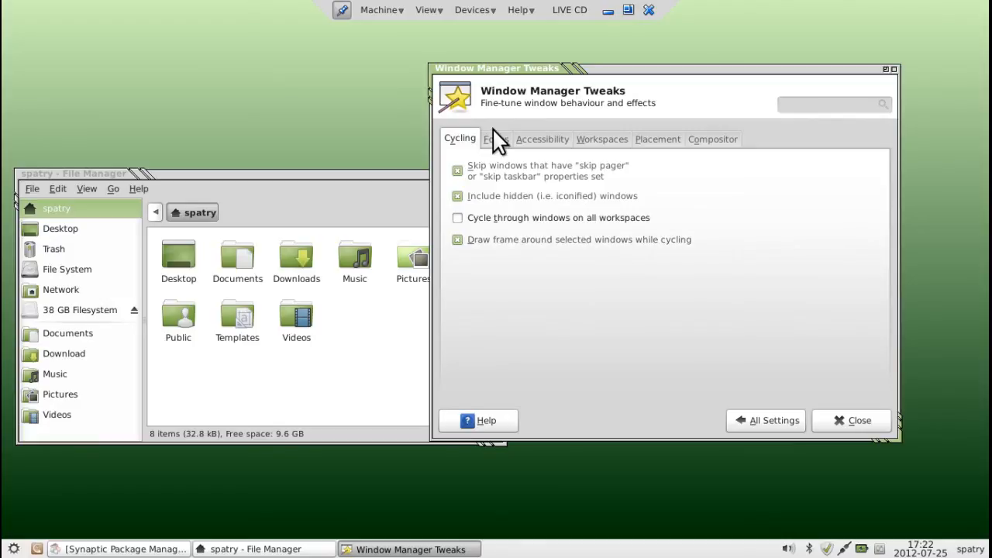
{"action": "mouse_move", "coordinate": [484, 217]}
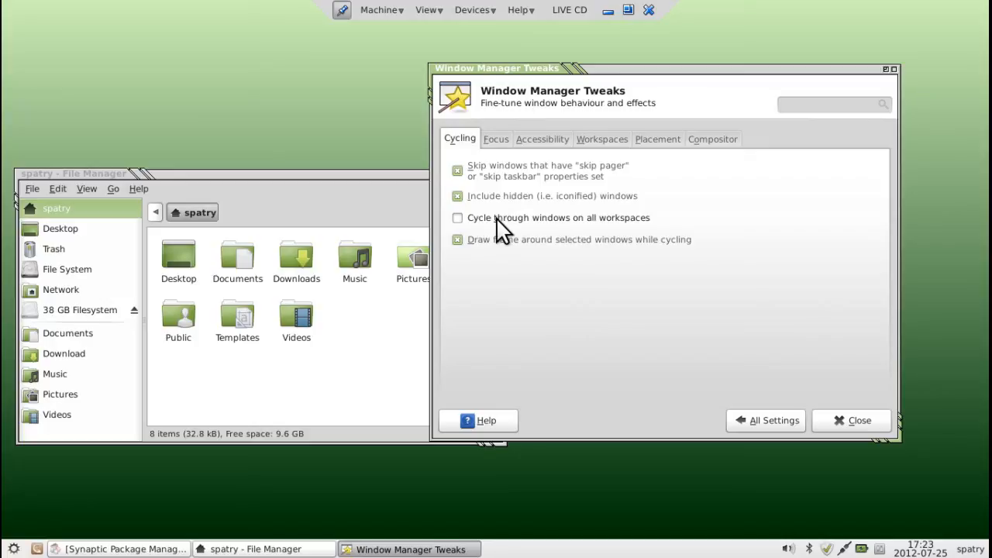
{"action": "left_click", "coordinate": [496, 140]}
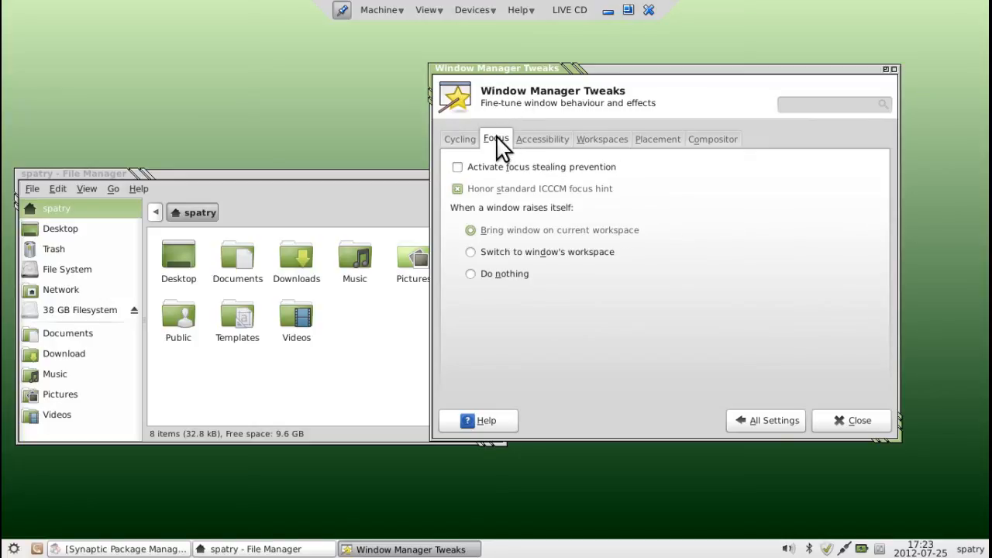
{"action": "mouse_move", "coordinate": [509, 195]}
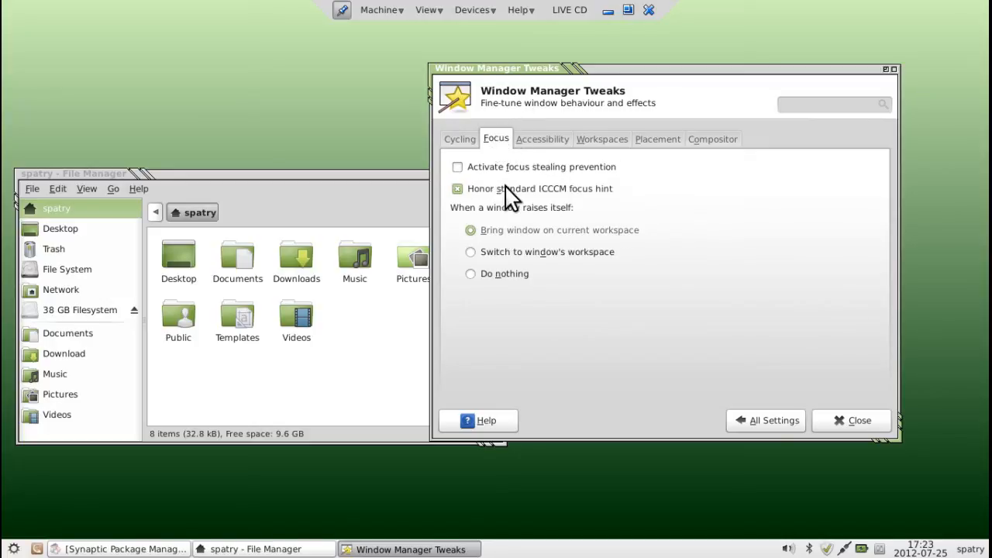
{"action": "left_click", "coordinate": [542, 140]}
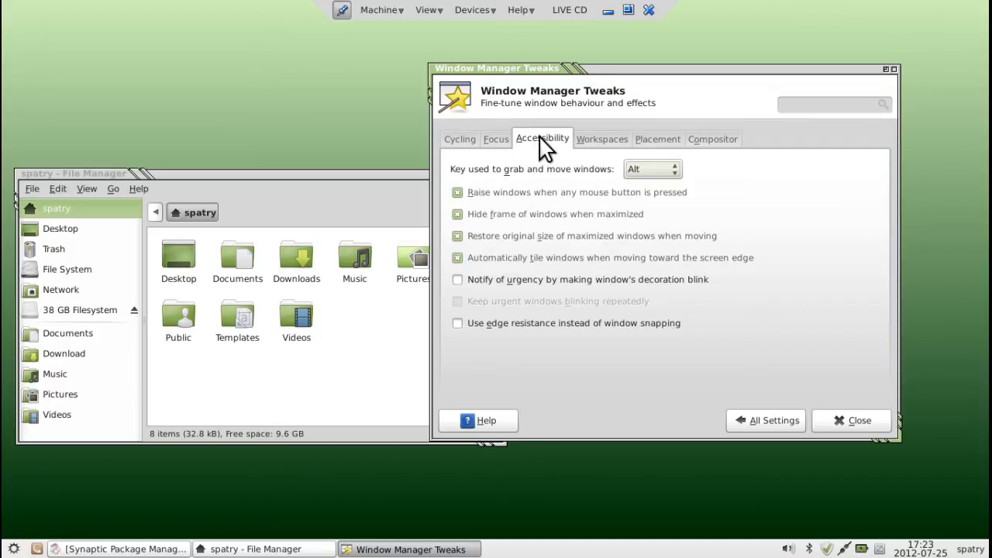
{"action": "mouse_move", "coordinate": [607, 148]}
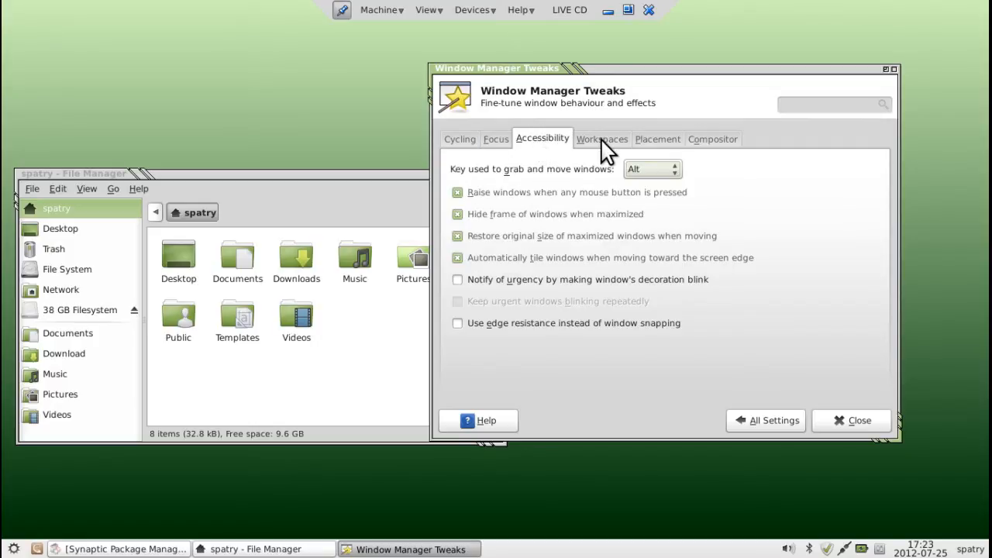
{"action": "left_click", "coordinate": [601, 140]}
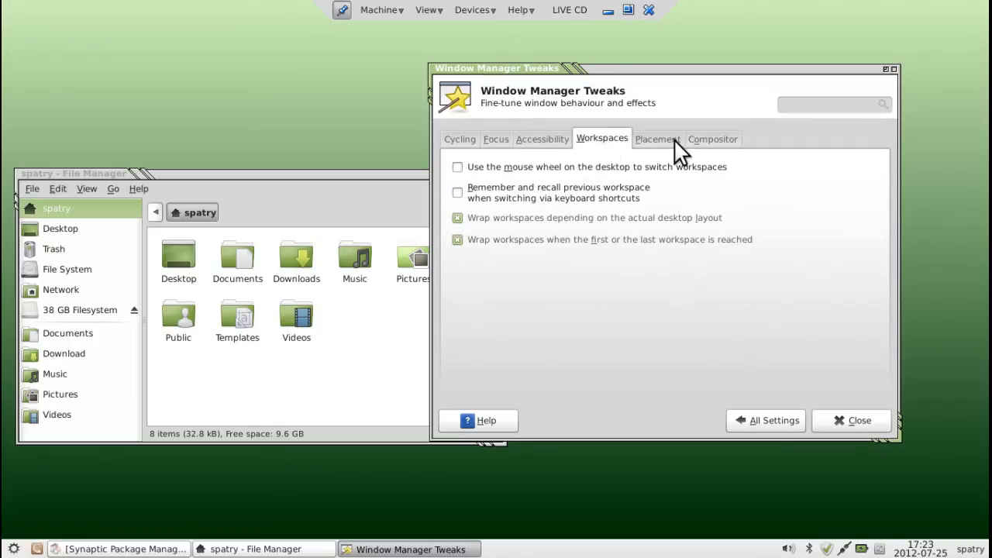
{"action": "left_click", "coordinate": [657, 139]}
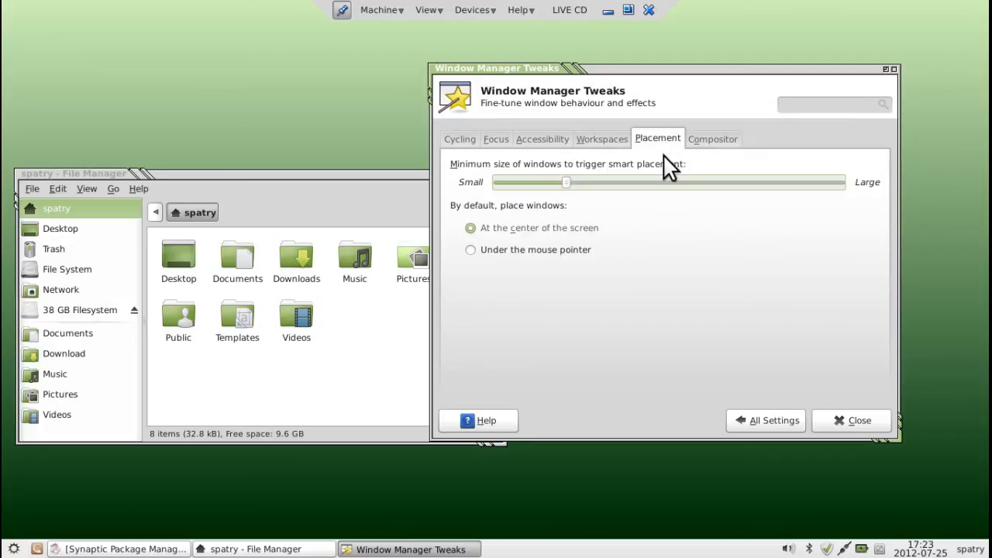
{"action": "left_click", "coordinate": [711, 139]}
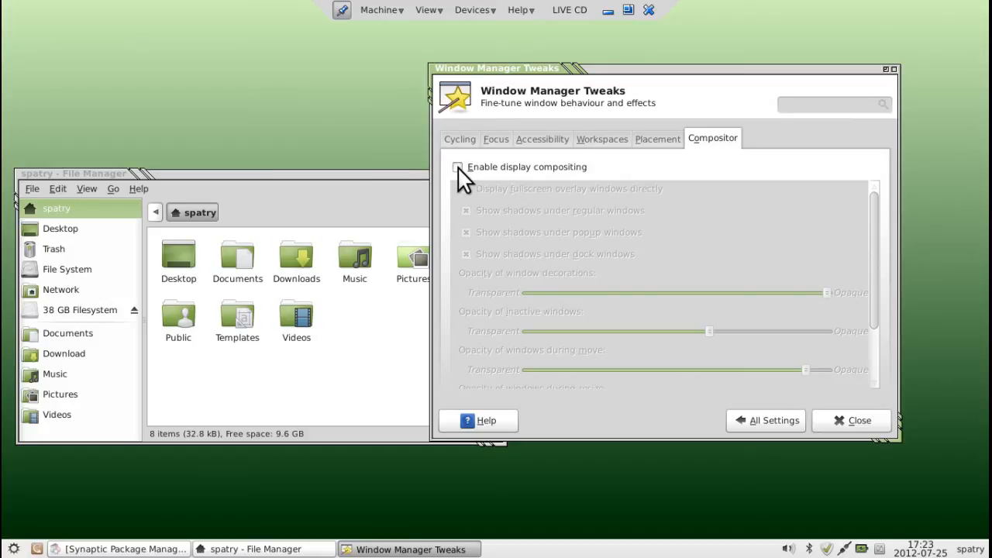
- Enable display compositing, move the Tweaks window toward the top right, then disable compositing again
{"action": "left_click", "coordinate": [458, 167]}
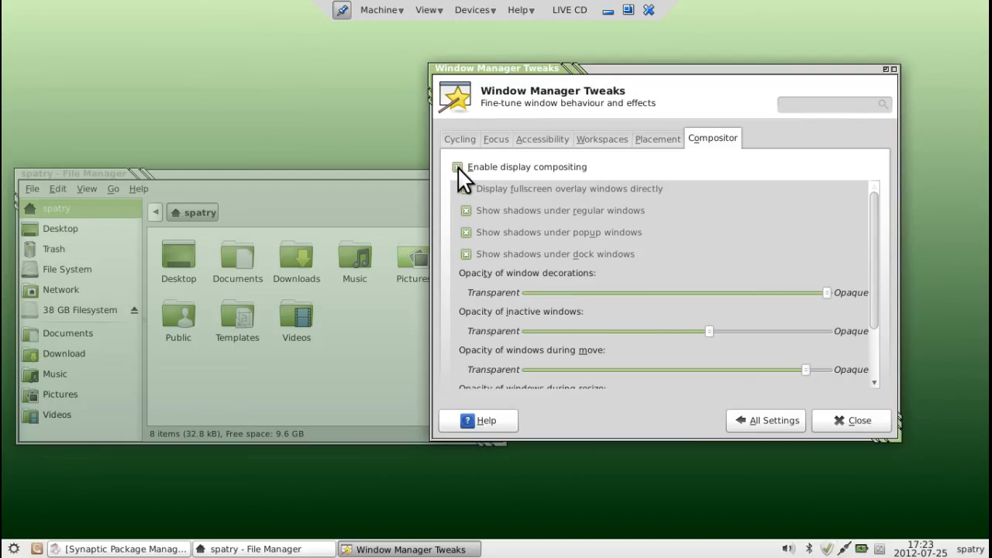
{"action": "left_click", "coordinate": [458, 168]}
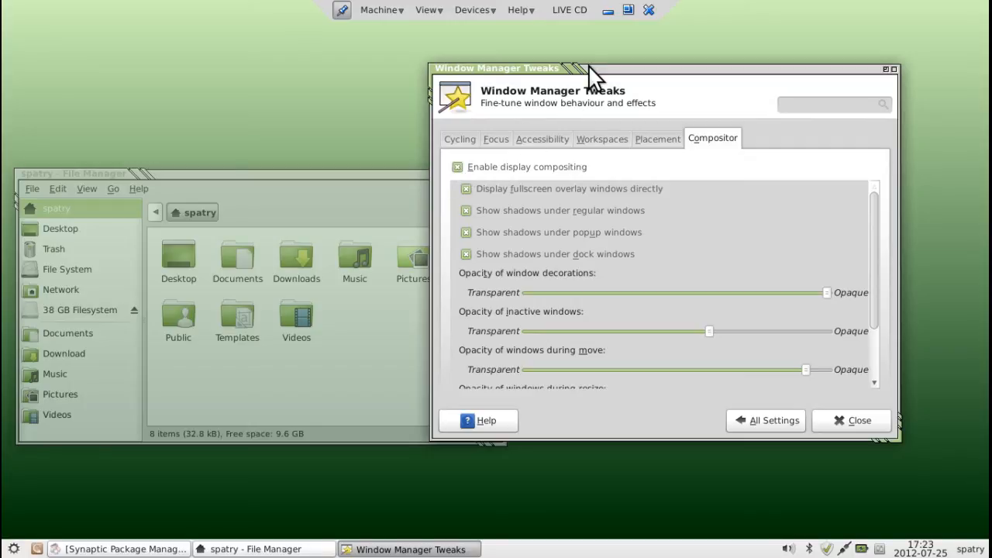
{"action": "left_click_drag", "start_coordinate": [592, 68], "coordinate": [654, 47]}
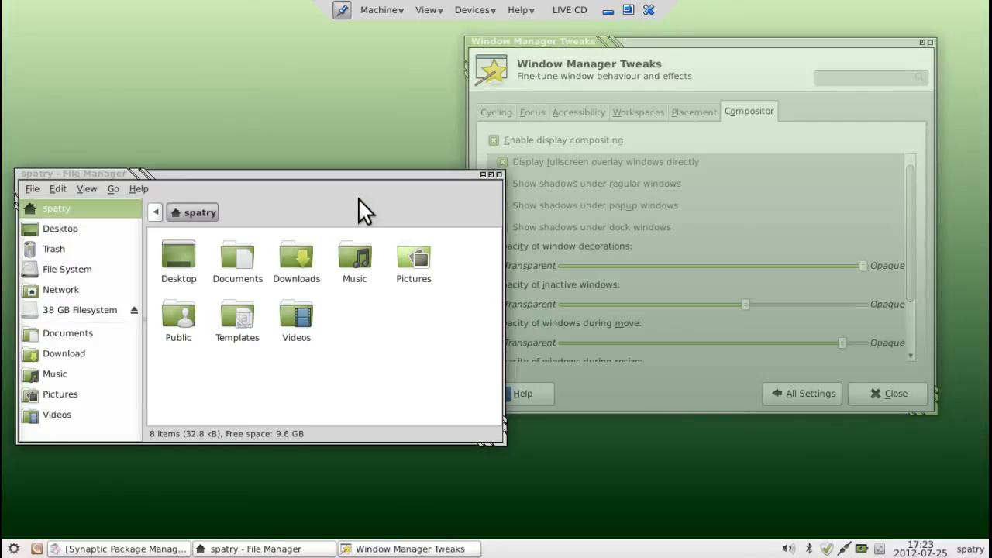
{"action": "mouse_move", "coordinate": [674, 54]}
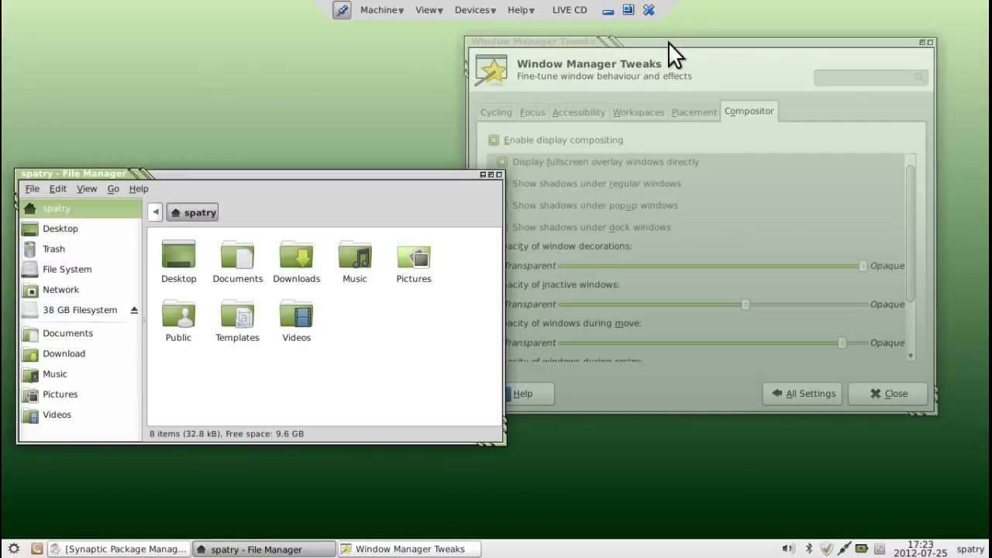
{"action": "mouse_move", "coordinate": [696, 285]}
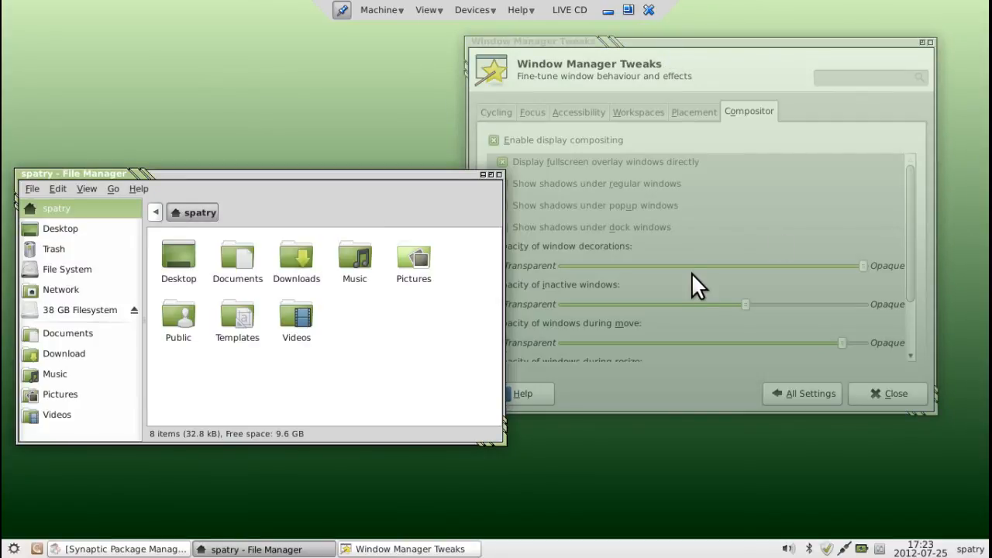
{"action": "mouse_move", "coordinate": [763, 171]}
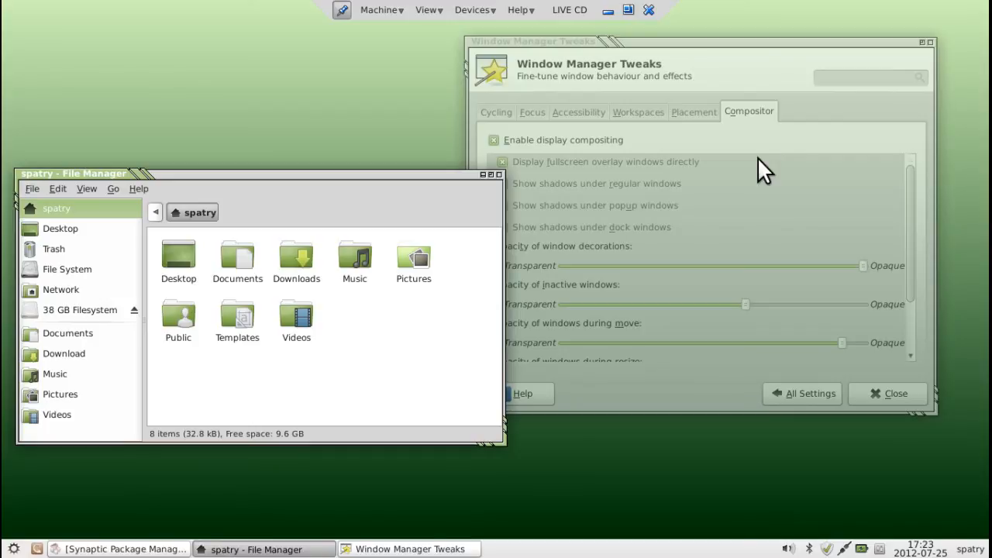
{"action": "mouse_move", "coordinate": [707, 56]}
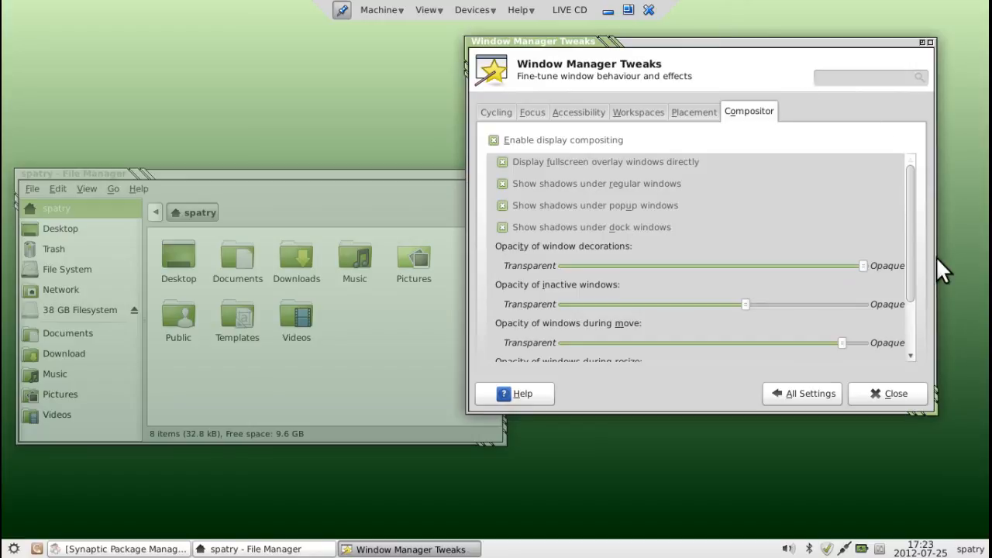
{"action": "mouse_move", "coordinate": [592, 163]}
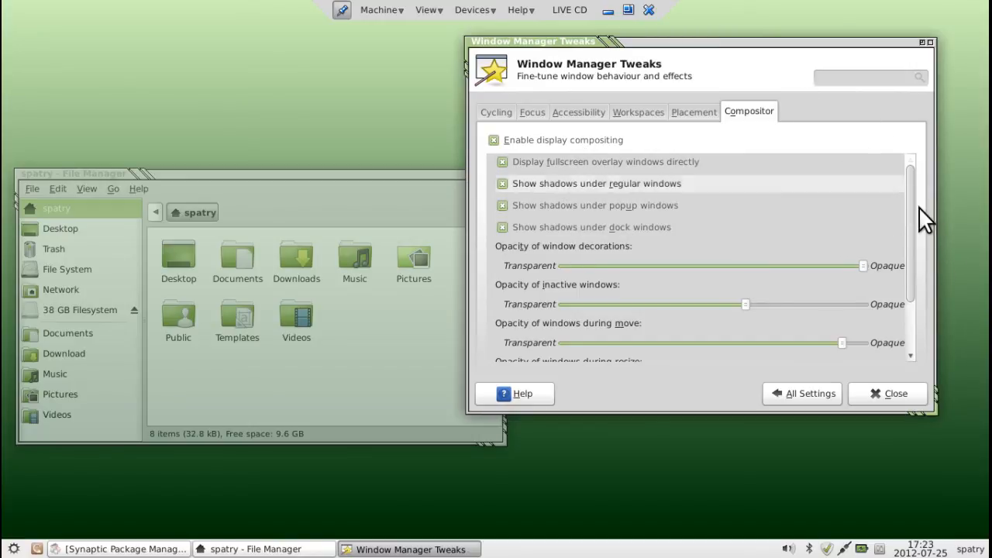
{"action": "scroll", "scroll_direction": "down", "scroll_amount": 3}
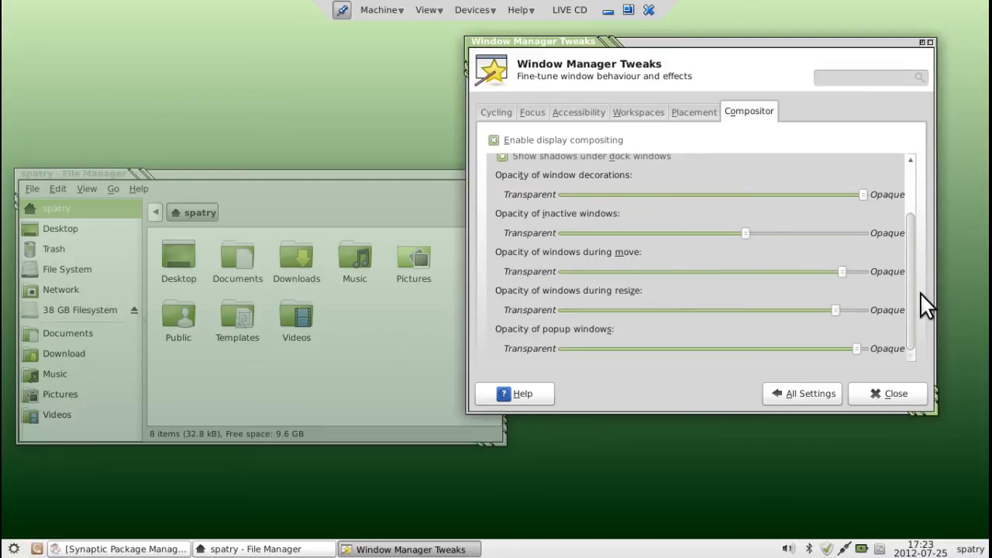
{"action": "mouse_move", "coordinate": [880, 235]}
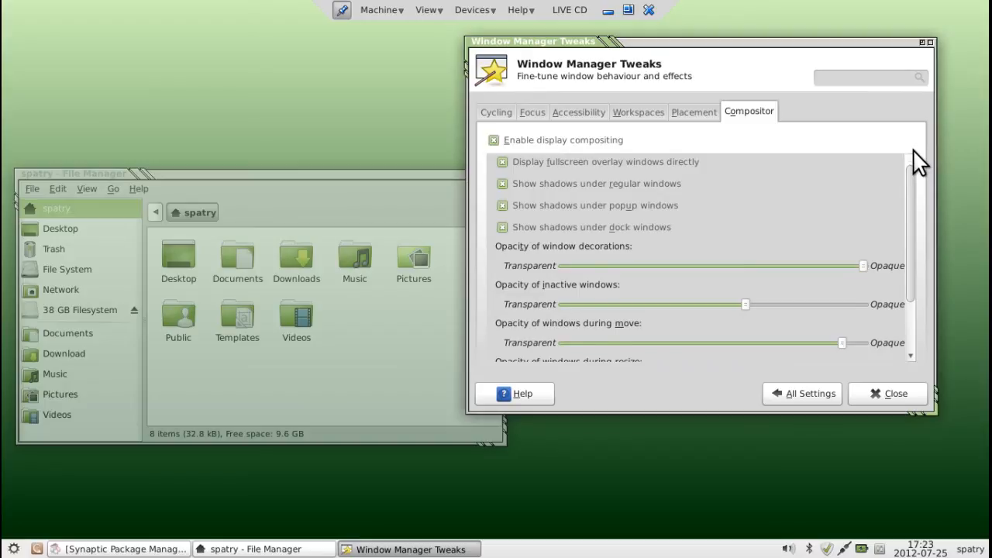
{"action": "mouse_move", "coordinate": [948, 70]}
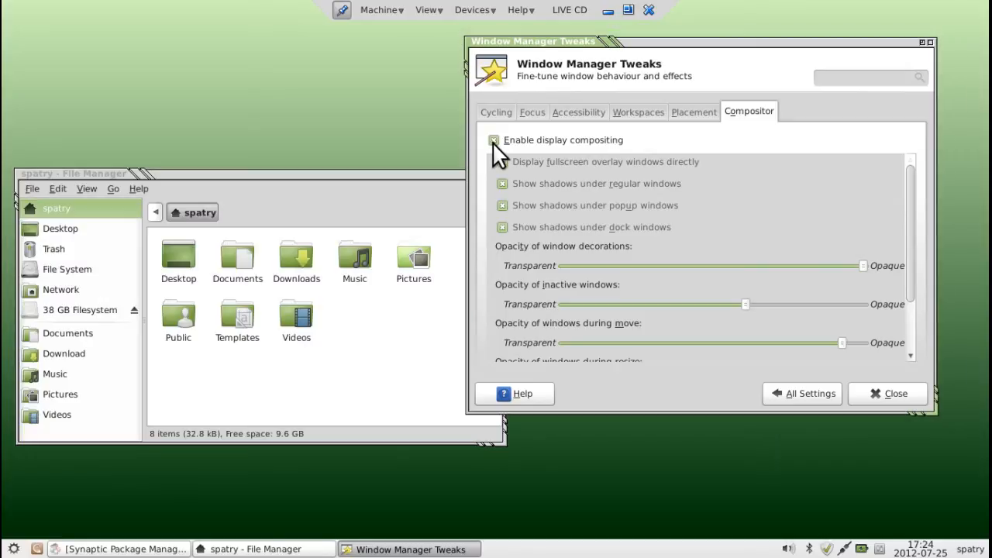
{"action": "left_click", "coordinate": [493, 139]}
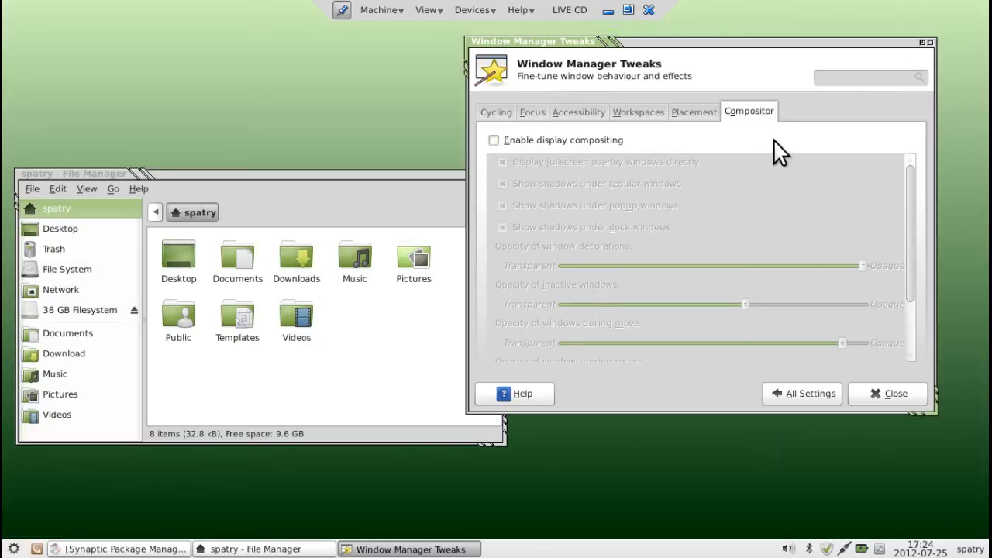